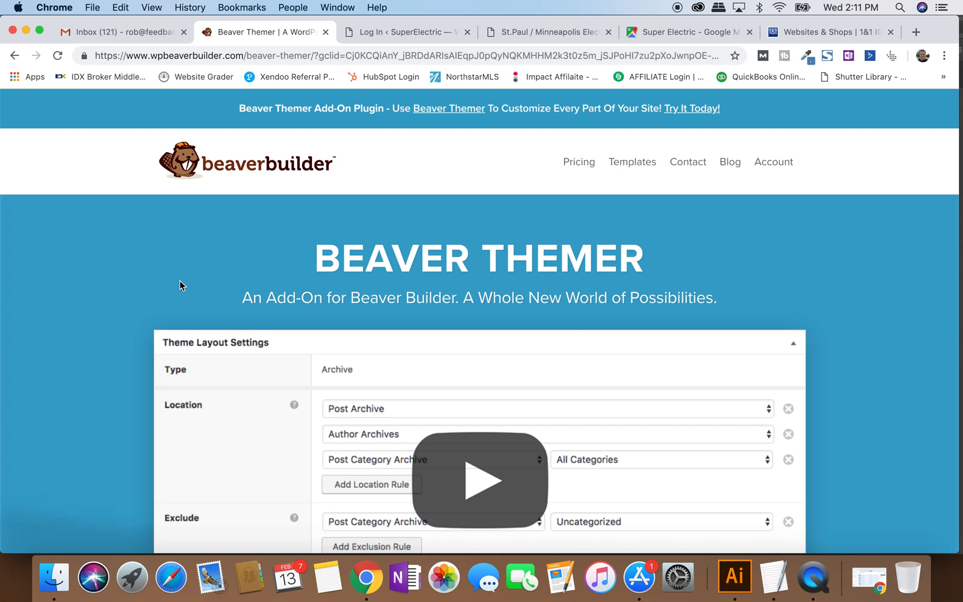
pyautogui.moveTo(125, 257)
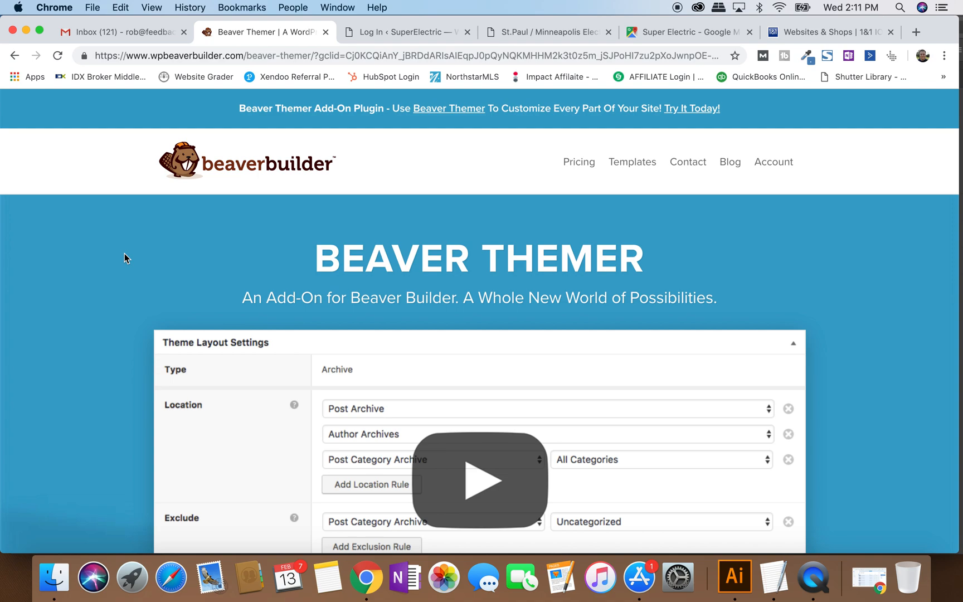
pyautogui.moveTo(453, 245)
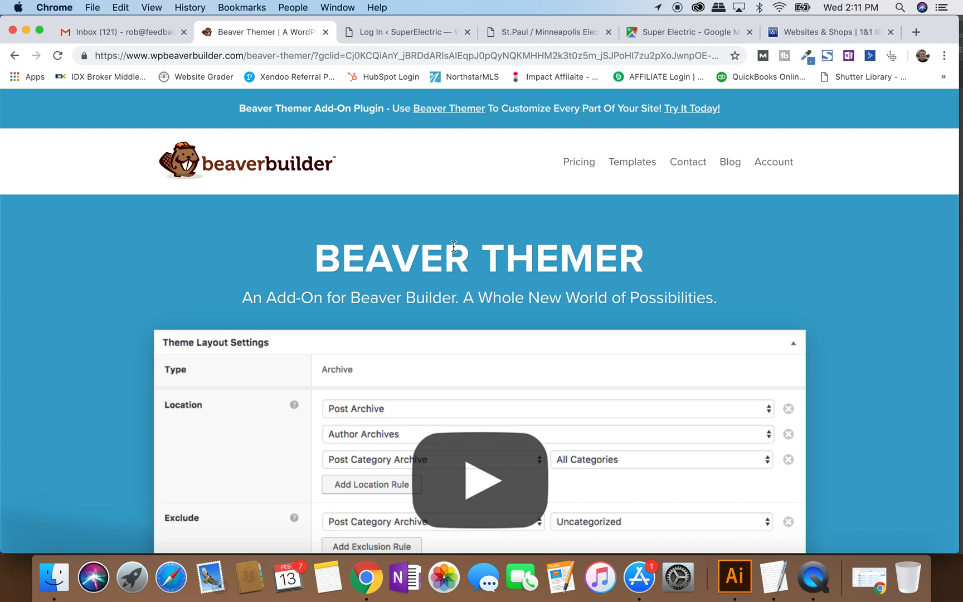
pyautogui.moveTo(545, 252)
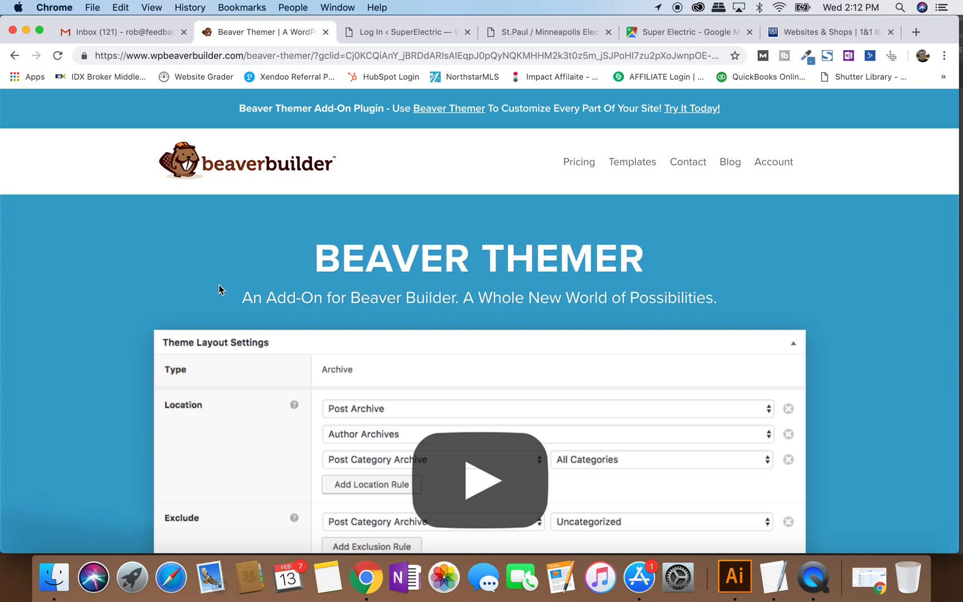
pyautogui.moveTo(130, 258)
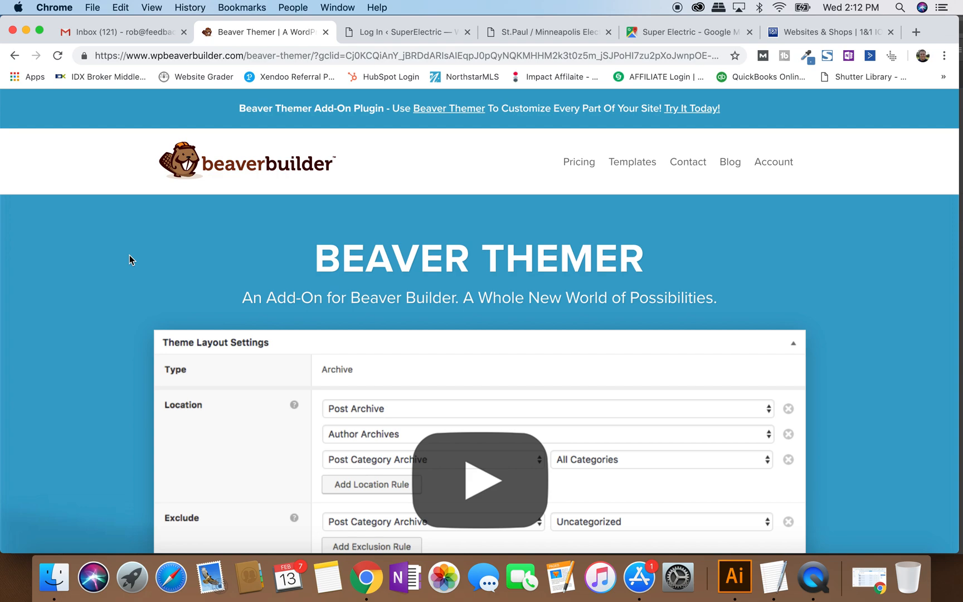
# Highlight the BEAVER THEMER headline text on the current page.
pyautogui.scroll(-3)
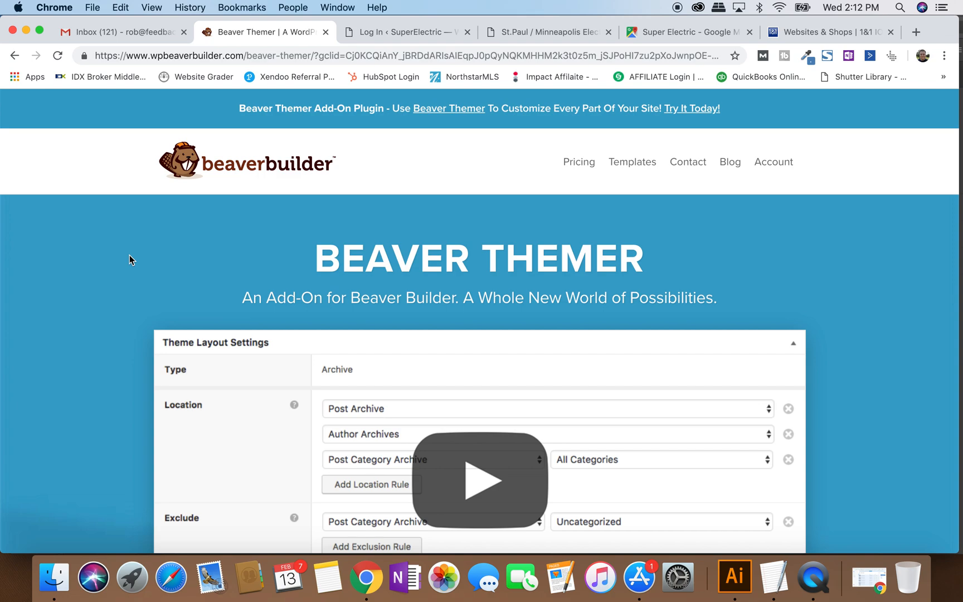
pyautogui.moveTo(313, 257); pyautogui.dragTo(671, 298)
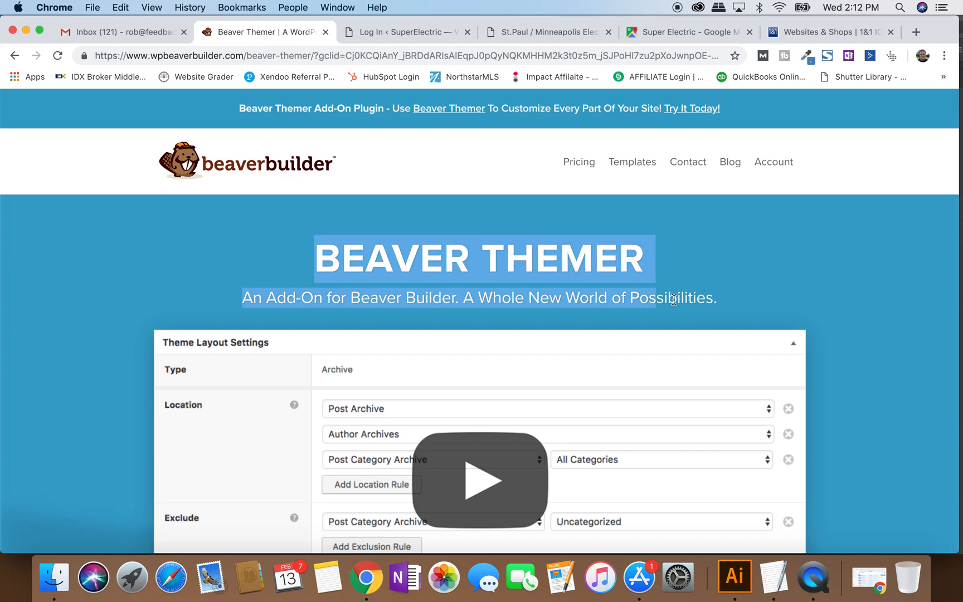
pyautogui.click(734, 298)
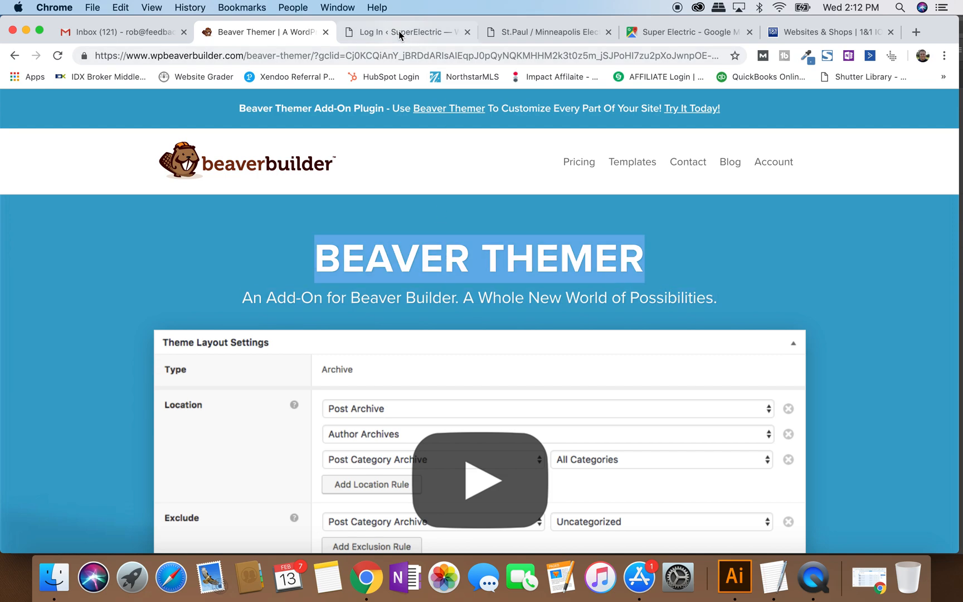
# Switch to the SuperElectric login tab and edit the address toward the site's wp-admin area.
pyautogui.click(406, 33)
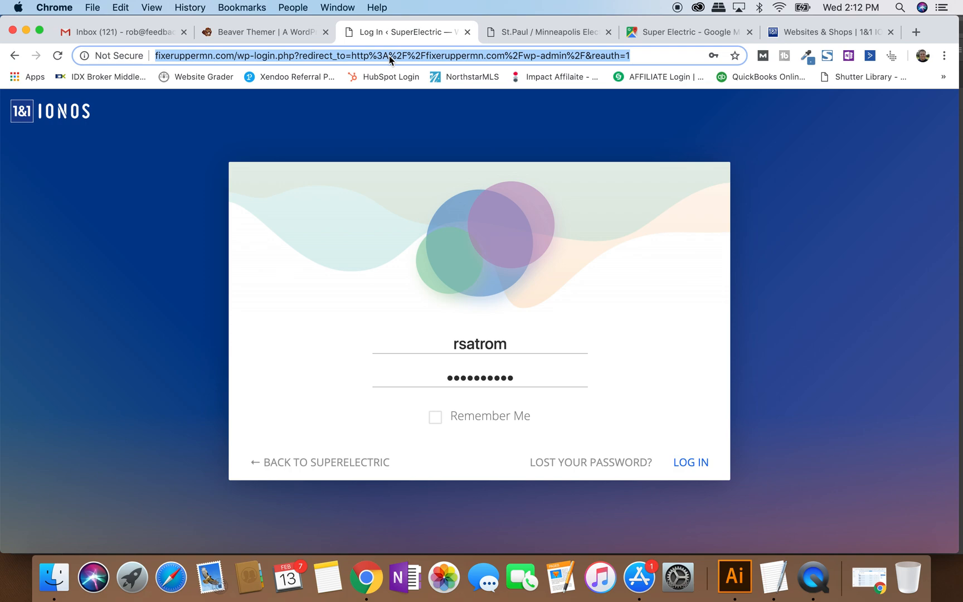
pyautogui.click(369, 56)
pyautogui.write('fixeruppermn.com')
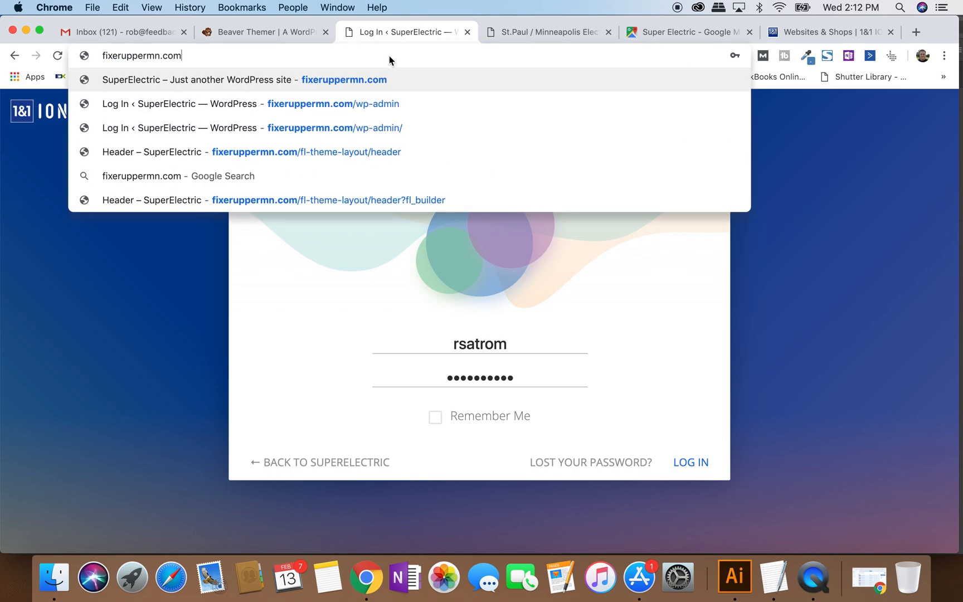
pyautogui.press('Down')
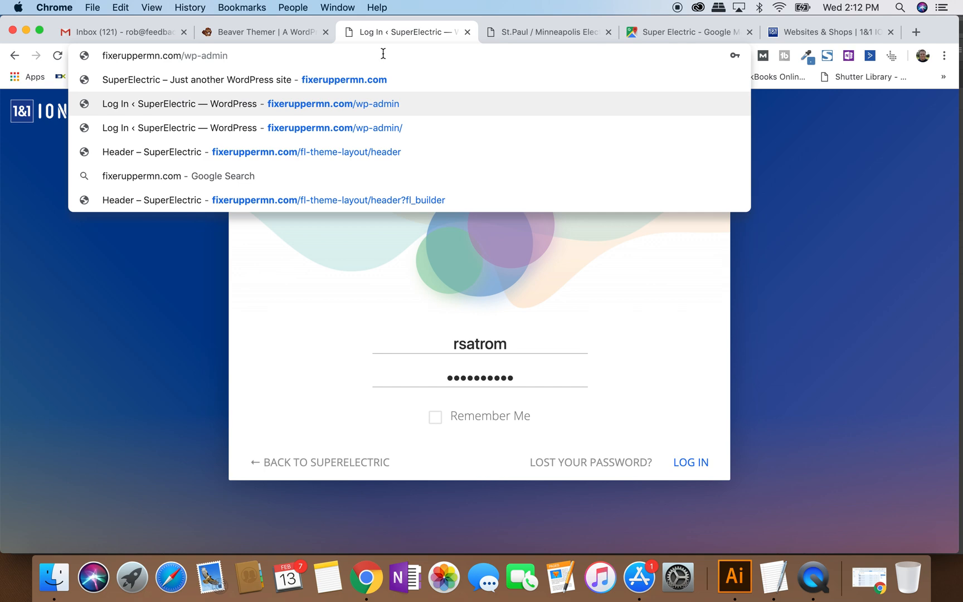
pyautogui.moveTo(182, 53)
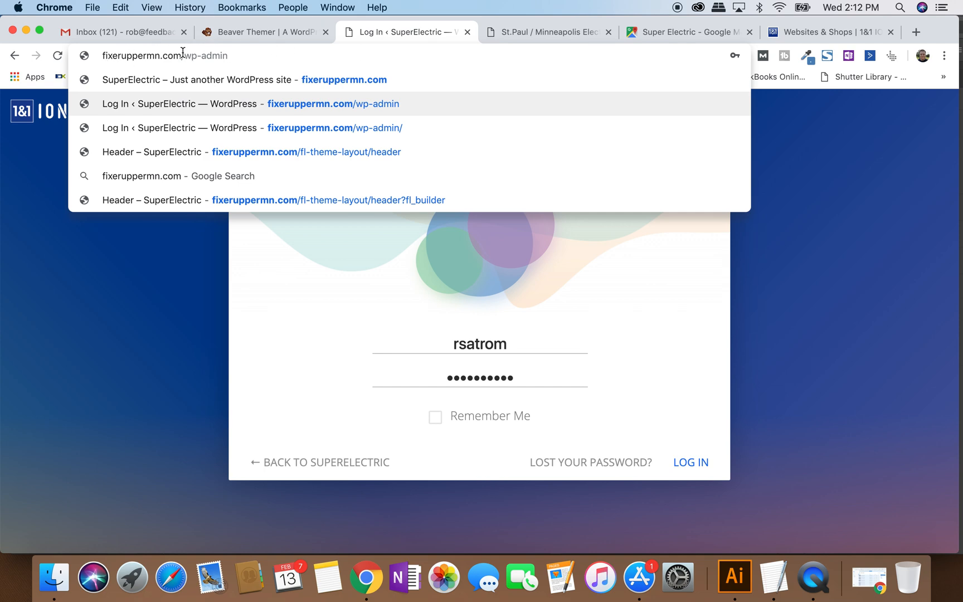
pyautogui.doubleClick(204, 56)
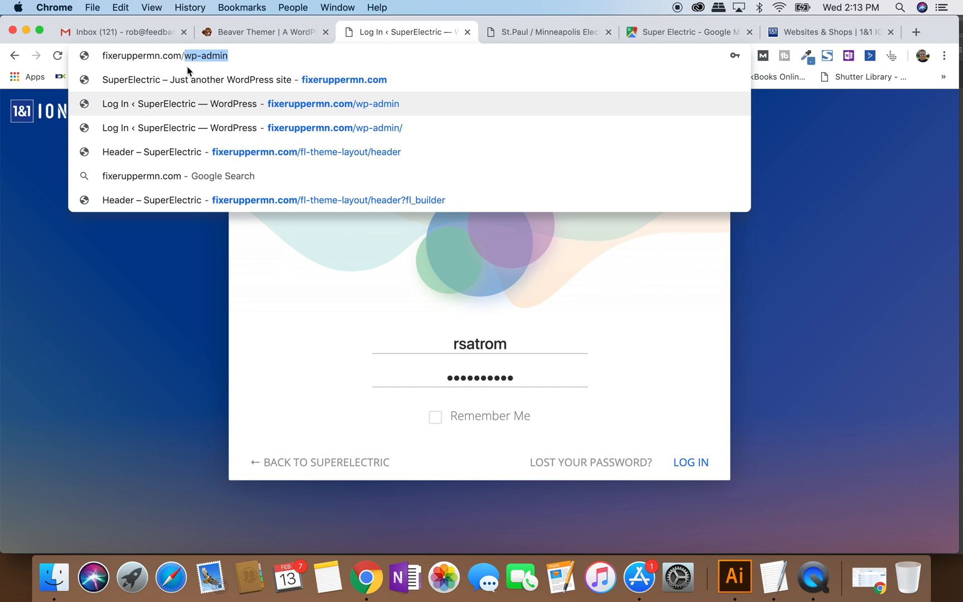
pyautogui.moveTo(178, 61)
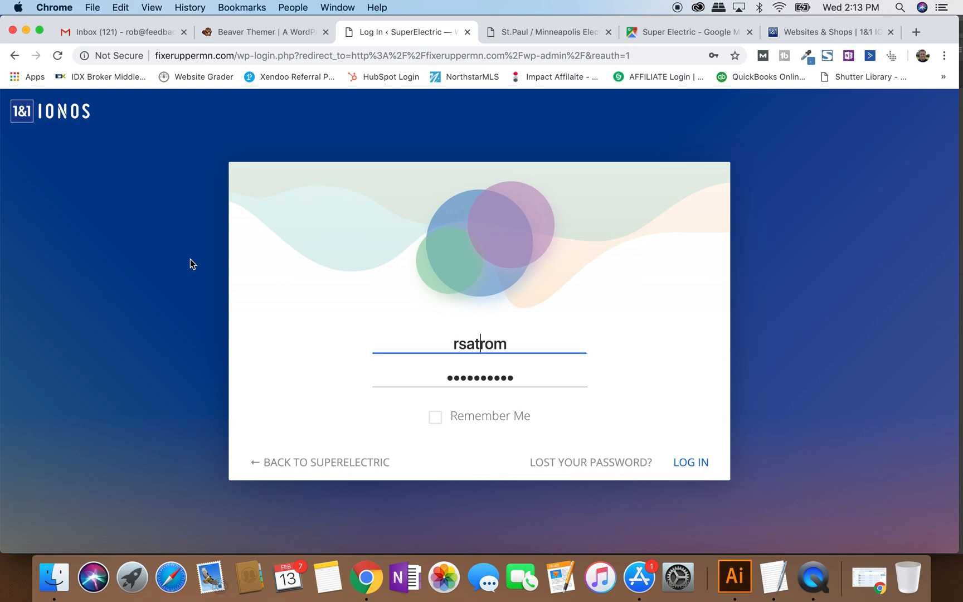
pyautogui.moveTo(513, 204)
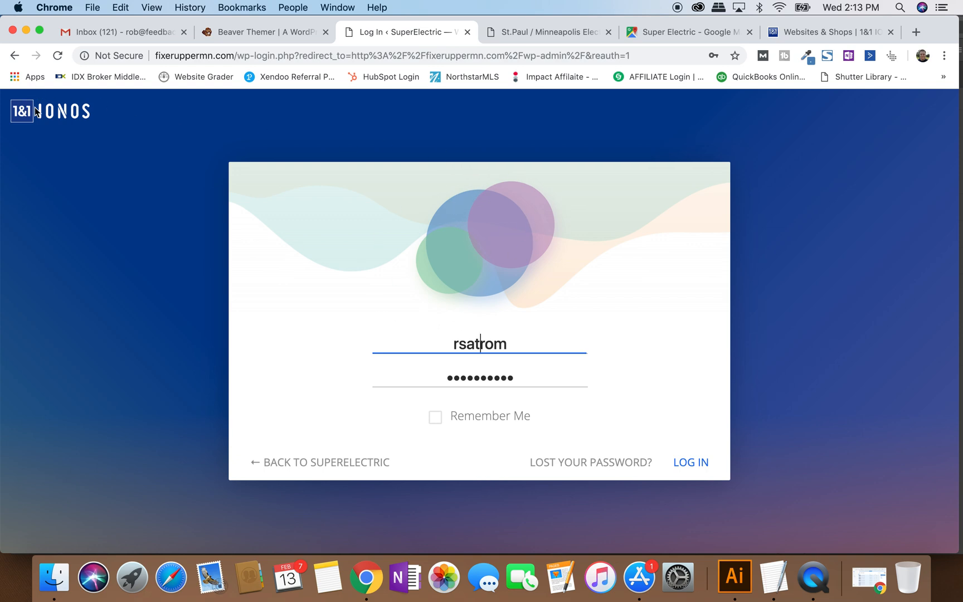
pyautogui.moveTo(531, 343)
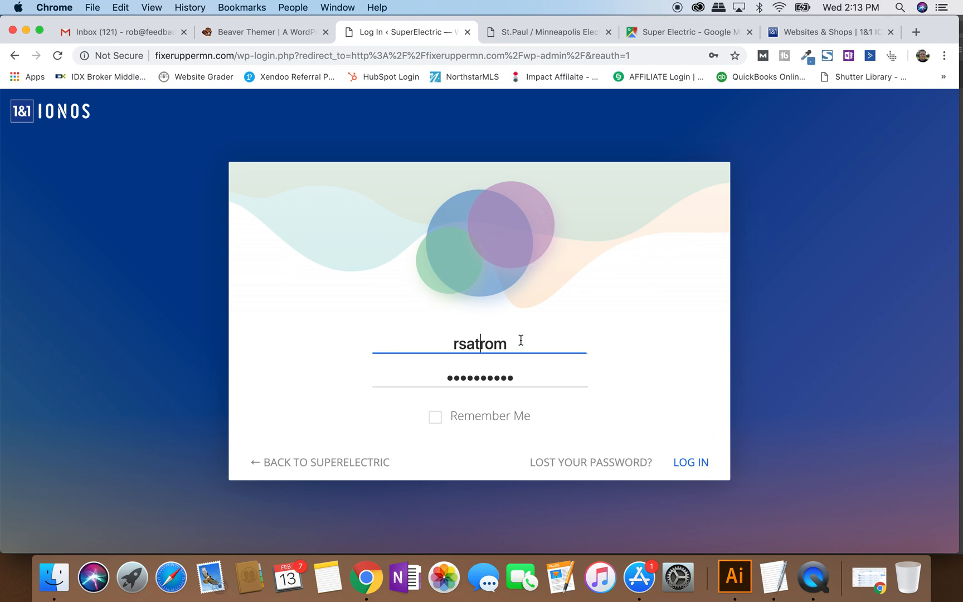
pyautogui.moveTo(690, 462)
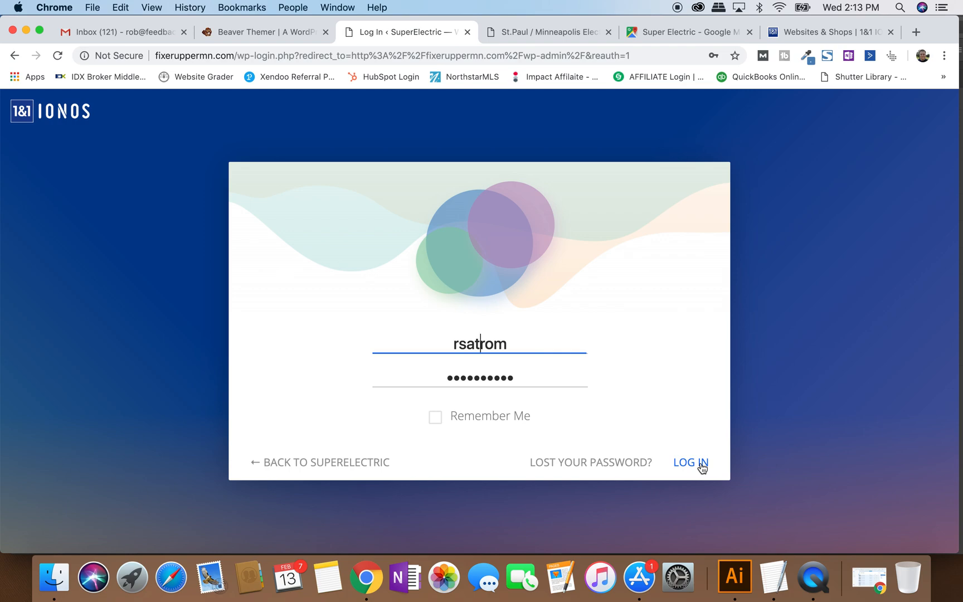
# Sign in to the SuperElectric site and land on the admin Dashboard.
pyautogui.click(689, 462)
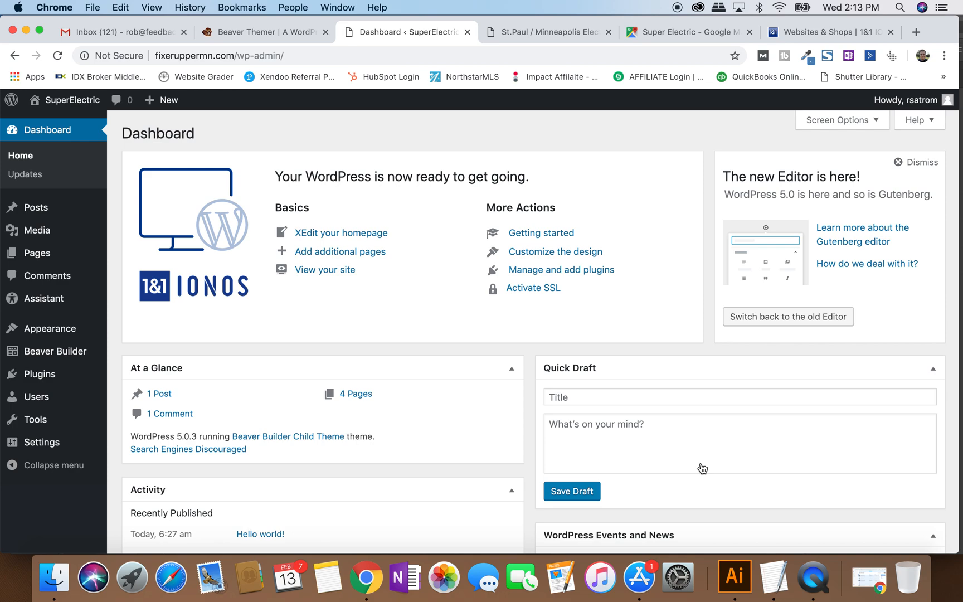
pyautogui.moveTo(554, 251)
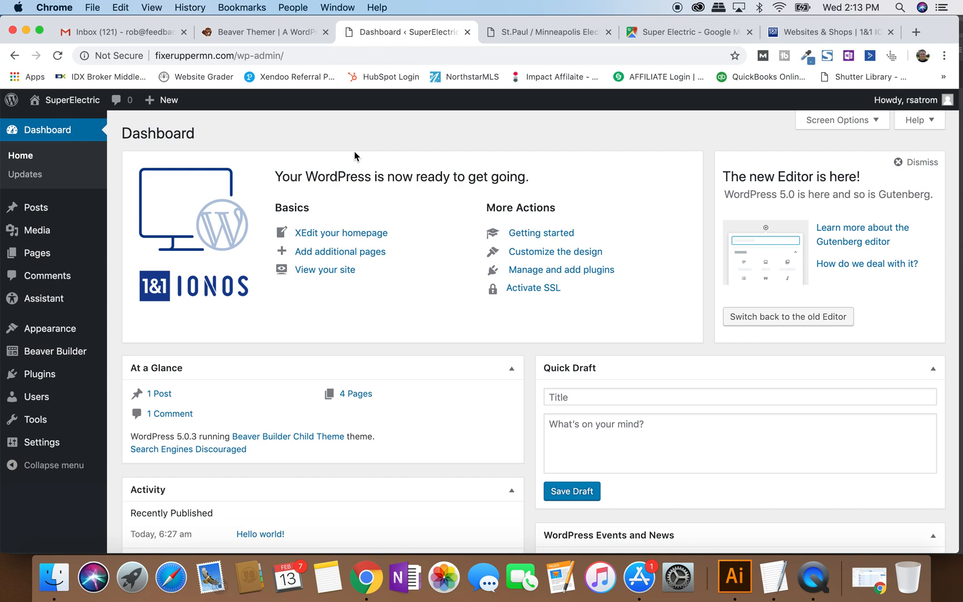
pyautogui.moveTo(317, 152)
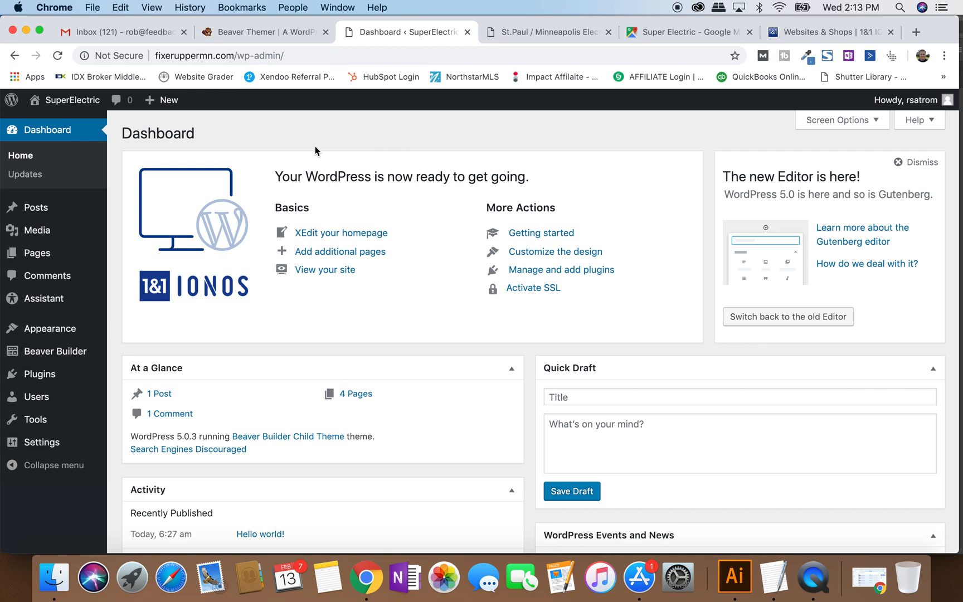
pyautogui.moveTo(296, 148)
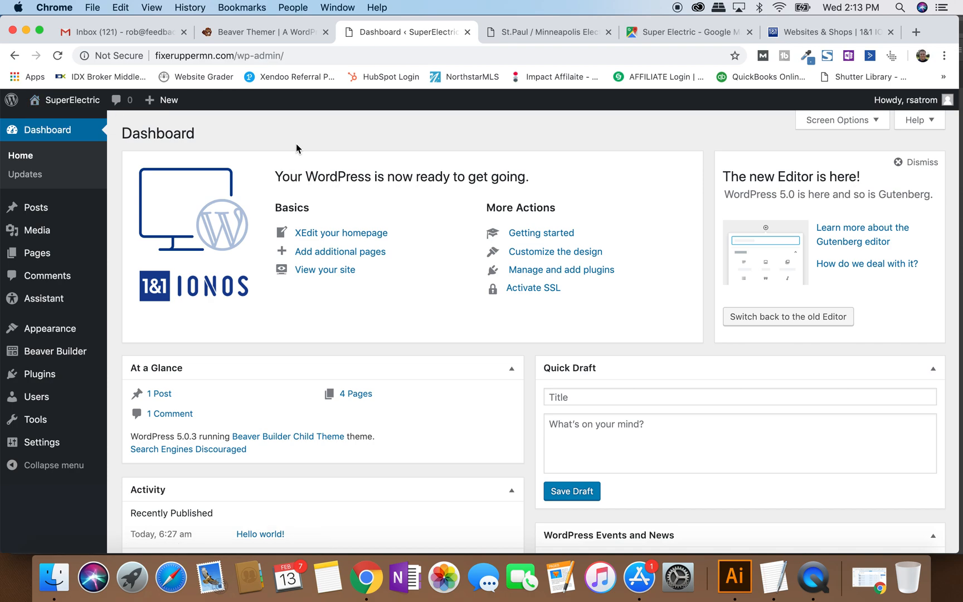
pyautogui.moveTo(29, 208)
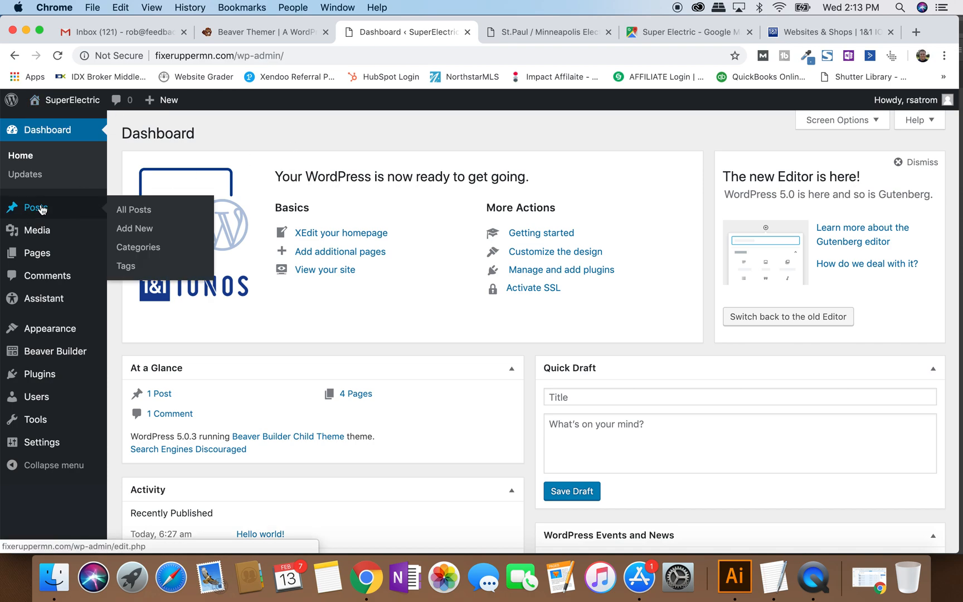
# List all posts and view the Hello world! post live on the site.
pyautogui.click(134, 210)
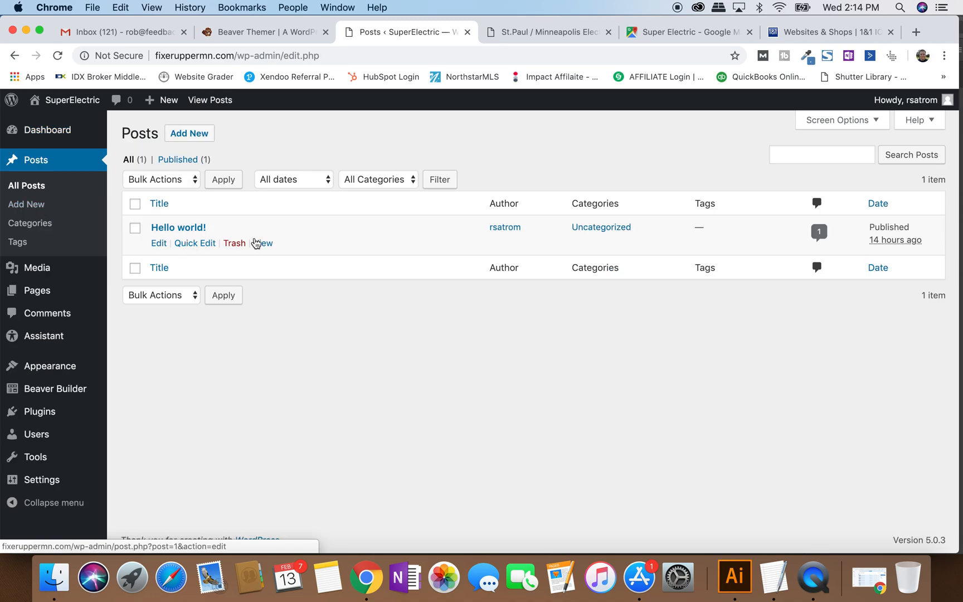
pyautogui.click(262, 243)
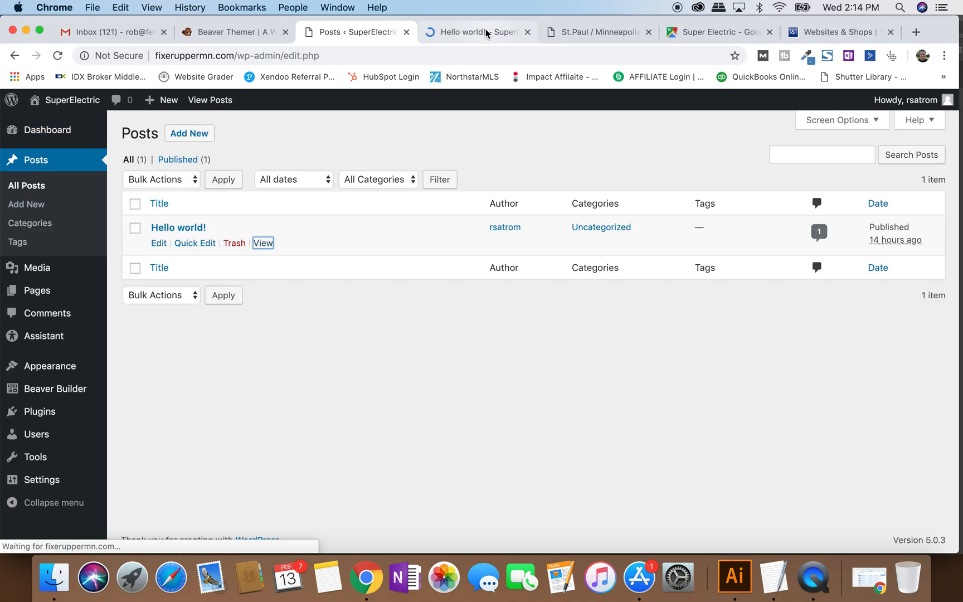
pyautogui.click(476, 32)
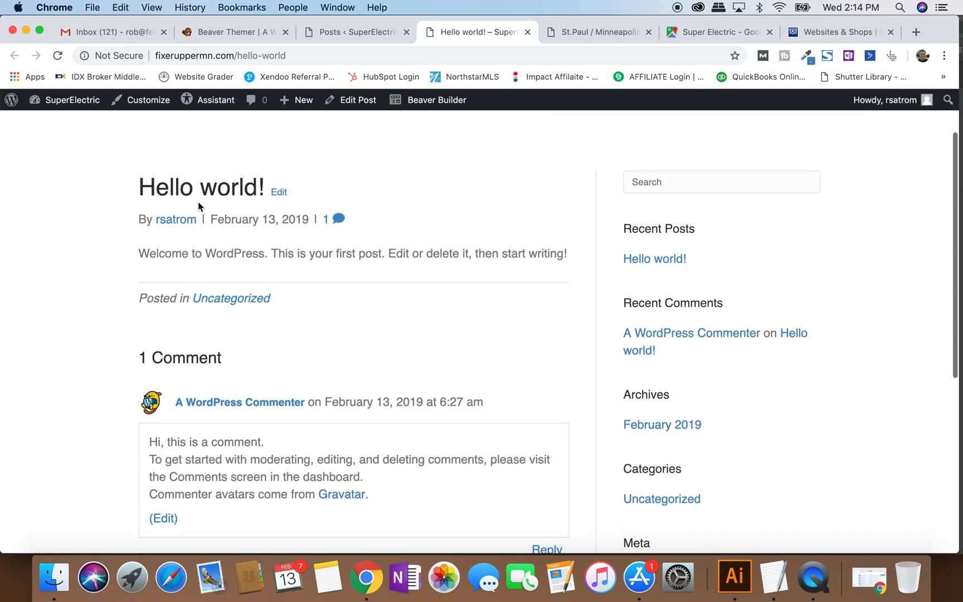
pyautogui.moveTo(206, 178)
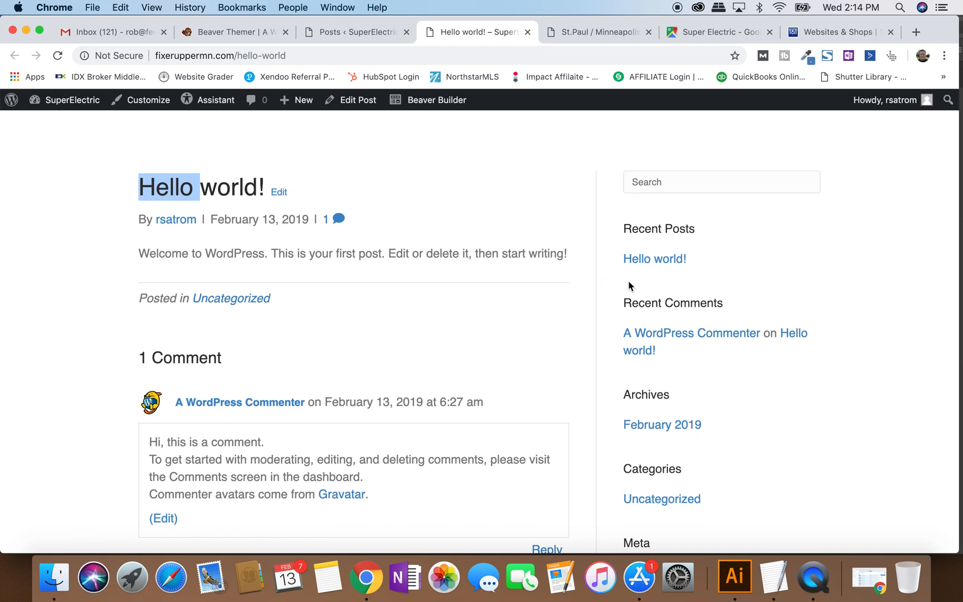
# Look over the Hello world! post page, then return to the posts list tab.
pyautogui.scroll(-3)
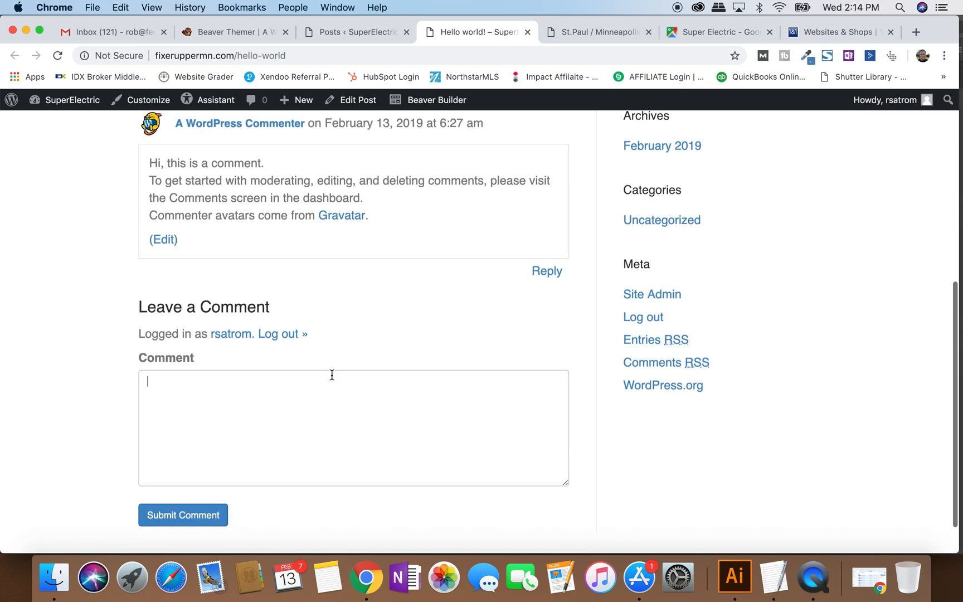
pyautogui.scroll(3)
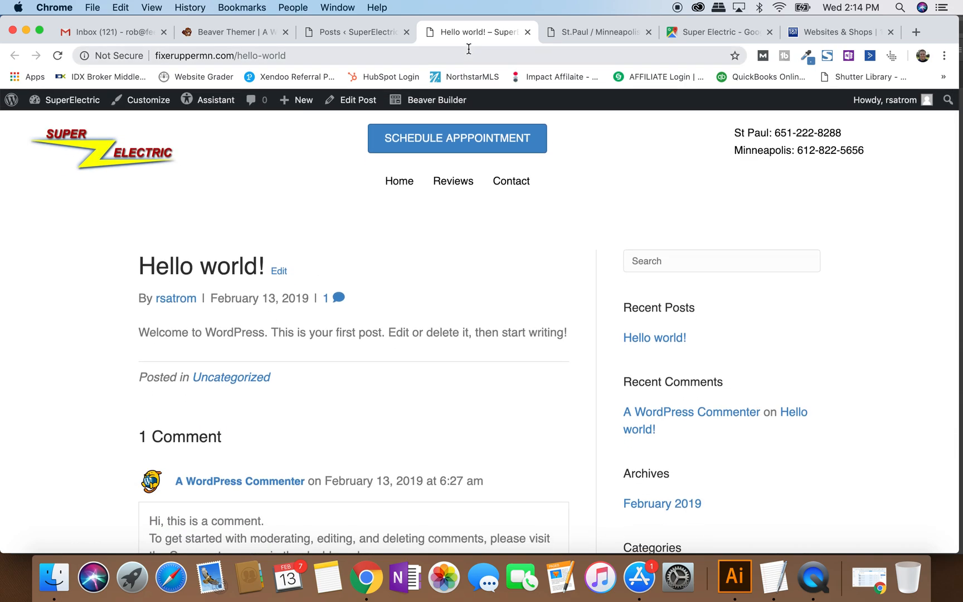
pyautogui.click(348, 33)
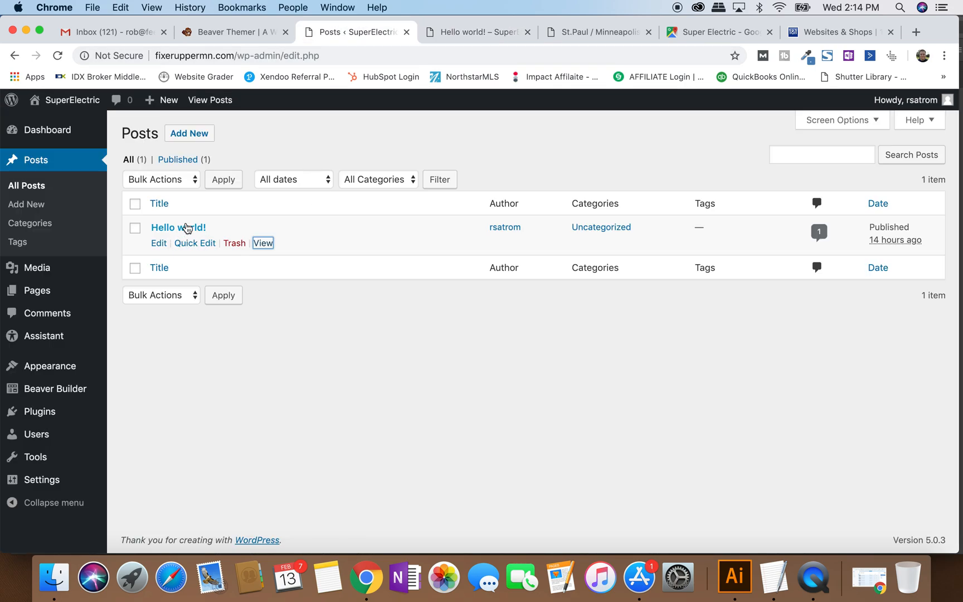
pyautogui.moveTo(178, 227)
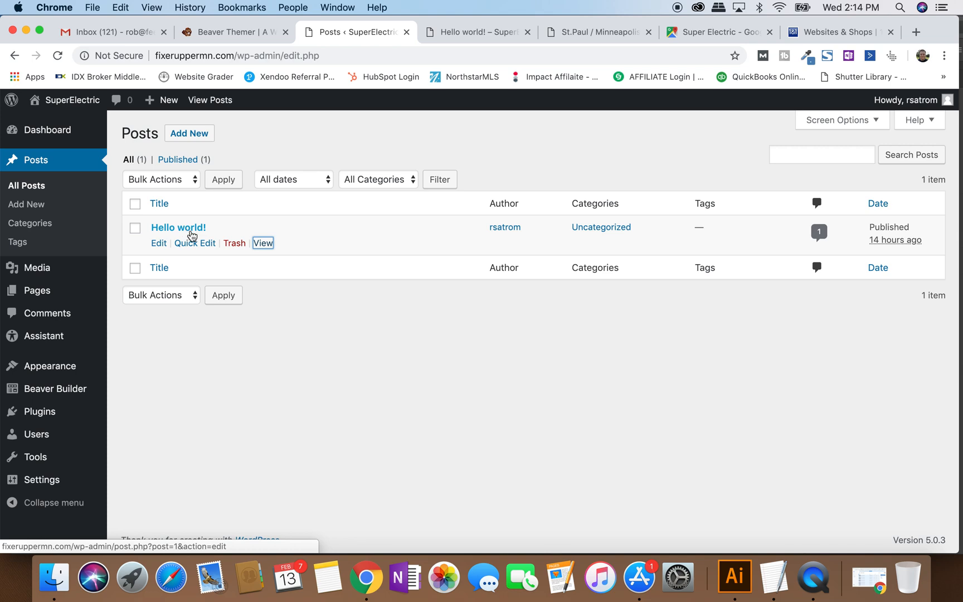
pyautogui.moveTo(37, 290)
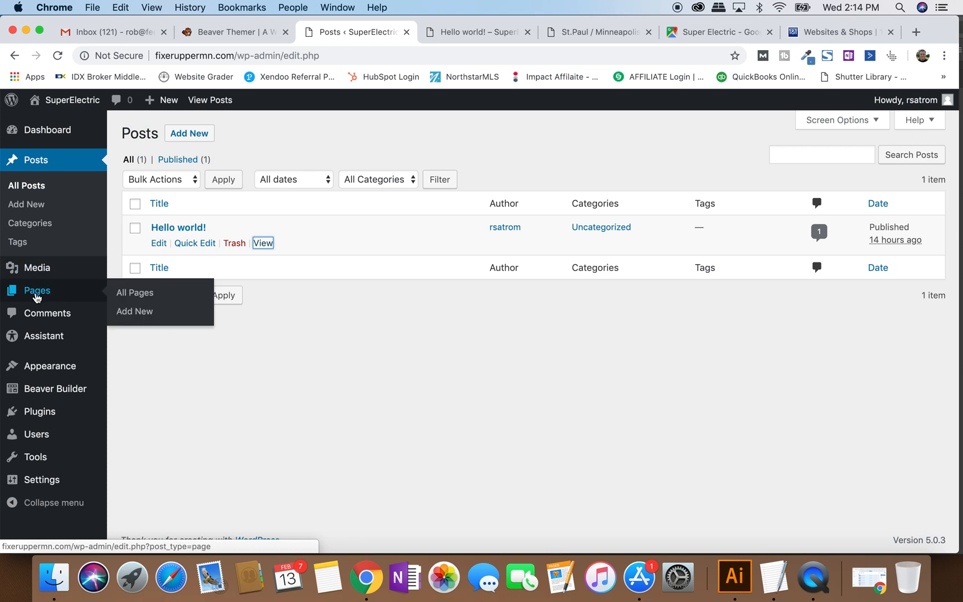
# Show the Pages list with all six site pages, including the Home Rewiring draft.
pyautogui.click(135, 292)
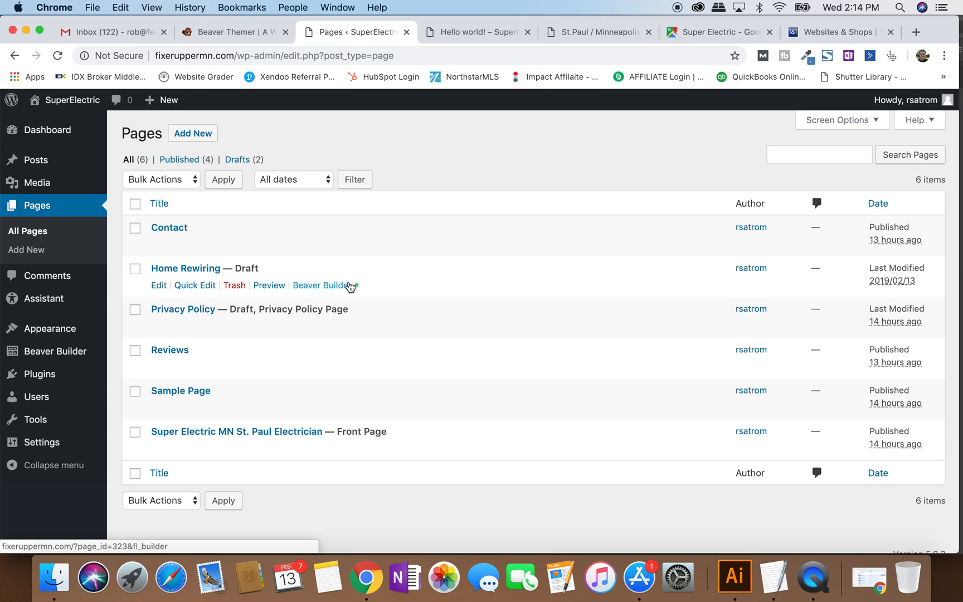
pyautogui.moveTo(471, 95)
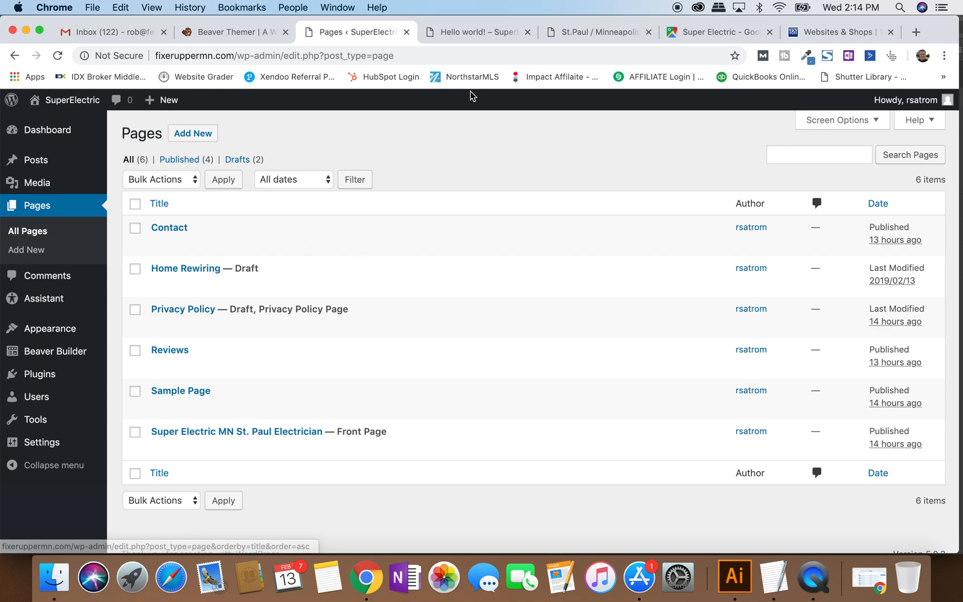
pyautogui.moveTo(338, 148)
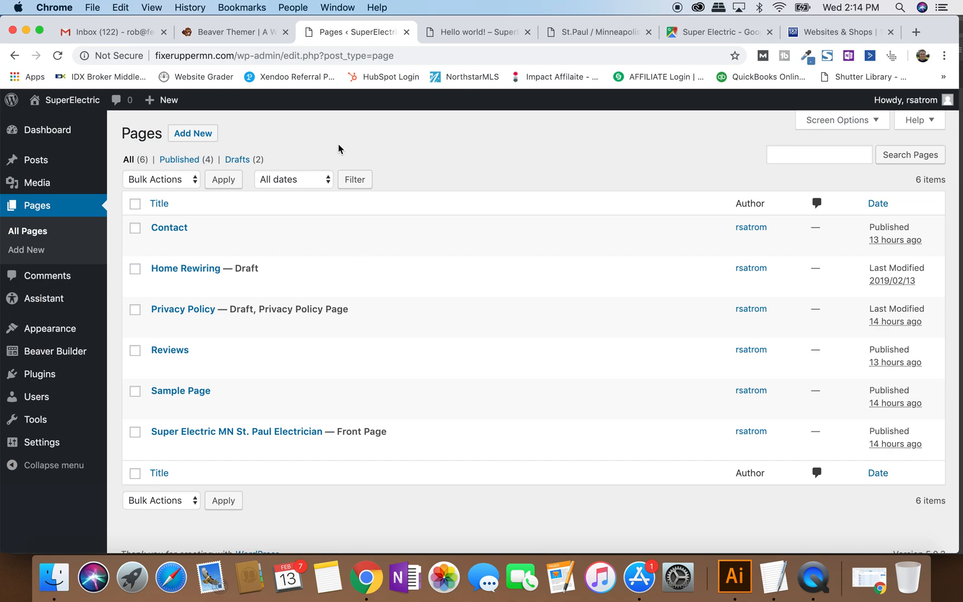
pyautogui.moveTo(35, 236)
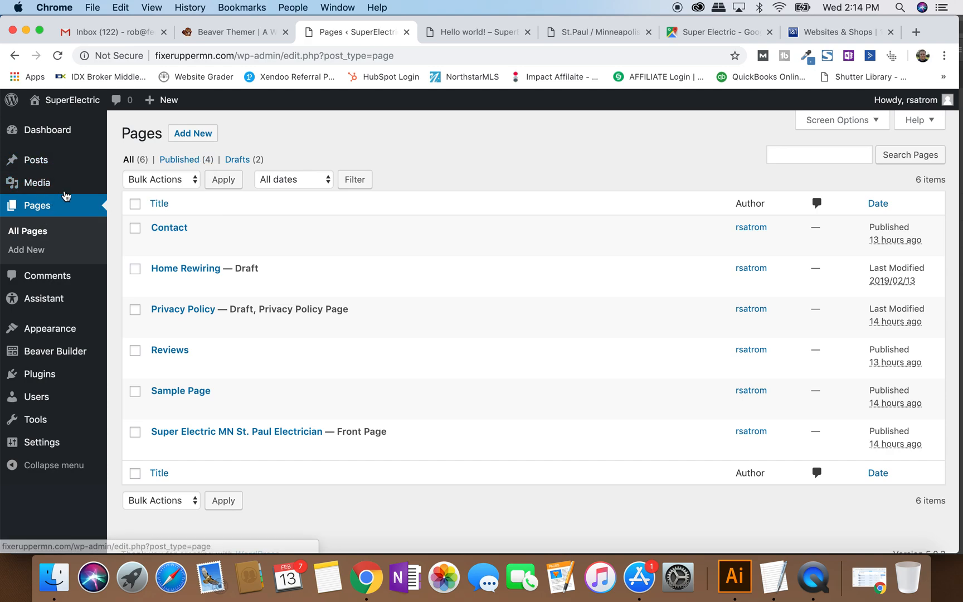
pyautogui.moveTo(157, 156)
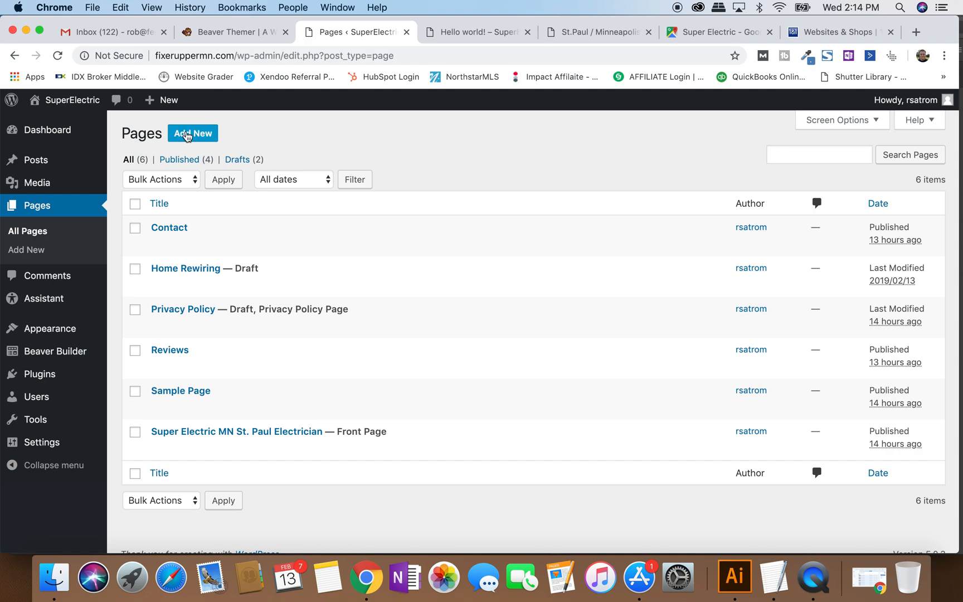
pyautogui.moveTo(35, 159)
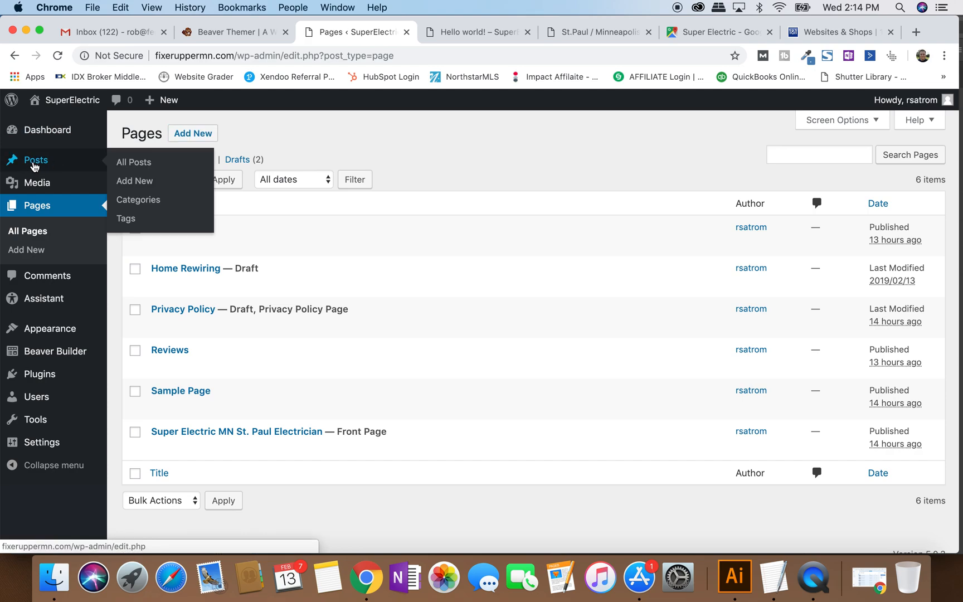
pyautogui.moveTo(135, 181)
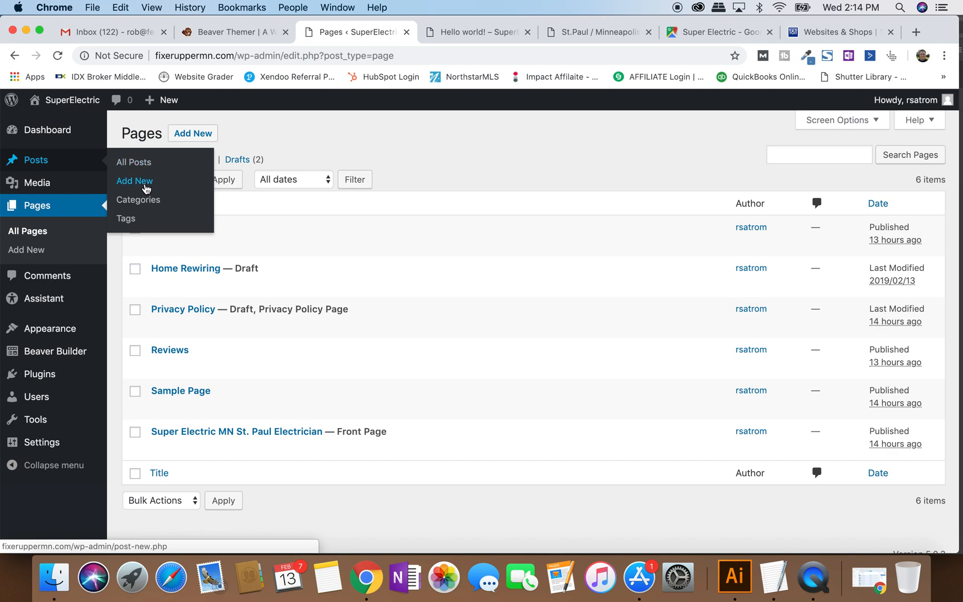
# Start a new untitled post from + New > Post, then go back to All Posts.
pyautogui.click(36, 159)
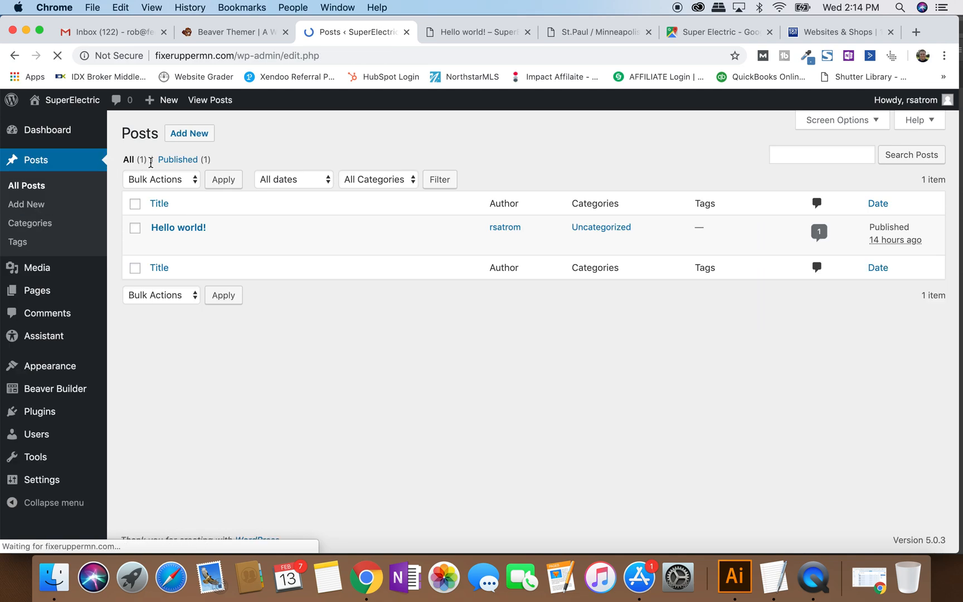
pyautogui.click(168, 99)
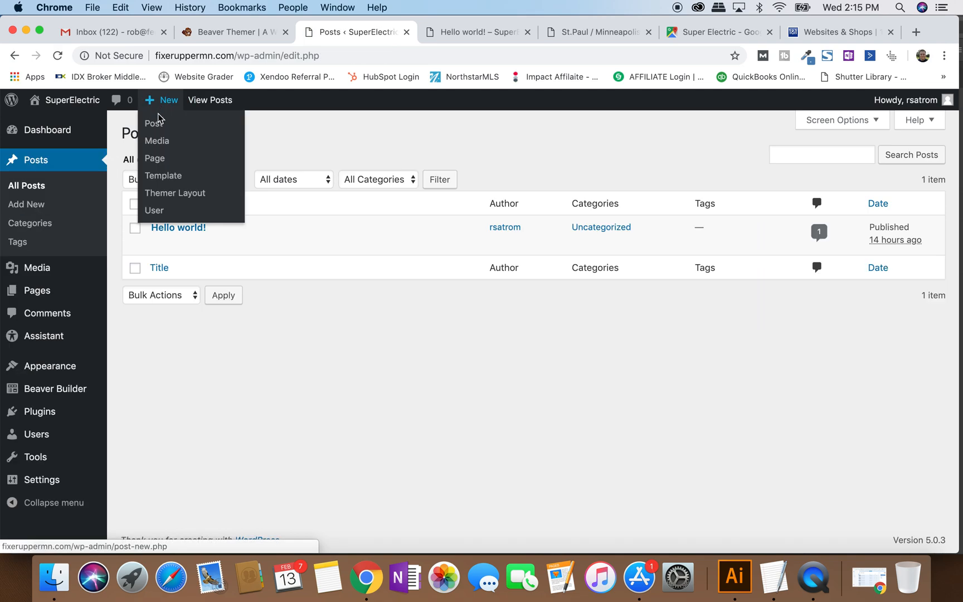
pyautogui.click(153, 123)
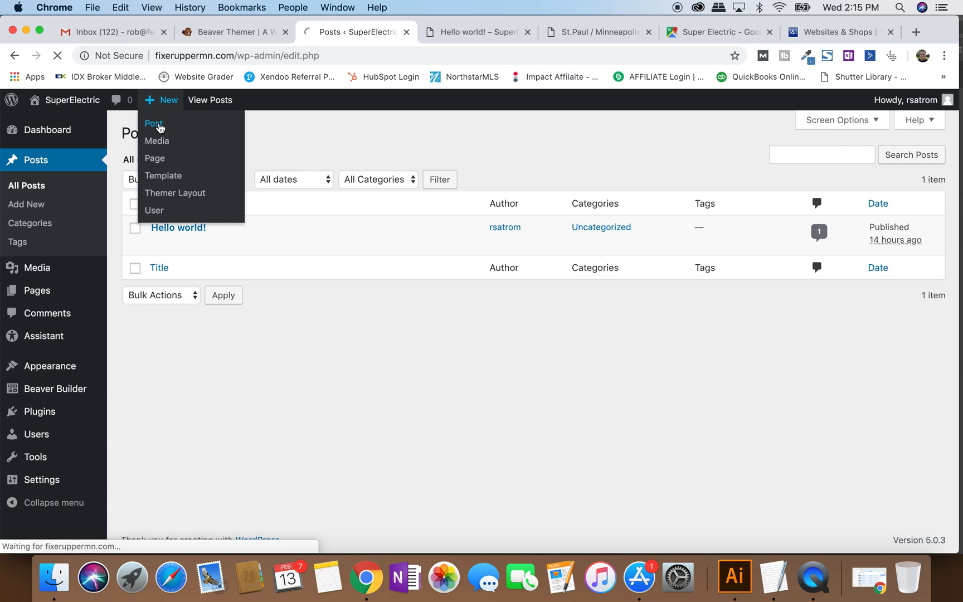
pyautogui.click(153, 123)
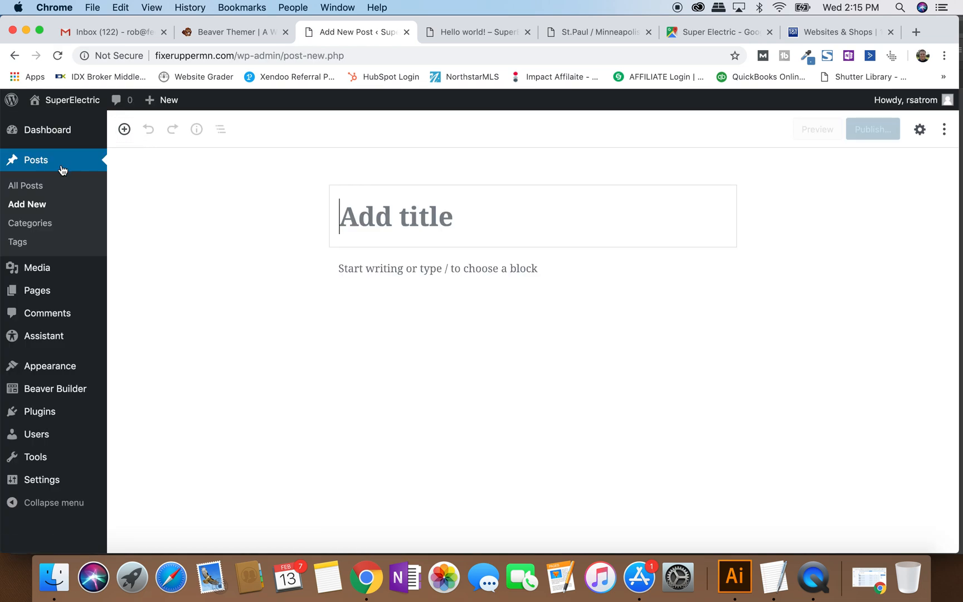
pyautogui.moveTo(26, 186)
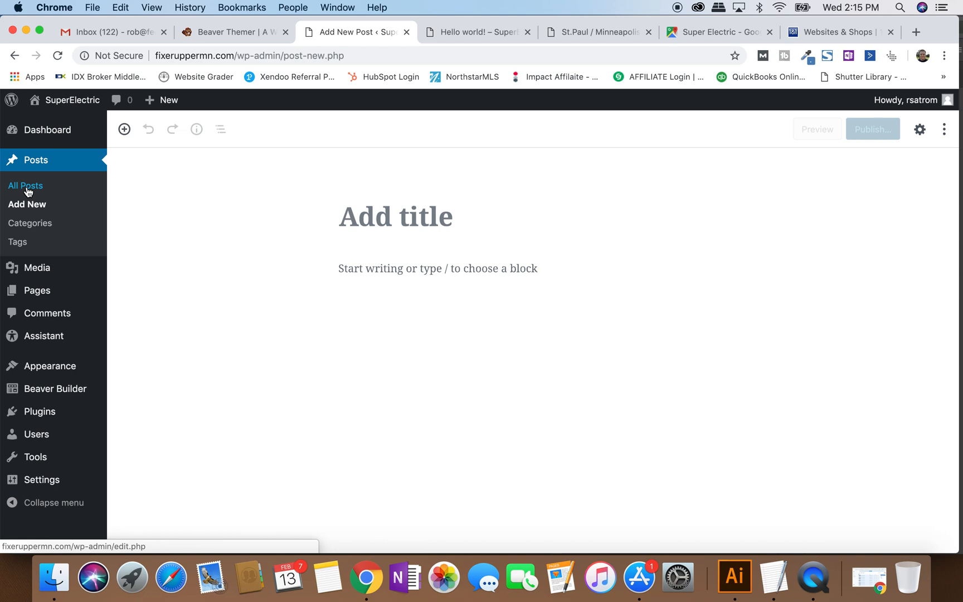
pyautogui.click(26, 185)
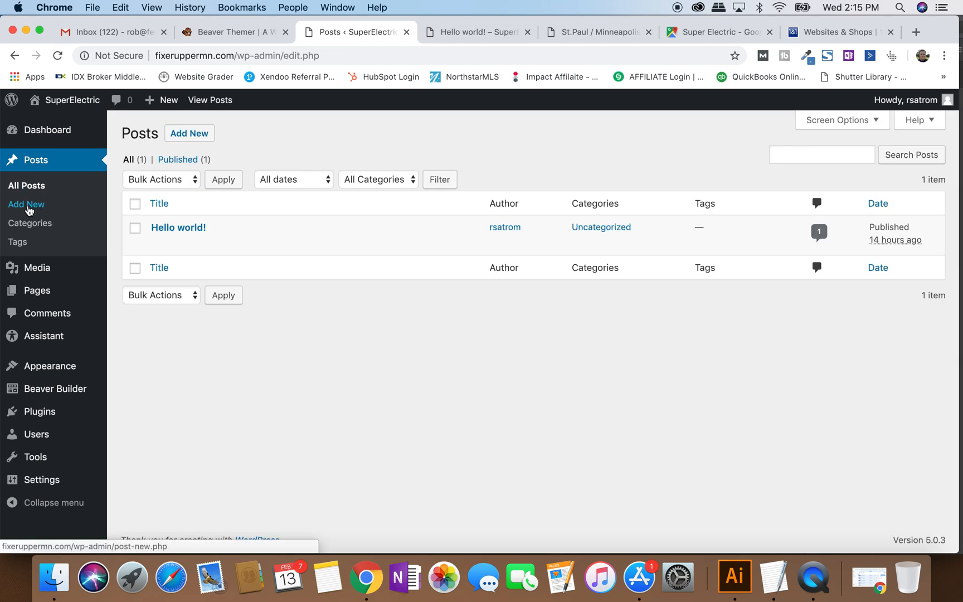
pyautogui.moveTo(30, 223)
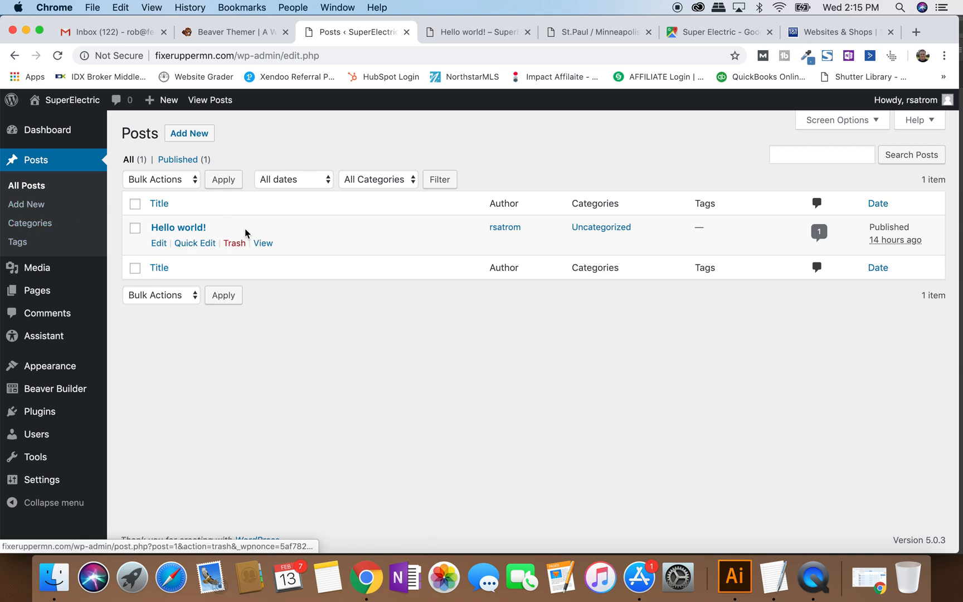
pyautogui.moveTo(275, 318)
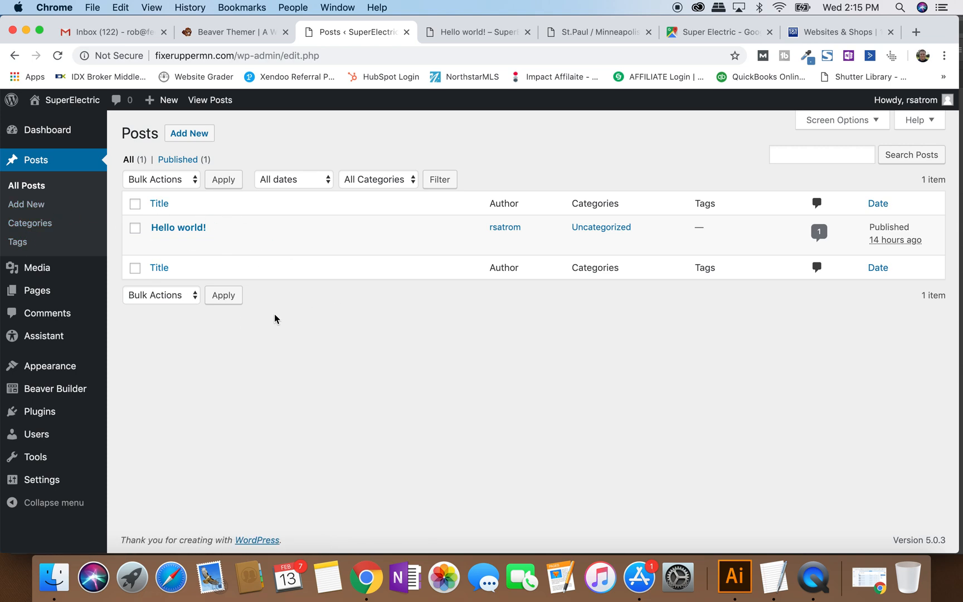
pyautogui.moveTo(36, 268)
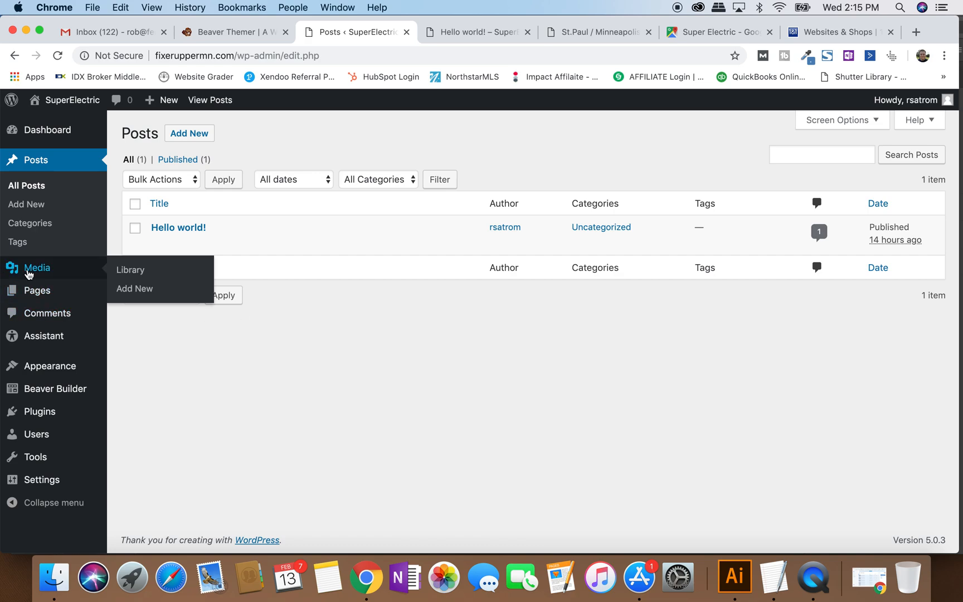
# Show the Media Library and view the autumn creek photo's attachment details.
pyautogui.click(130, 269)
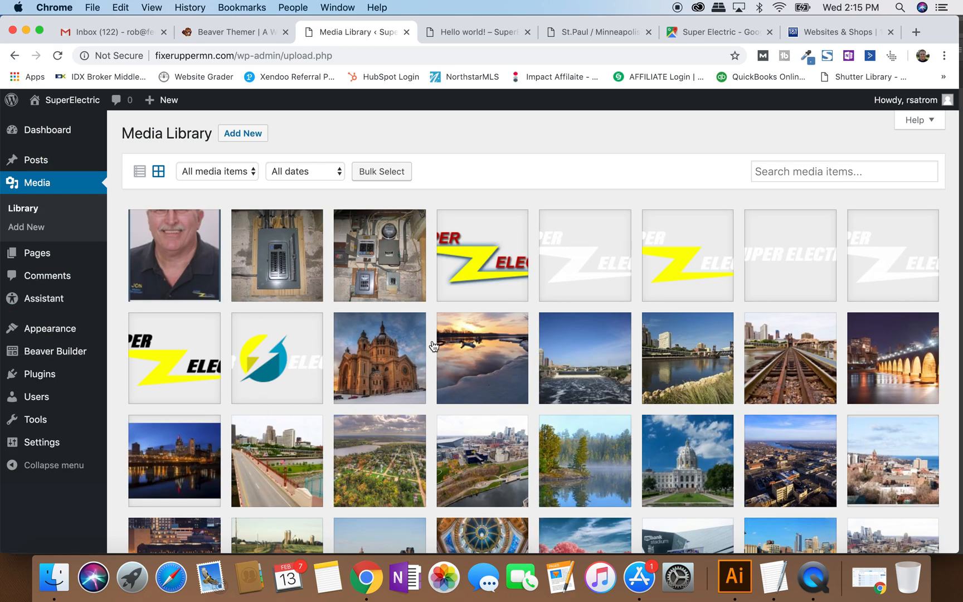
pyautogui.scroll(-3)
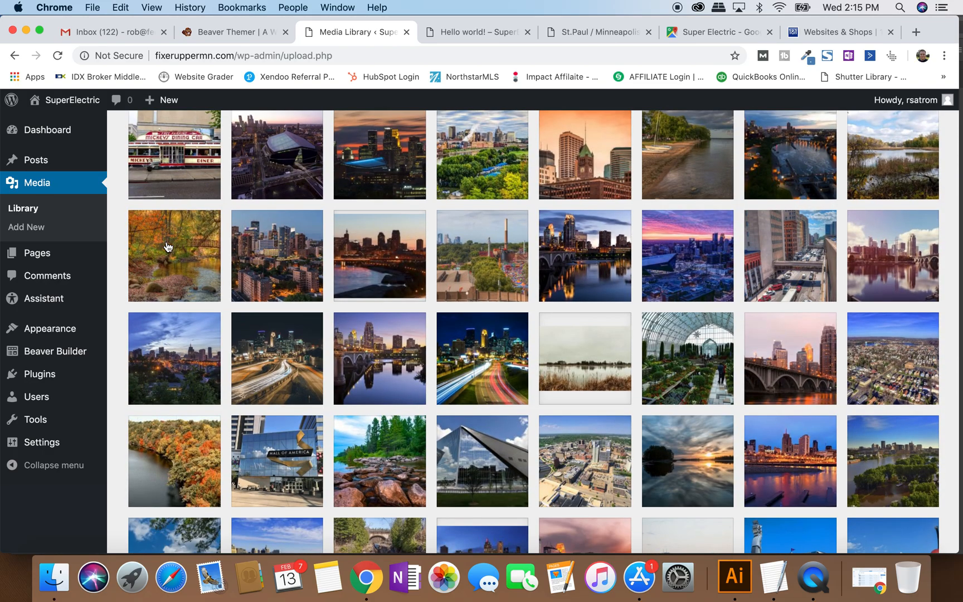
pyautogui.click(174, 255)
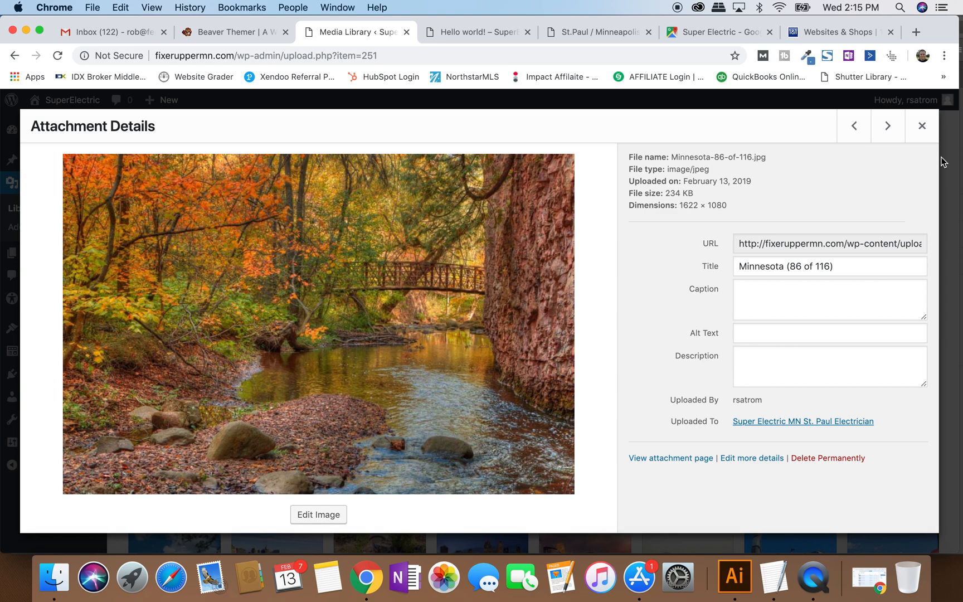
# Step through the next Minnesota photos' details and close the dialog.
pyautogui.click(887, 126)
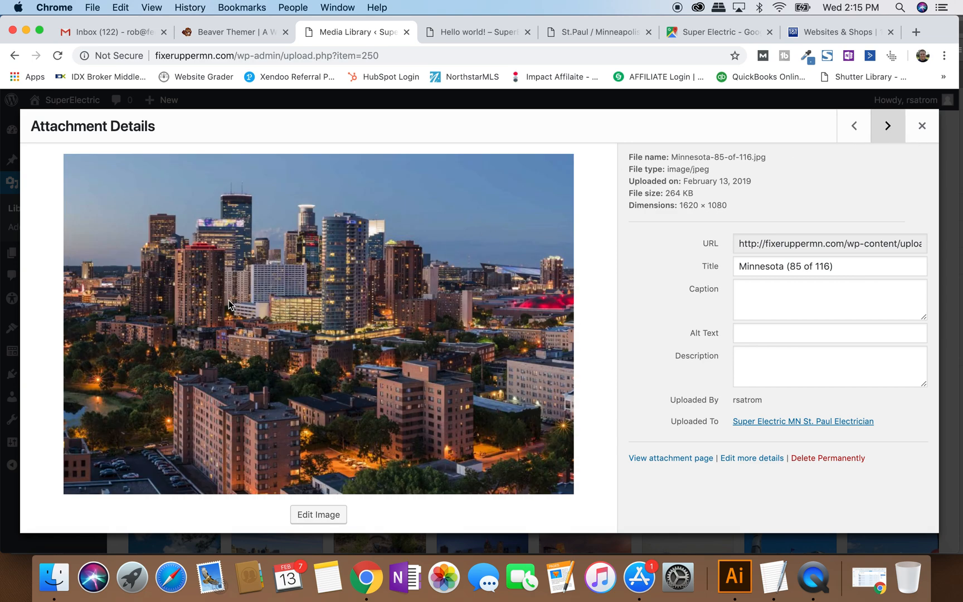
pyautogui.moveTo(152, 224)
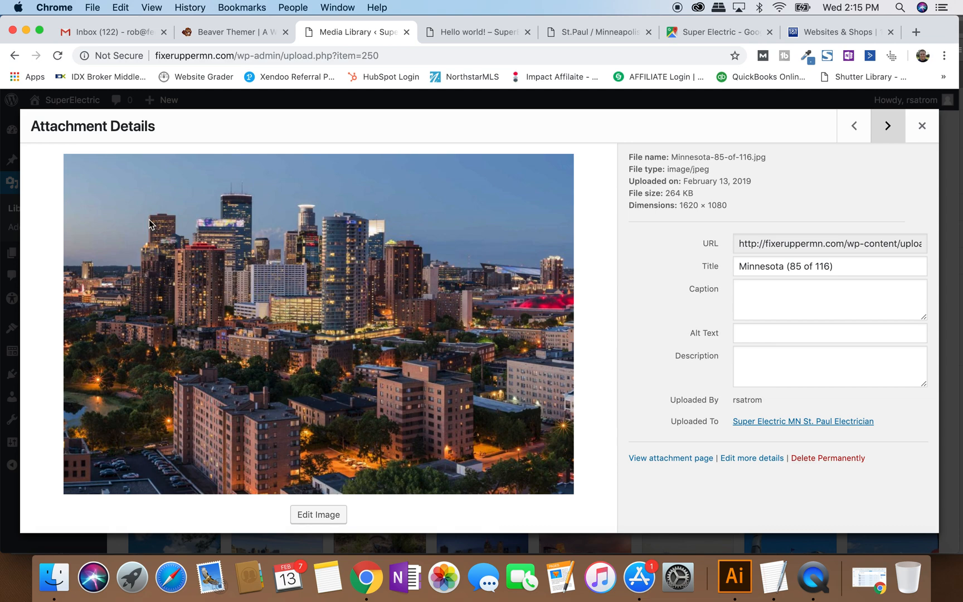
pyautogui.moveTo(888, 125)
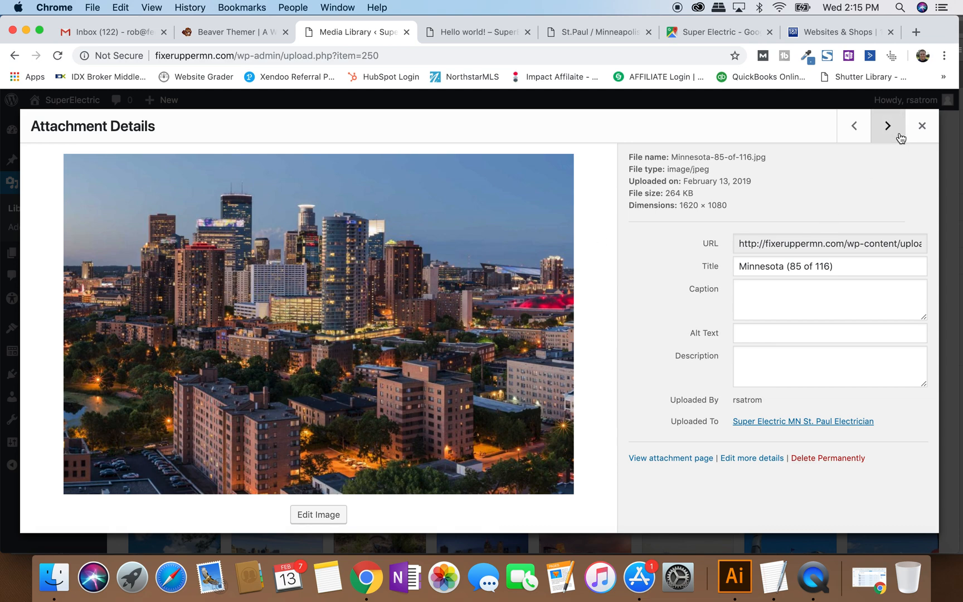
pyautogui.click(888, 125)
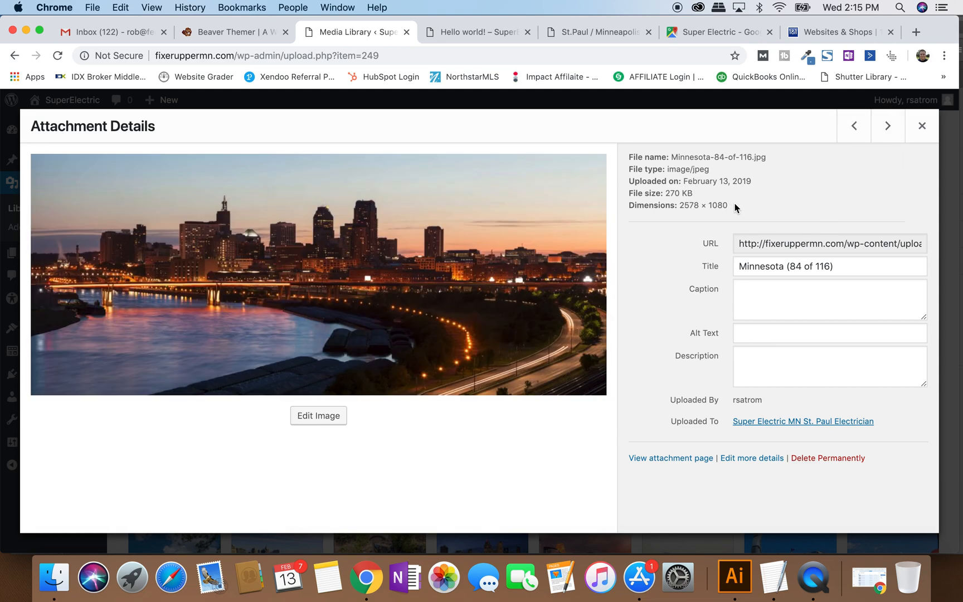
pyautogui.doubleClick(703, 205)
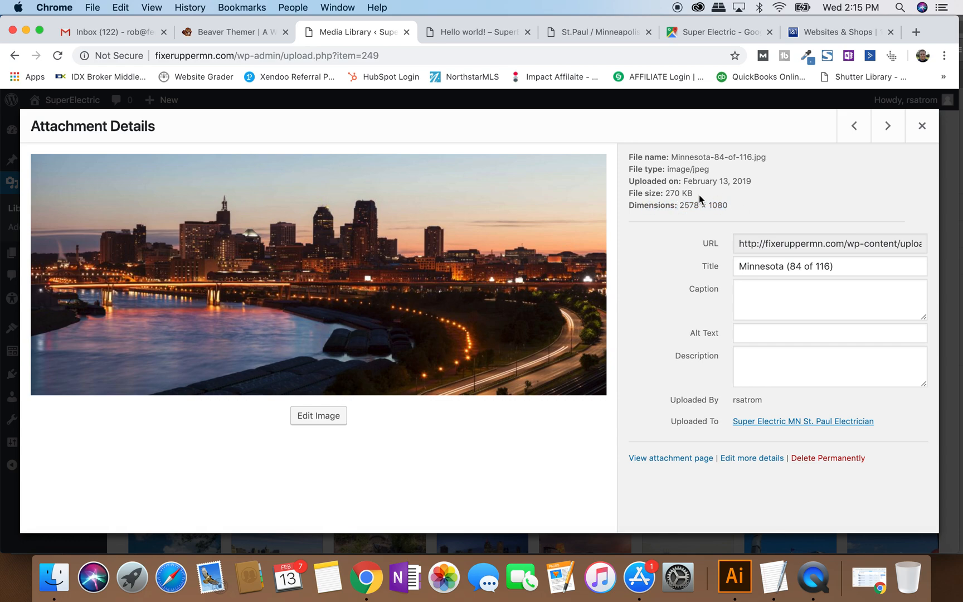
pyautogui.doubleClick(675, 193)
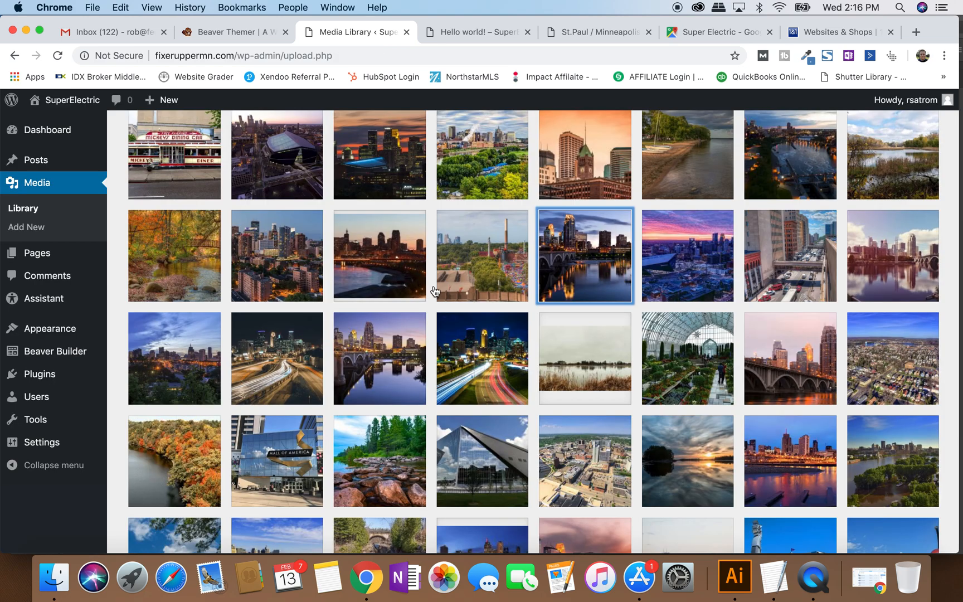
pyautogui.scroll(-3)
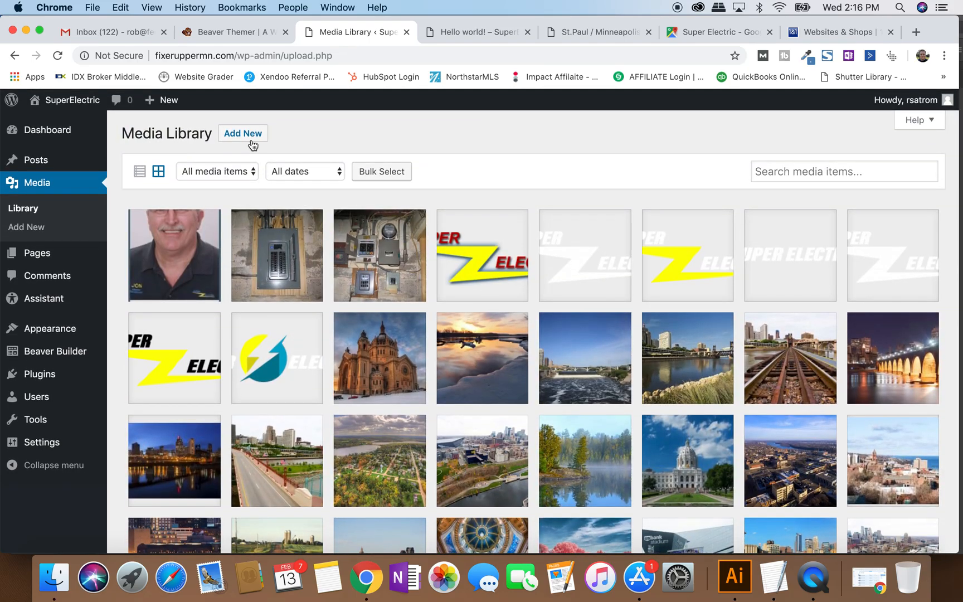
pyautogui.click(243, 134)
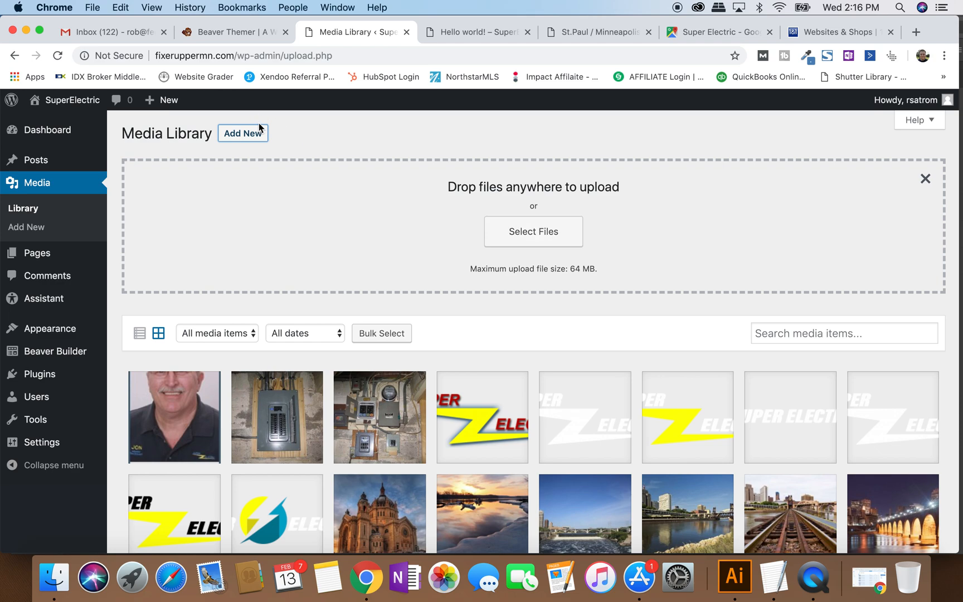
pyautogui.moveTo(905, 184)
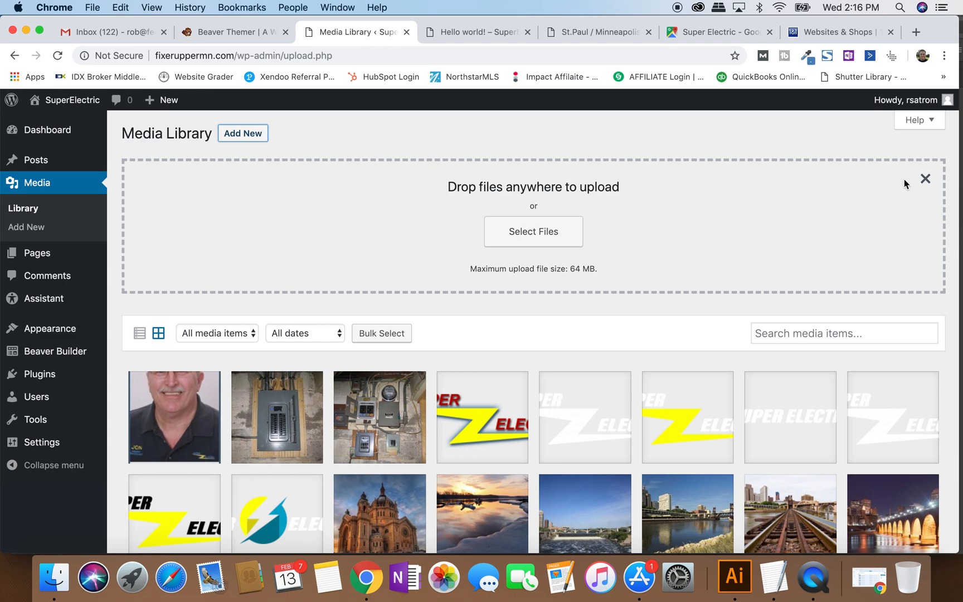
pyautogui.click(925, 178)
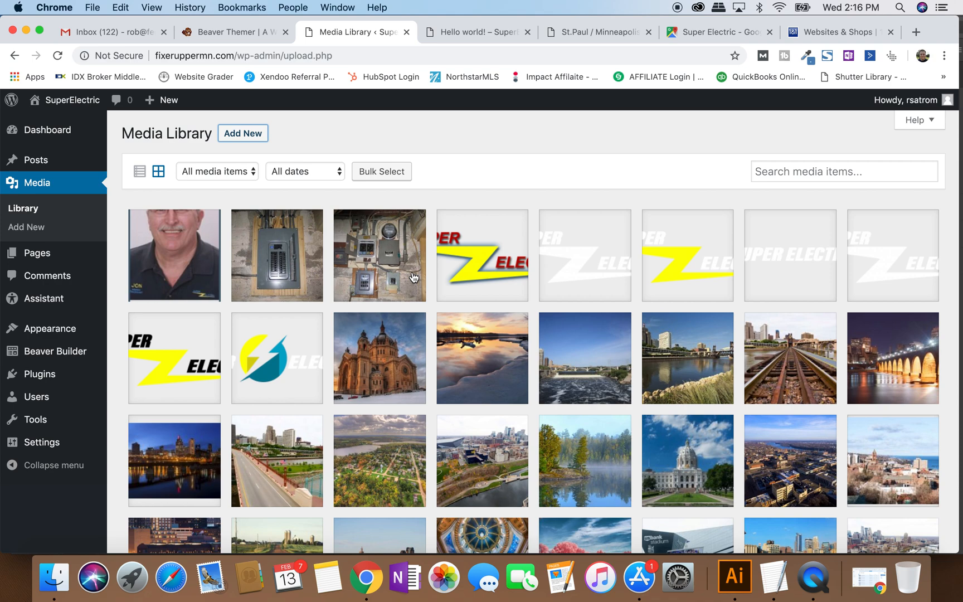
pyautogui.moveTo(336, 300)
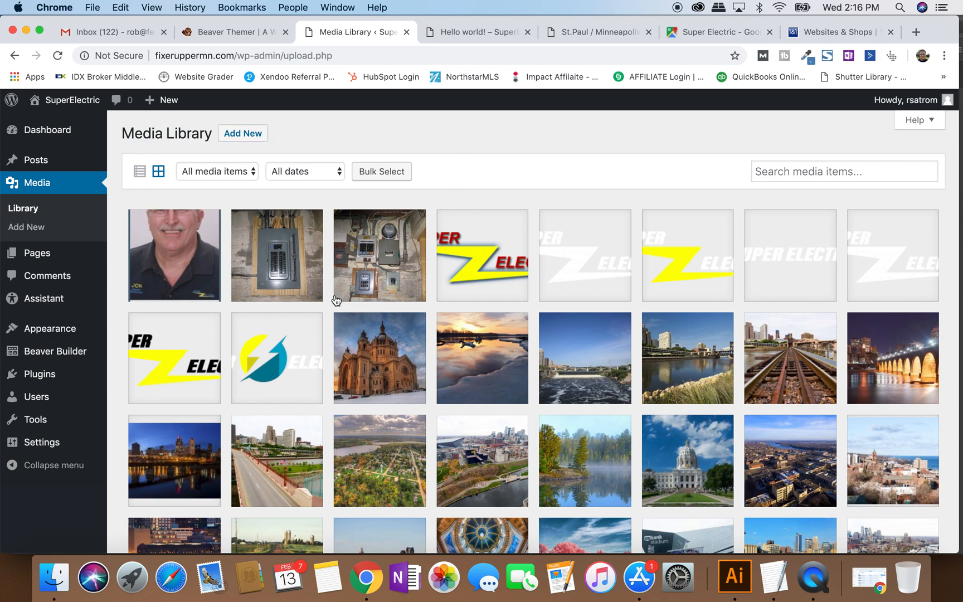
pyautogui.moveTo(735, 576)
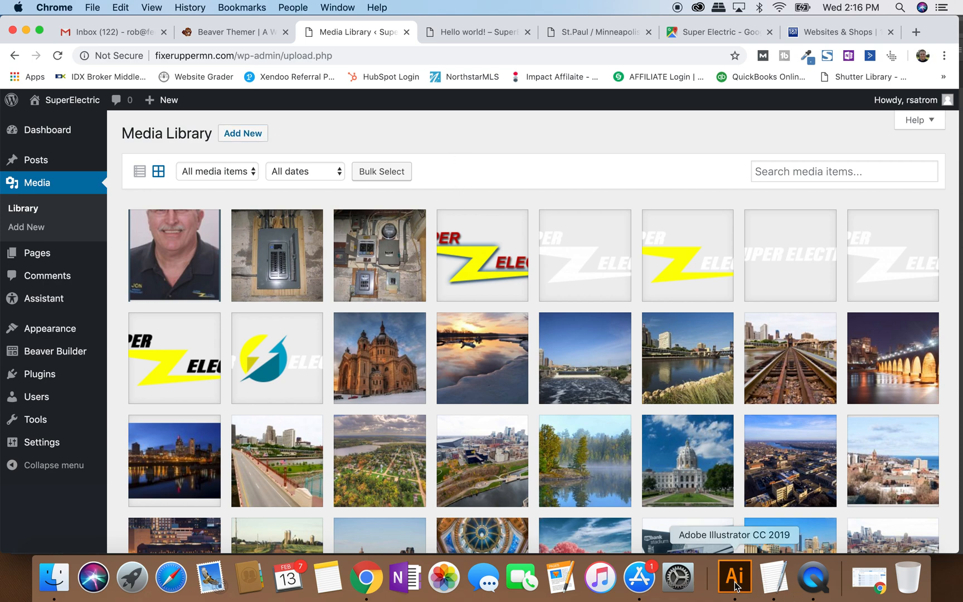
# In Illustrator, check via Document Setup that the skyline artboard is about 1348 by 899 px, leaving it unchanged.
pyautogui.click(733, 576)
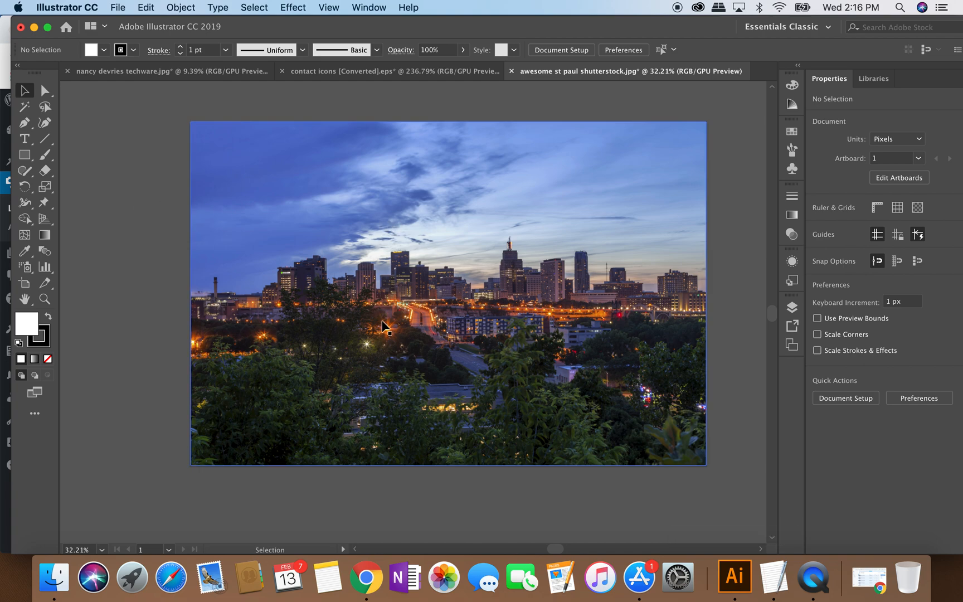
pyautogui.click(385, 327)
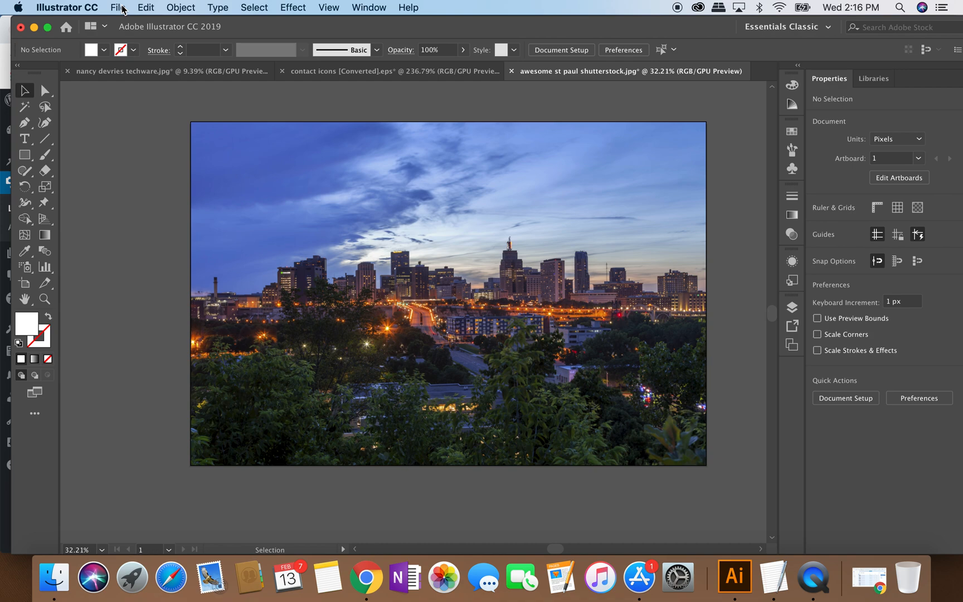
pyautogui.click(560, 50)
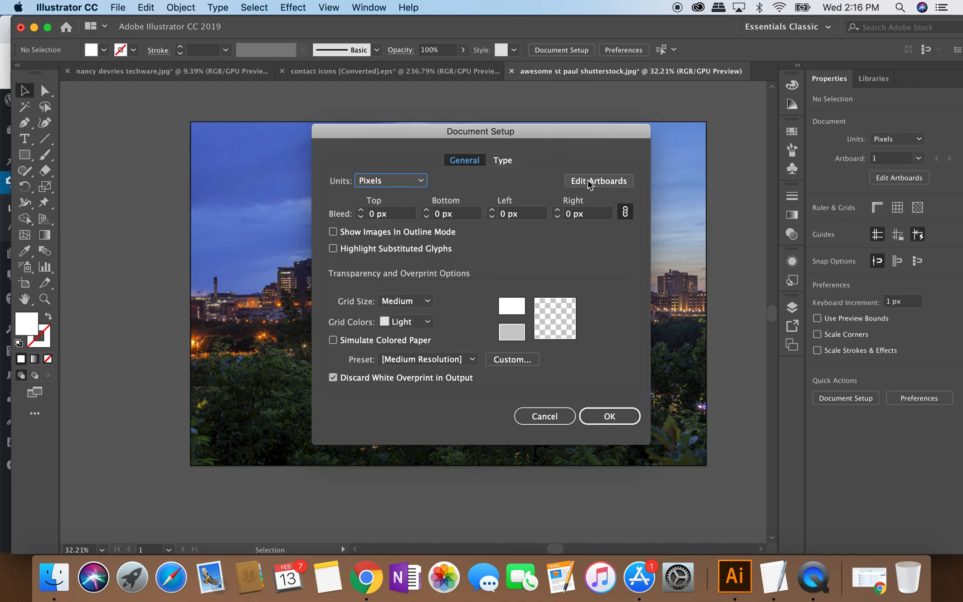
pyautogui.click(599, 180)
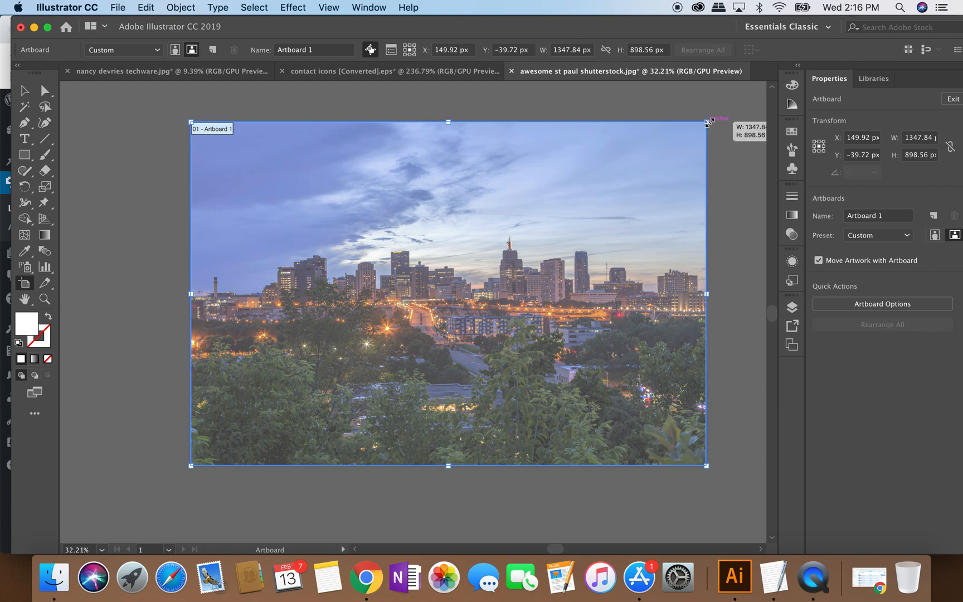
pyautogui.click(953, 98)
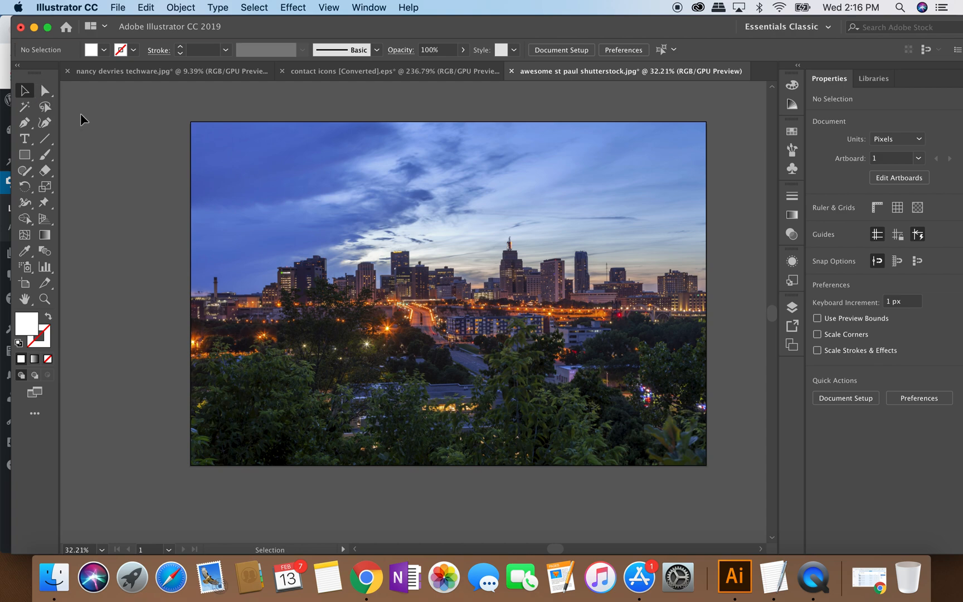
# Set up Save for Web (Legacy) as JPEG Medium with width 1920 (1920 by 1280 px).
pyautogui.click(117, 8)
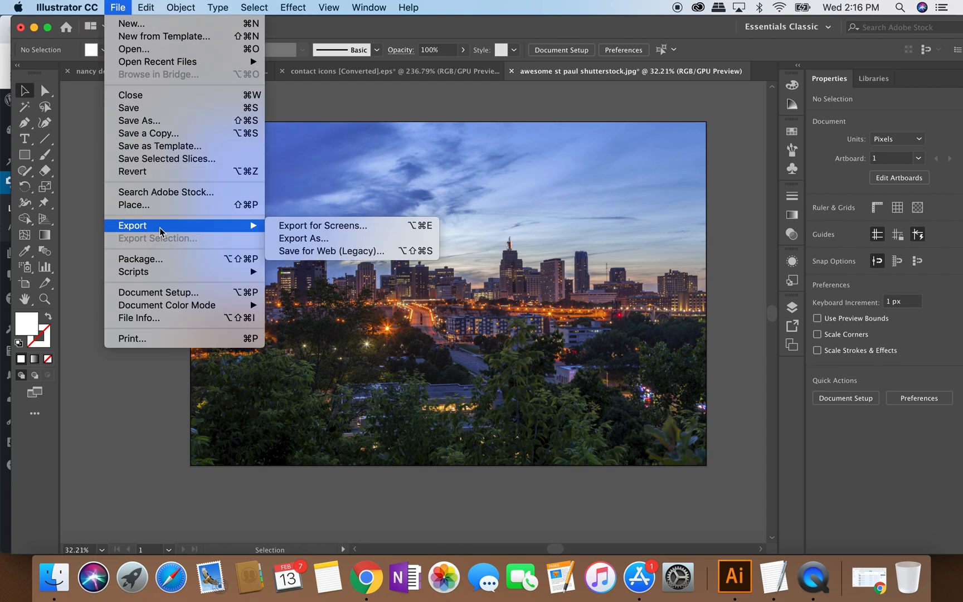
pyautogui.click(331, 251)
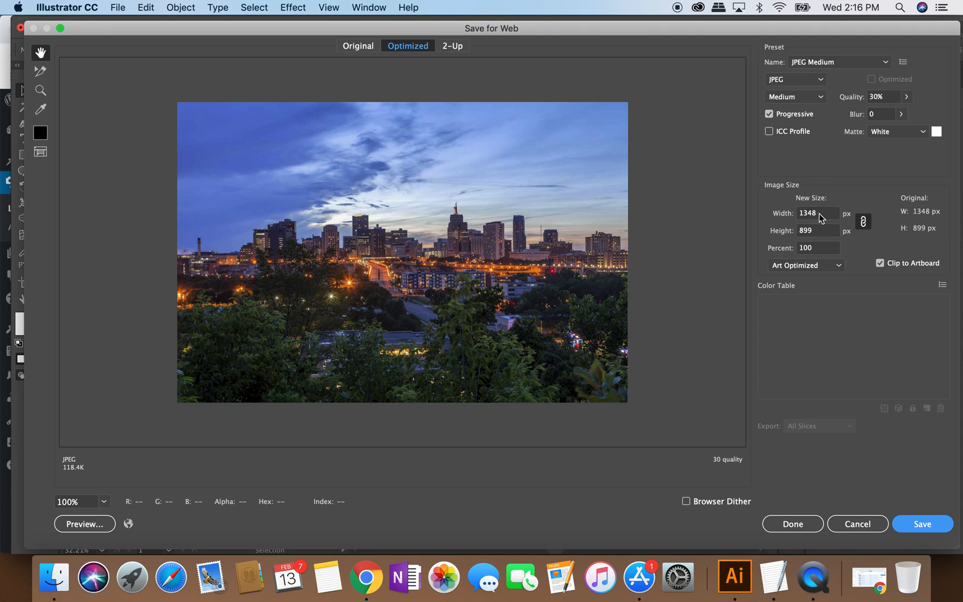
pyautogui.write('19')
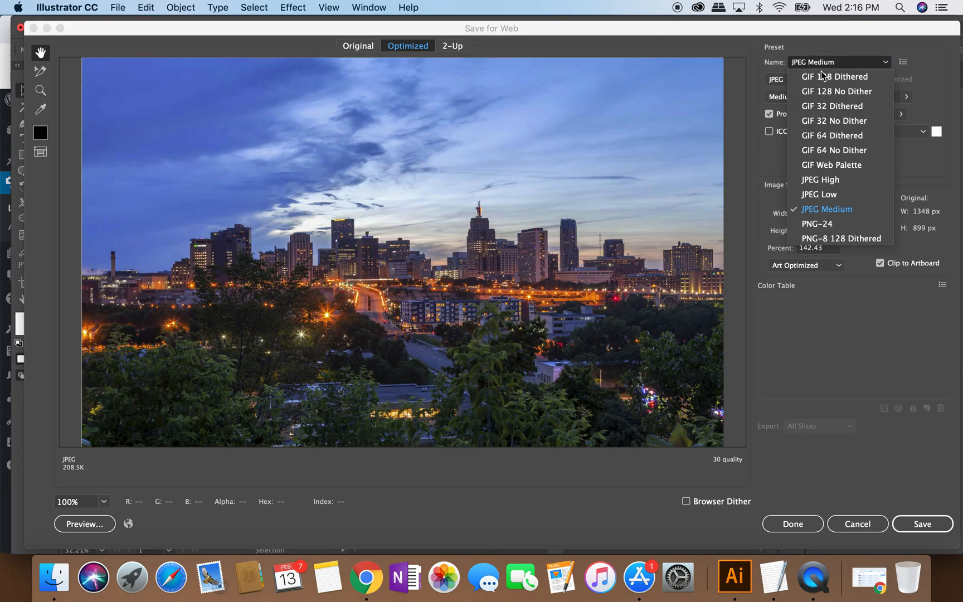
pyautogui.click(827, 208)
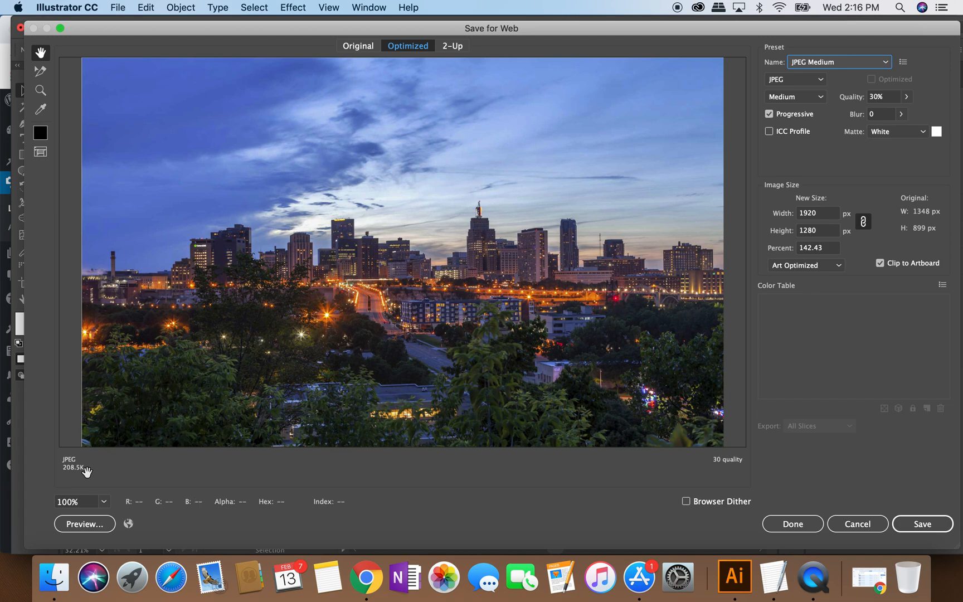
pyautogui.moveTo(80, 474)
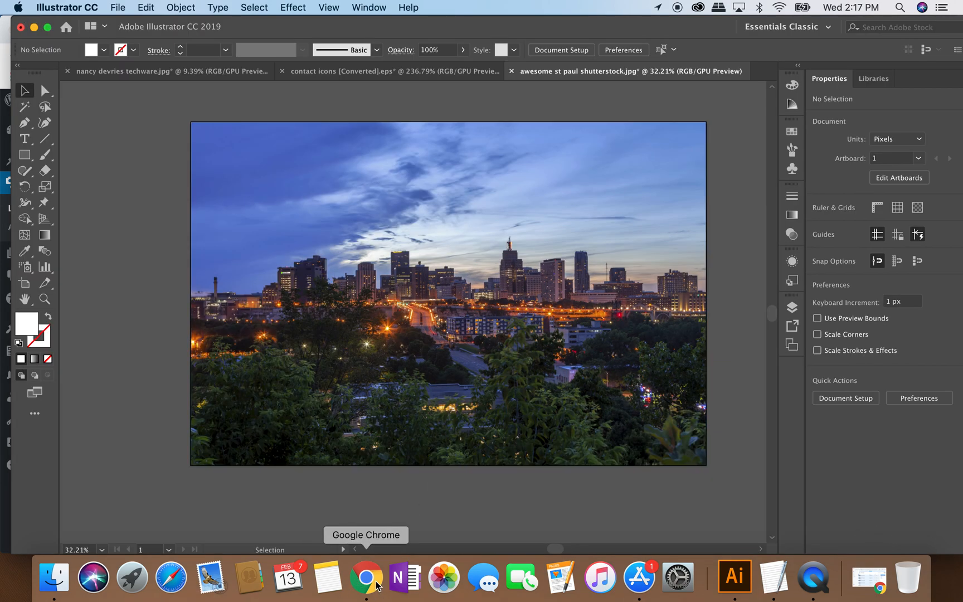
# Return to the browser and visit the live SuperElectric home page.
pyautogui.click(366, 577)
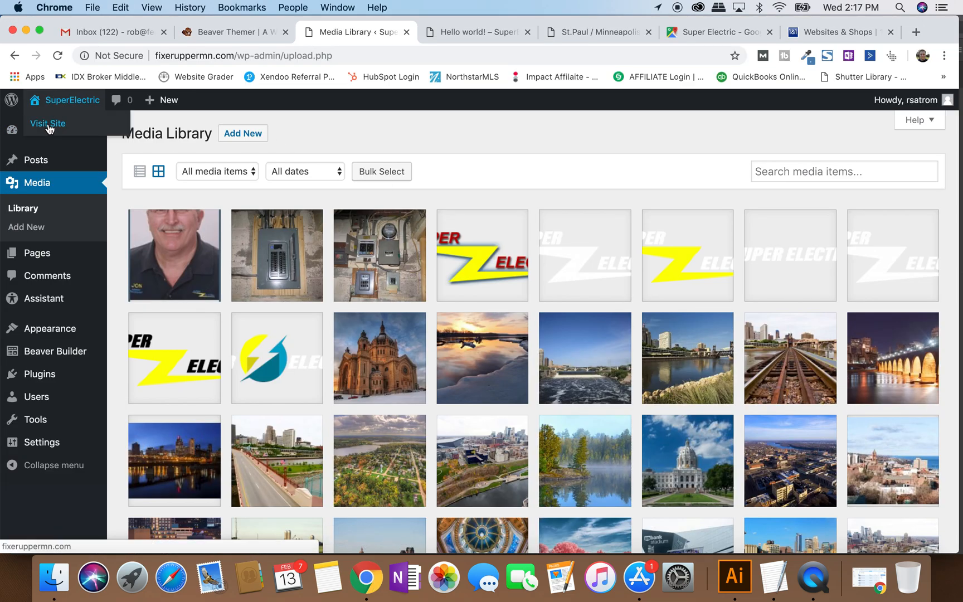
pyautogui.click(47, 124)
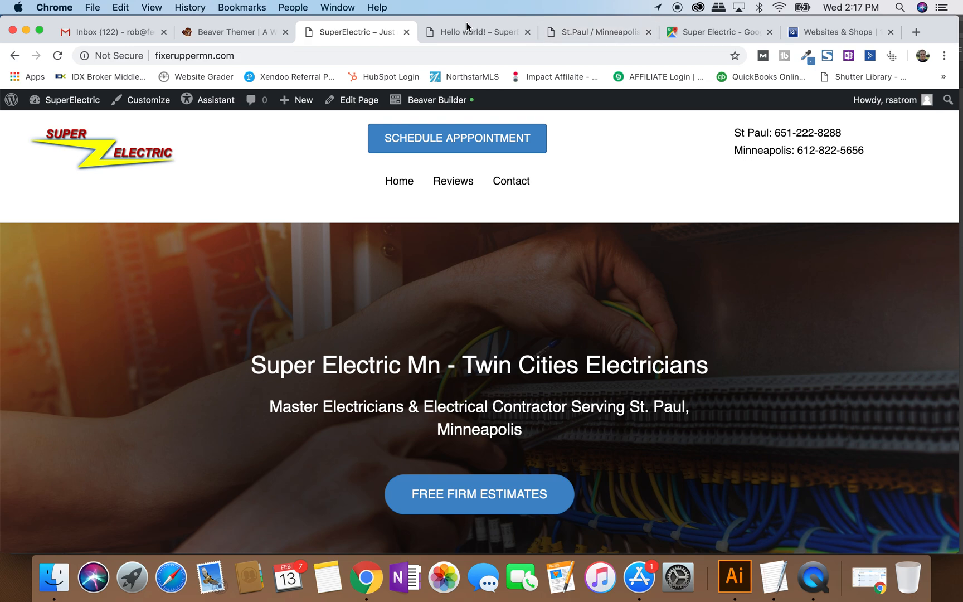
pyautogui.click(595, 31)
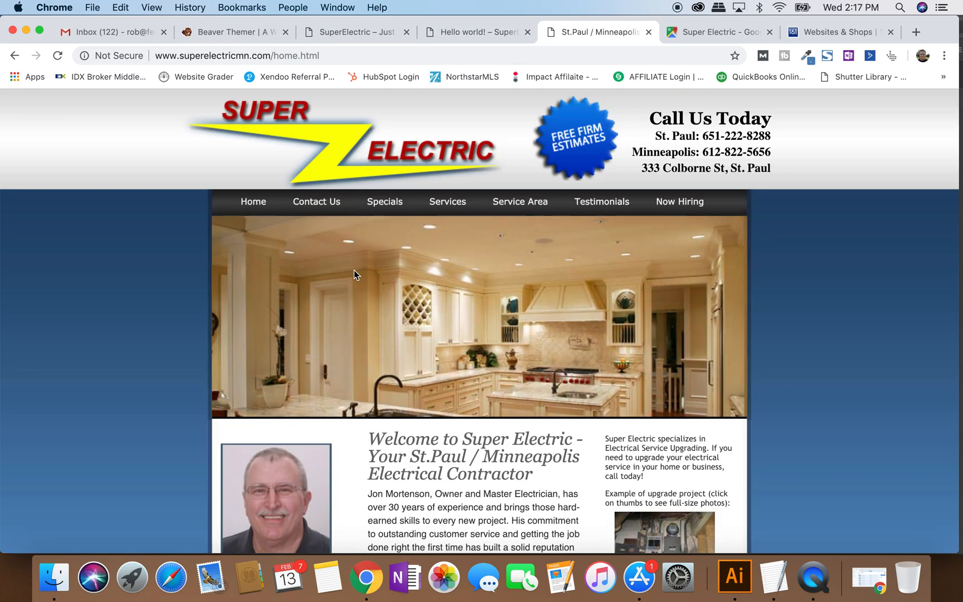
pyautogui.scroll(-3)
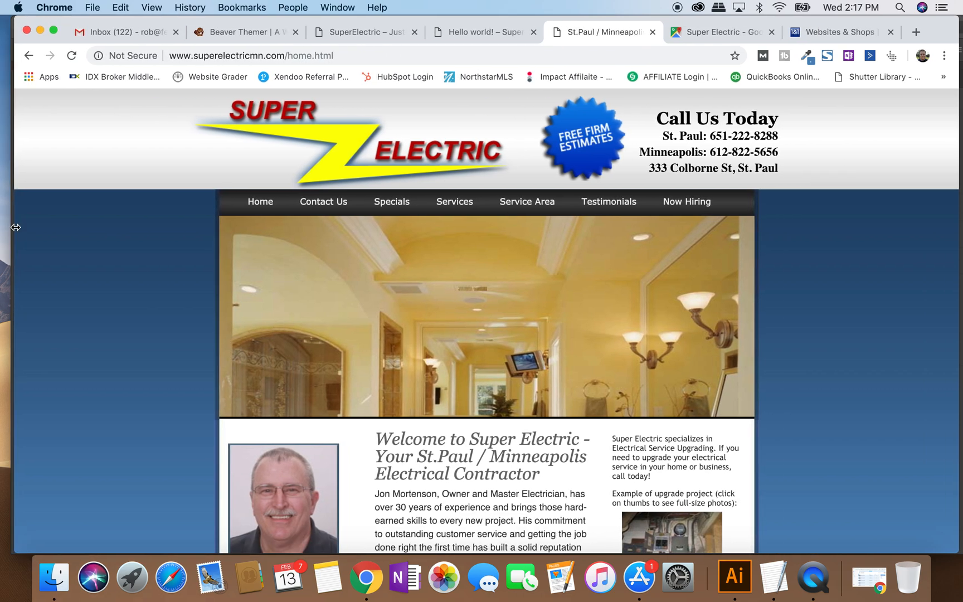
pyautogui.moveTo(142, 277)
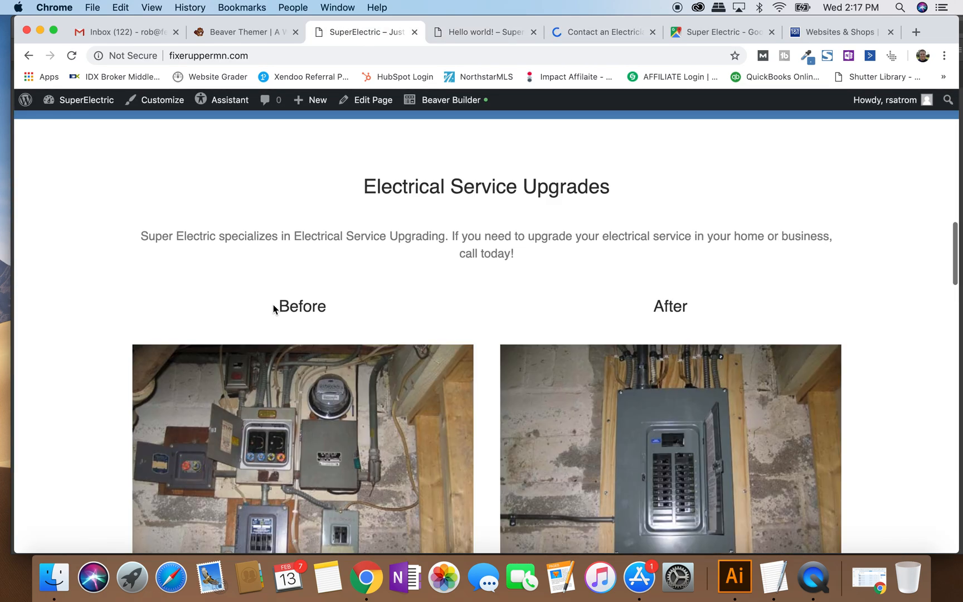
pyautogui.scroll(-3)
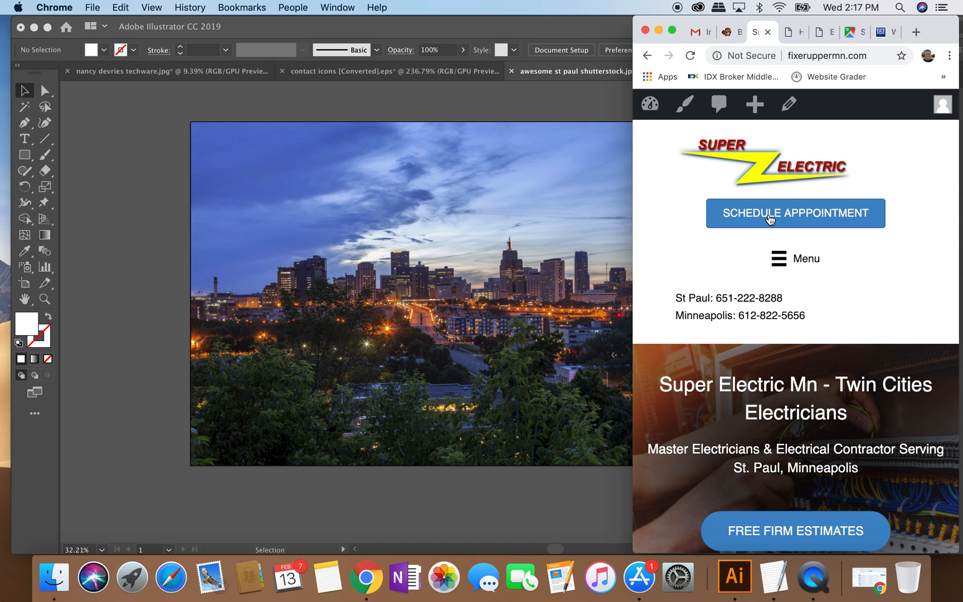
pyautogui.scroll(-3)
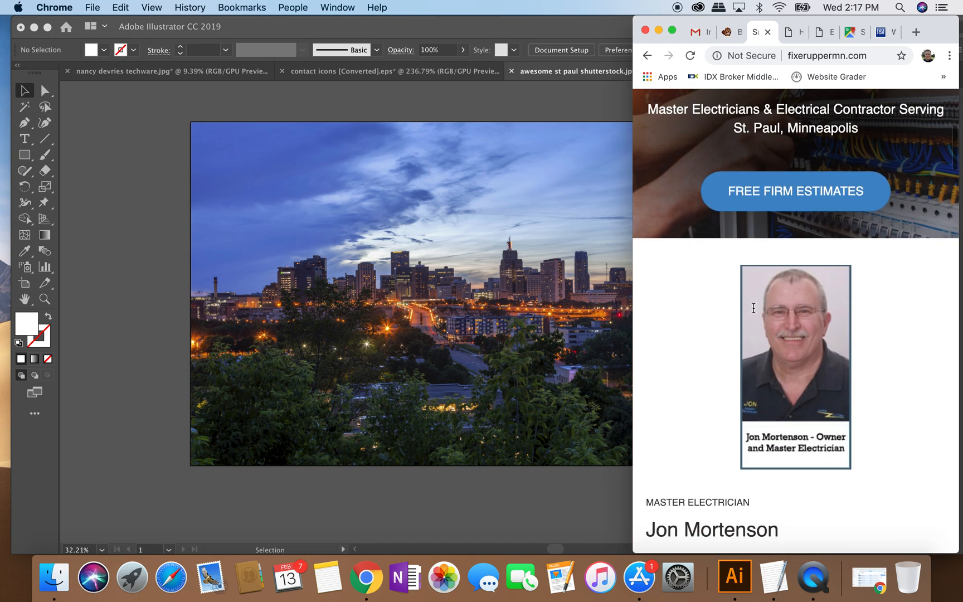
pyautogui.scroll(-3)
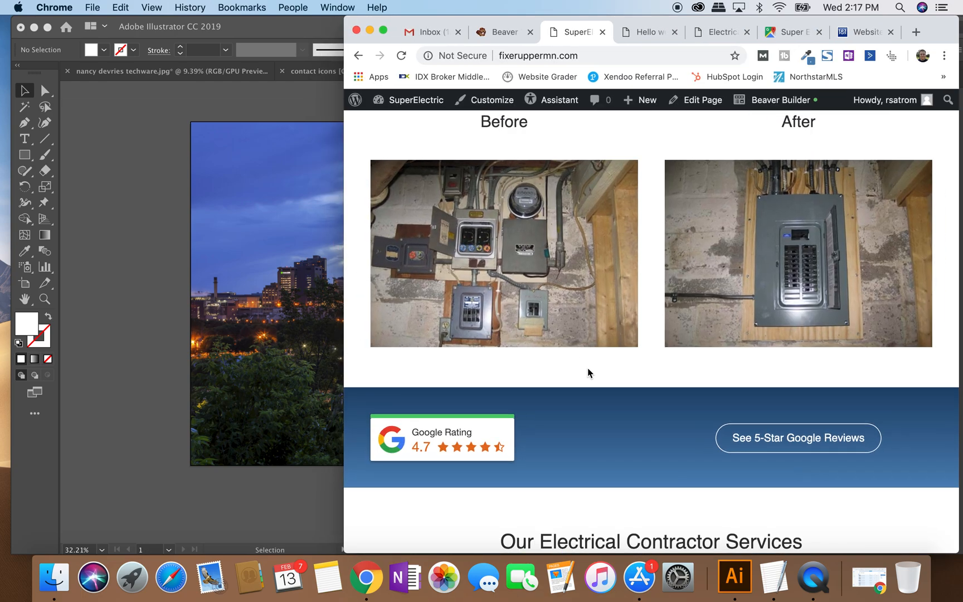
pyautogui.scroll(3)
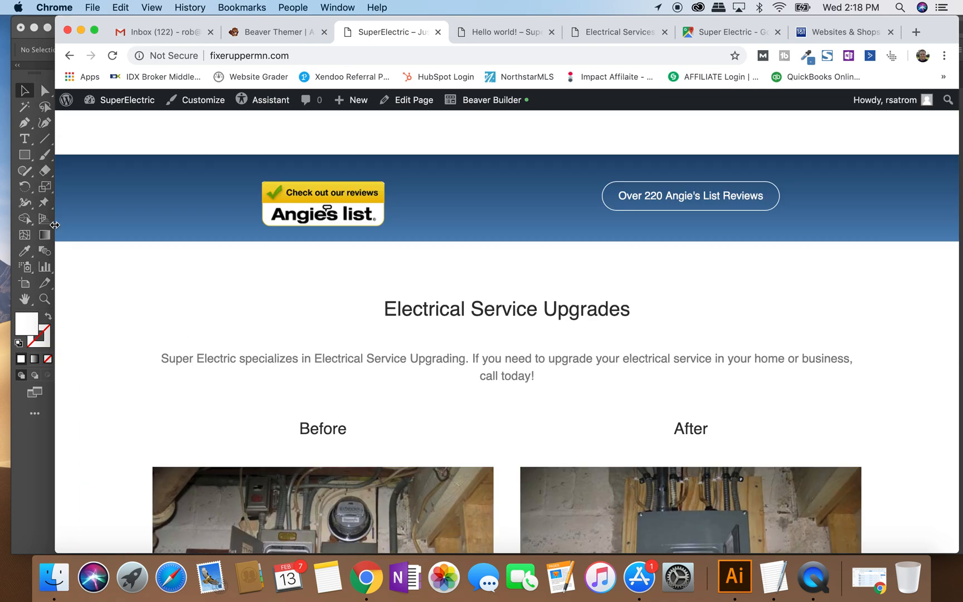
pyautogui.scroll(3)
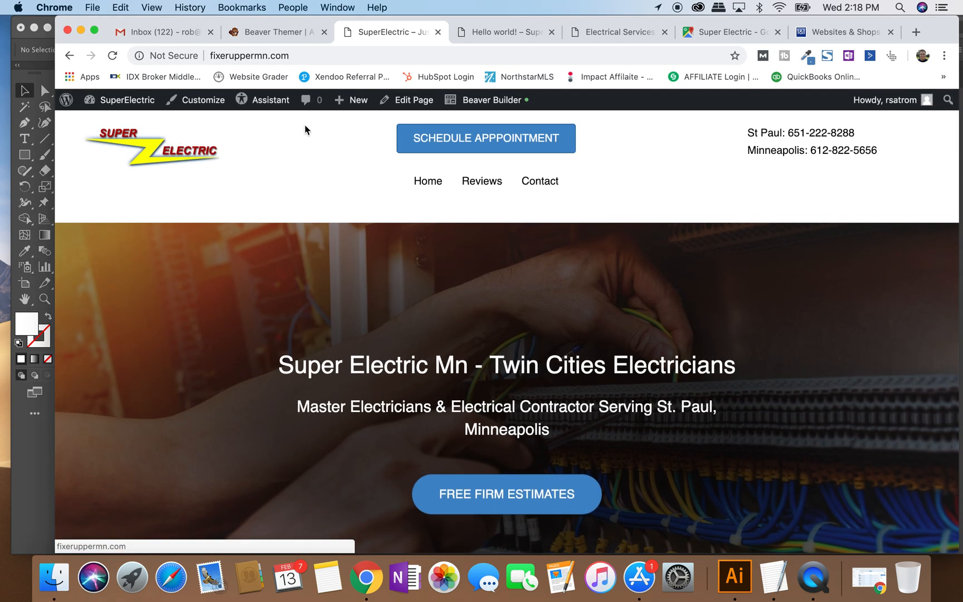
pyautogui.moveTo(130, 183)
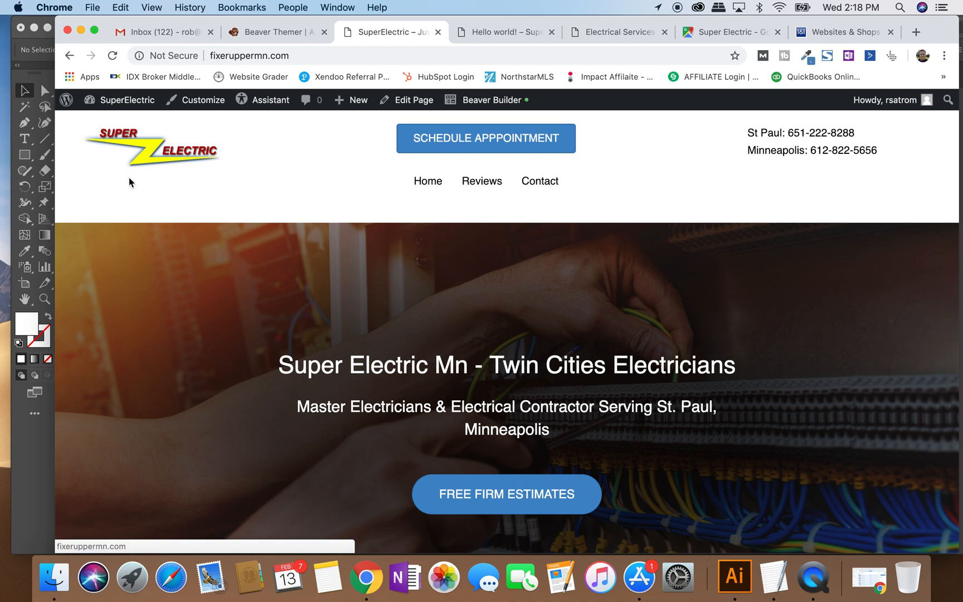
pyautogui.moveTo(500, 148)
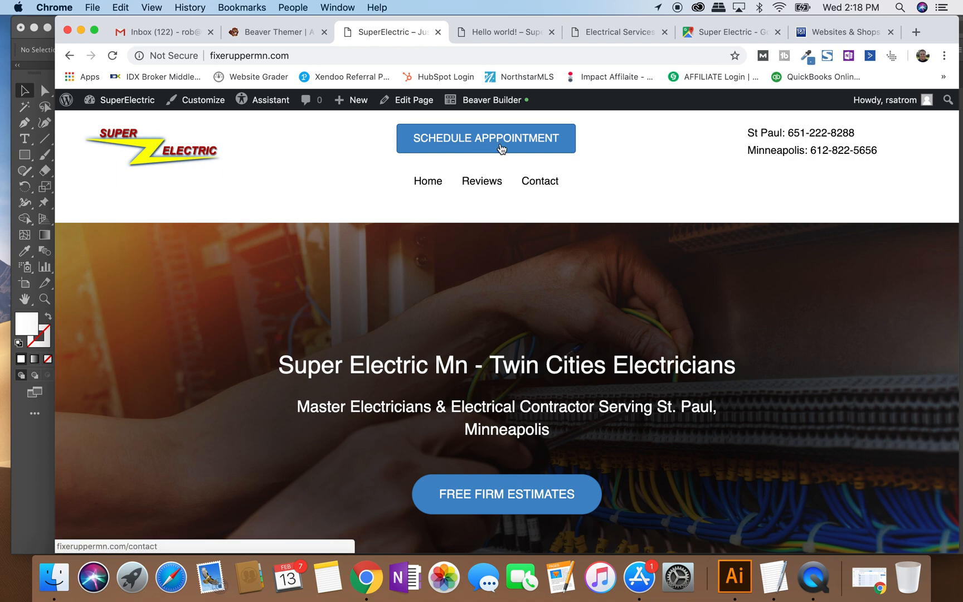
pyautogui.moveTo(843, 149)
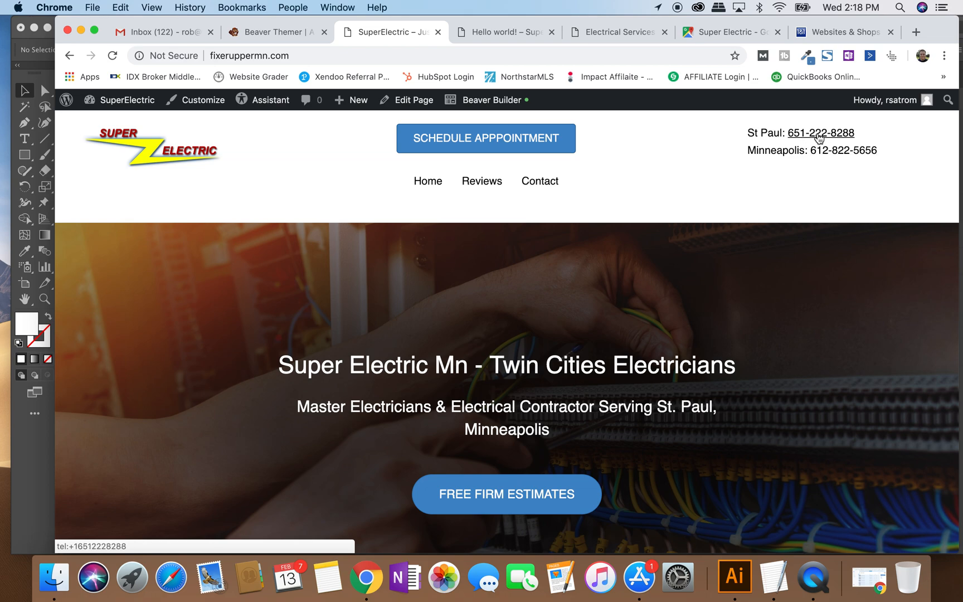
pyautogui.moveTo(692, 183)
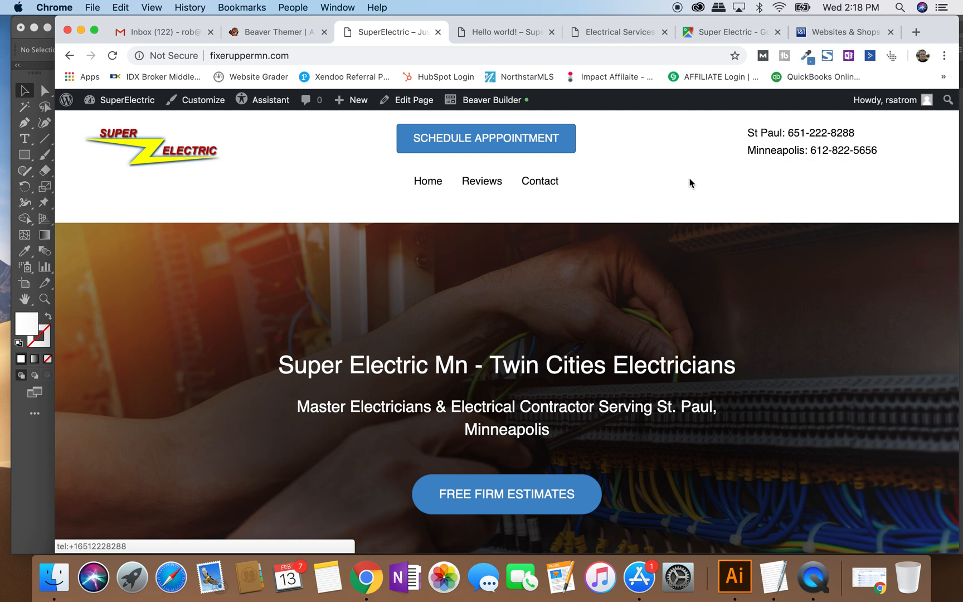
pyautogui.click(483, 181)
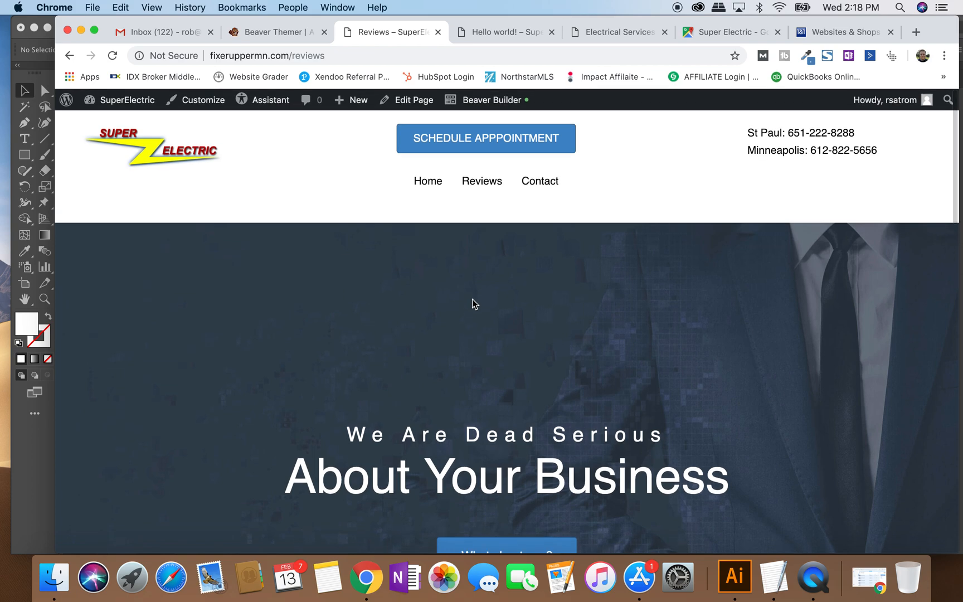
pyautogui.moveTo(503, 301)
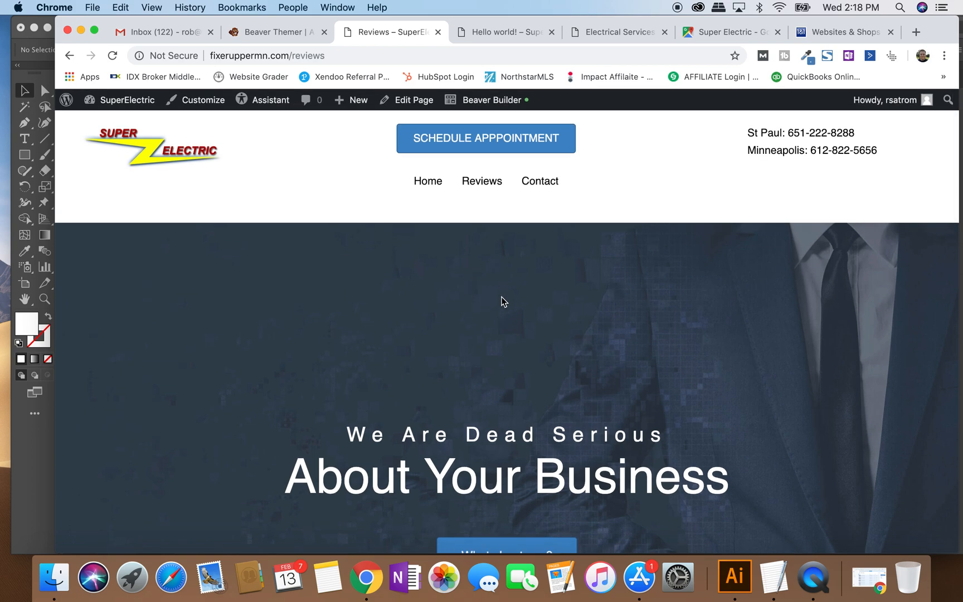
pyautogui.click(539, 181)
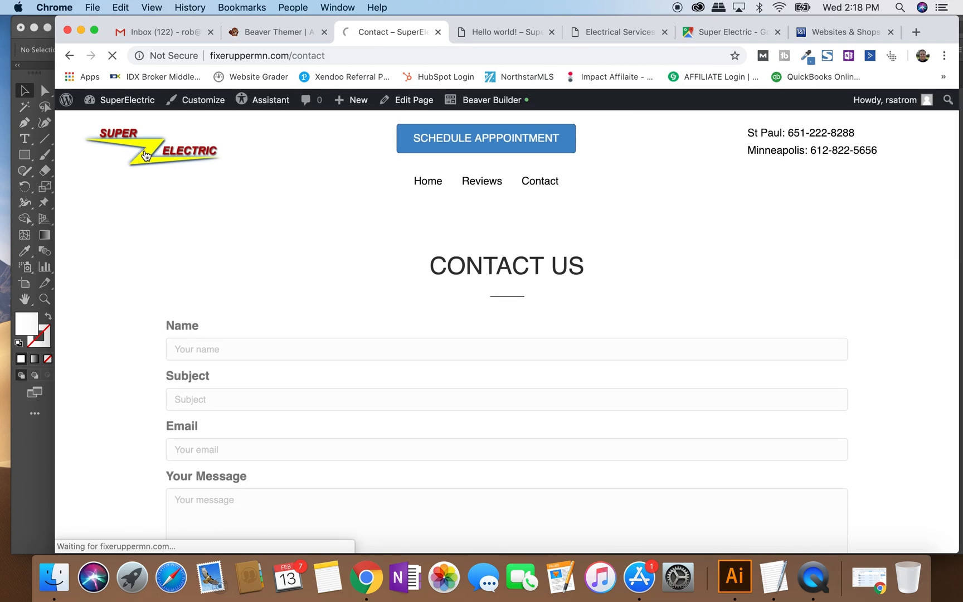
pyautogui.click(152, 147)
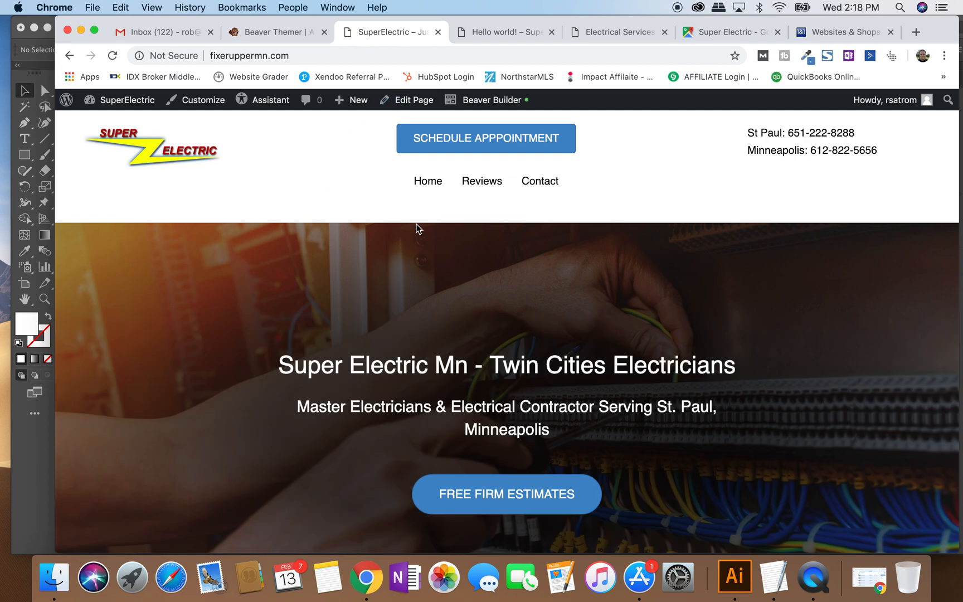
# Edit the home page, select its title 'Super Electric MN St. Paul Electrician', and start a new search tab.
pyautogui.click(412, 100)
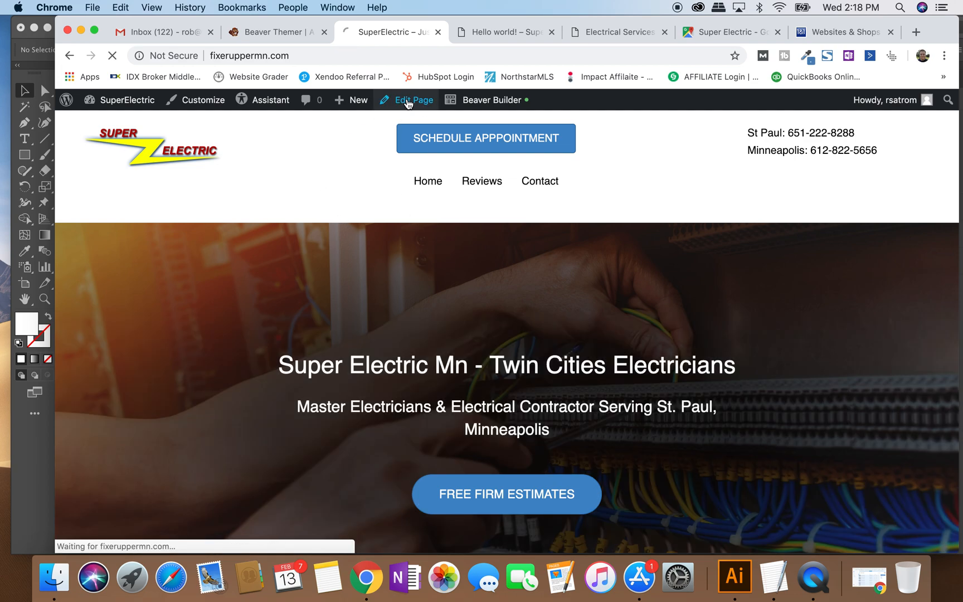
pyautogui.click(412, 99)
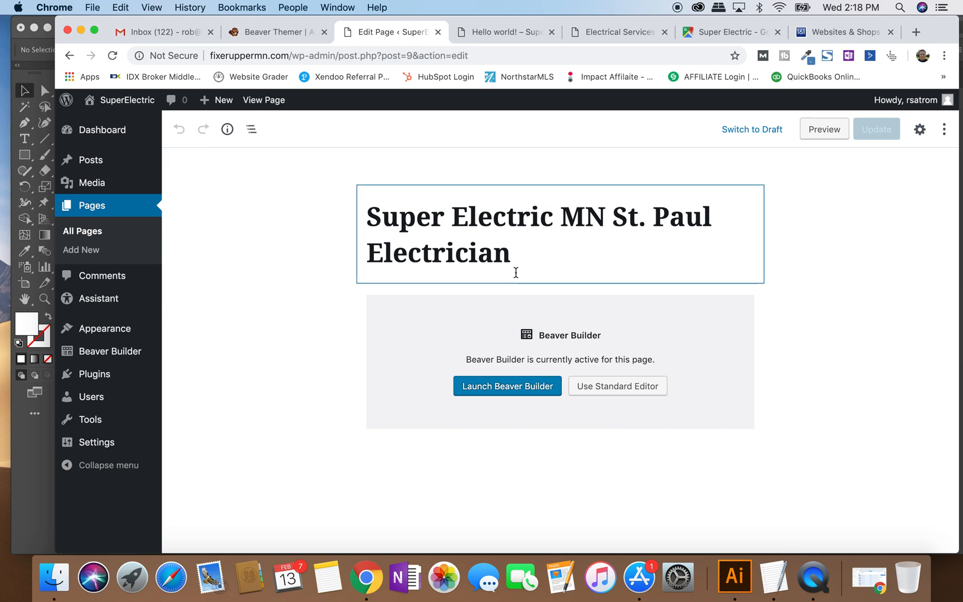
pyautogui.click(430, 216)
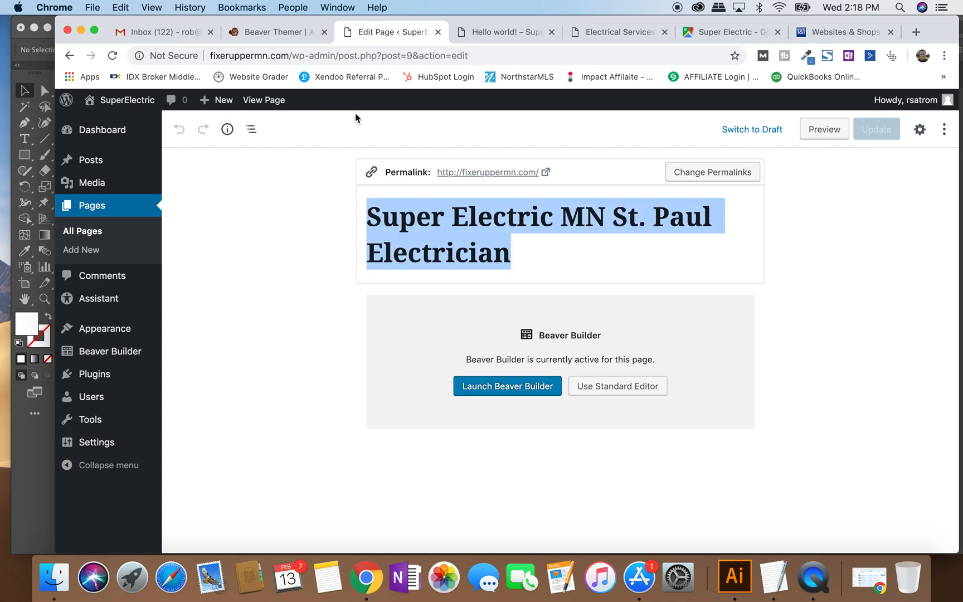
pyautogui.click(505, 31)
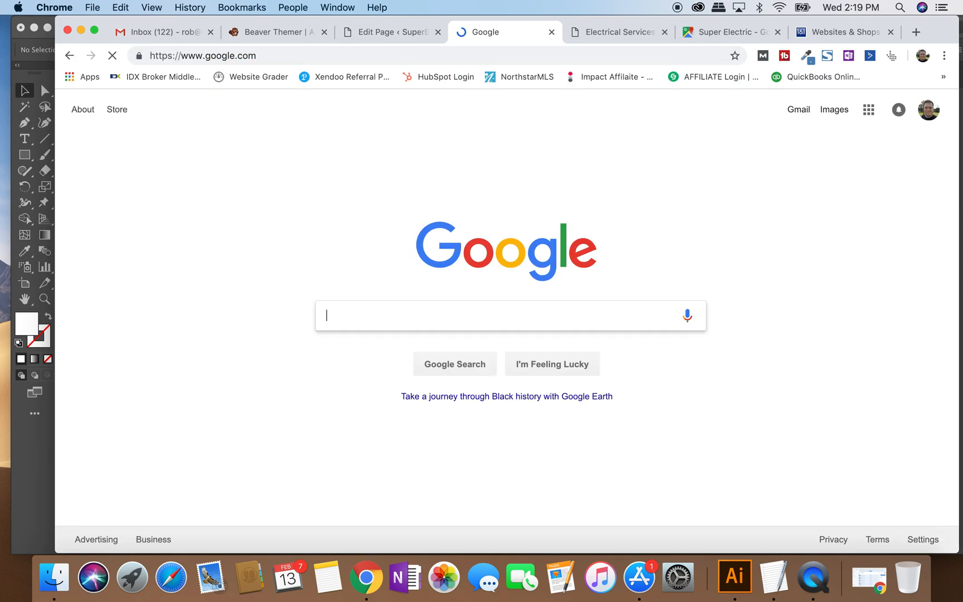
pyautogui.write('site')
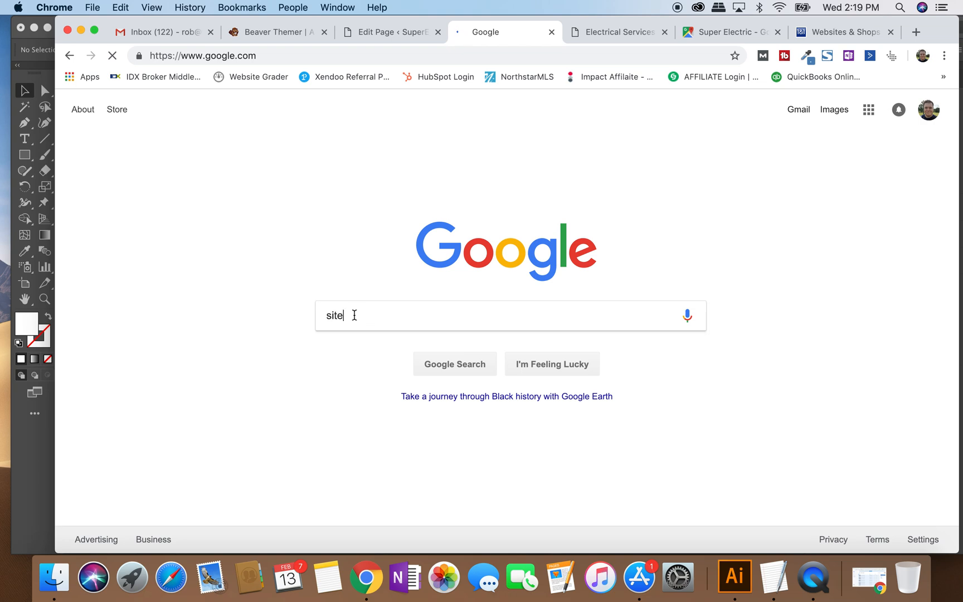
pyautogui.write(':https')
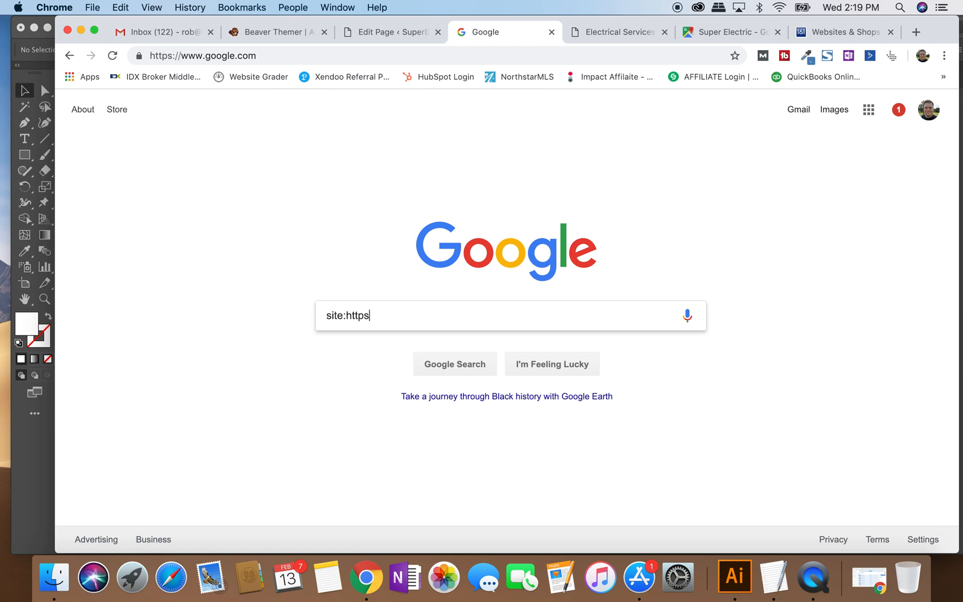
pyautogui.write('://feedbackwrench')
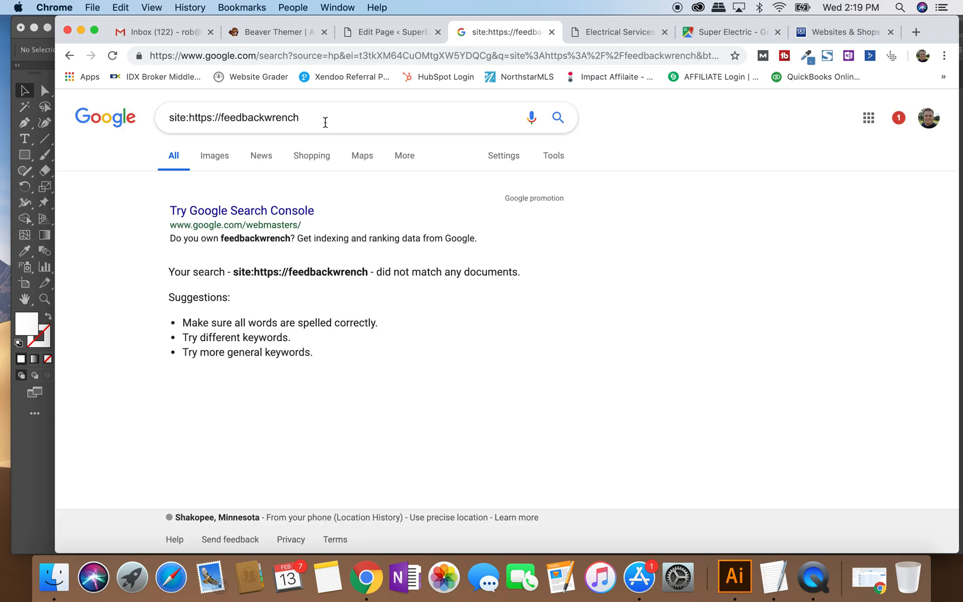
pyautogui.write('.com')
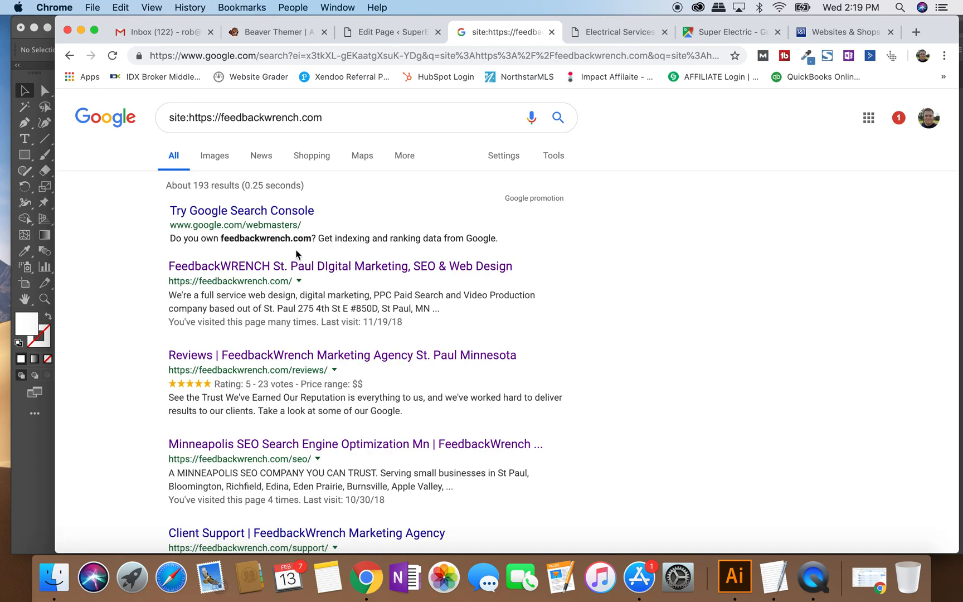
# Review the roughly 193 results and go to the FeedbackWRENCH home page result.
pyautogui.scroll(-3)
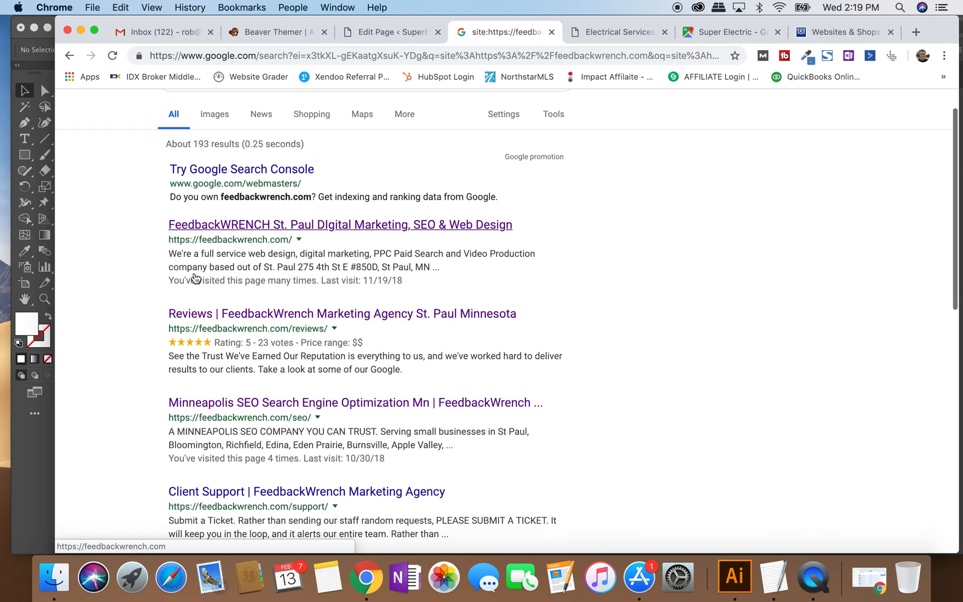
pyautogui.scroll(-3)
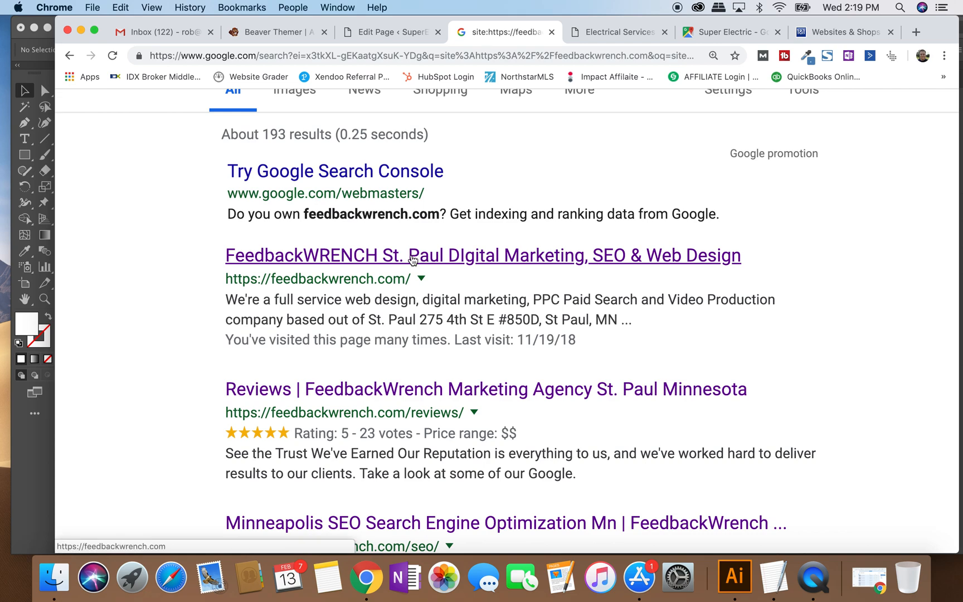
pyautogui.moveTo(400, 256)
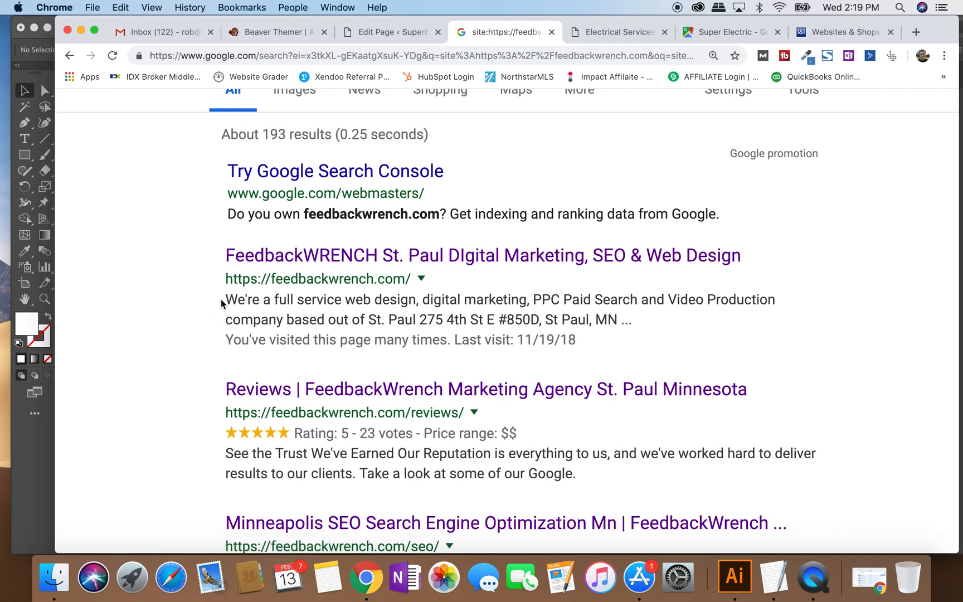
pyautogui.moveTo(225, 299); pyautogui.dragTo(629, 320)
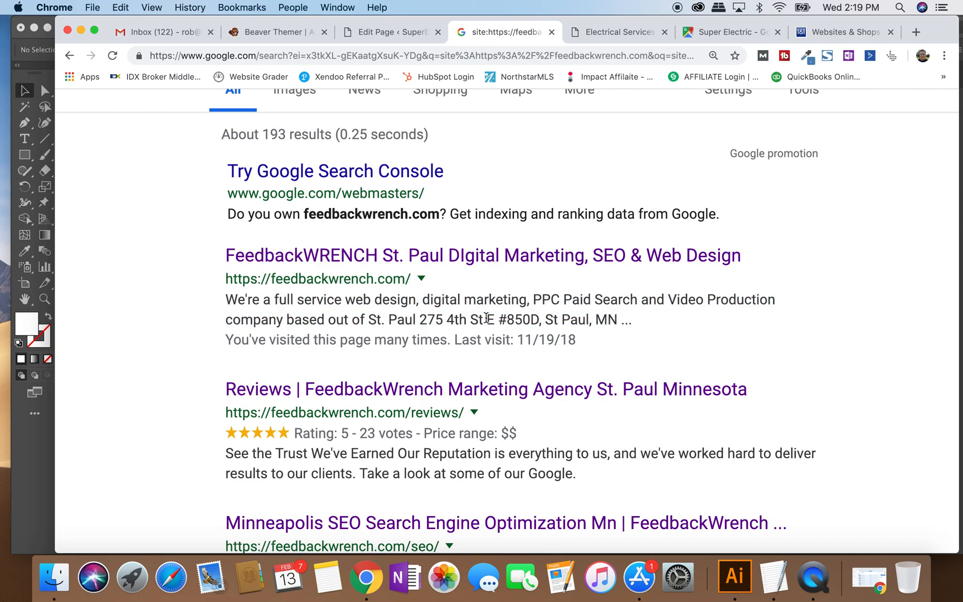
pyautogui.moveTo(451, 257)
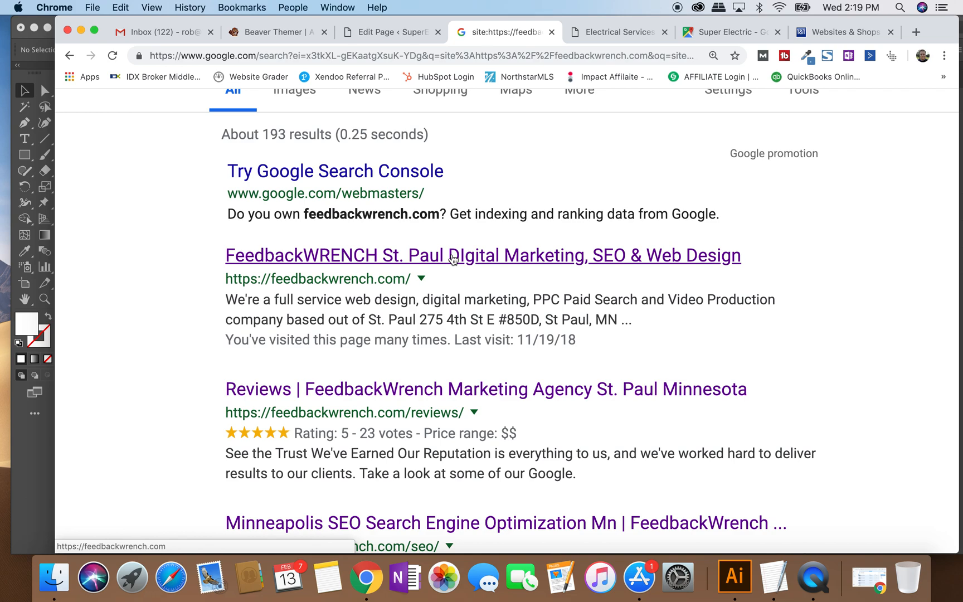
pyautogui.click(483, 255)
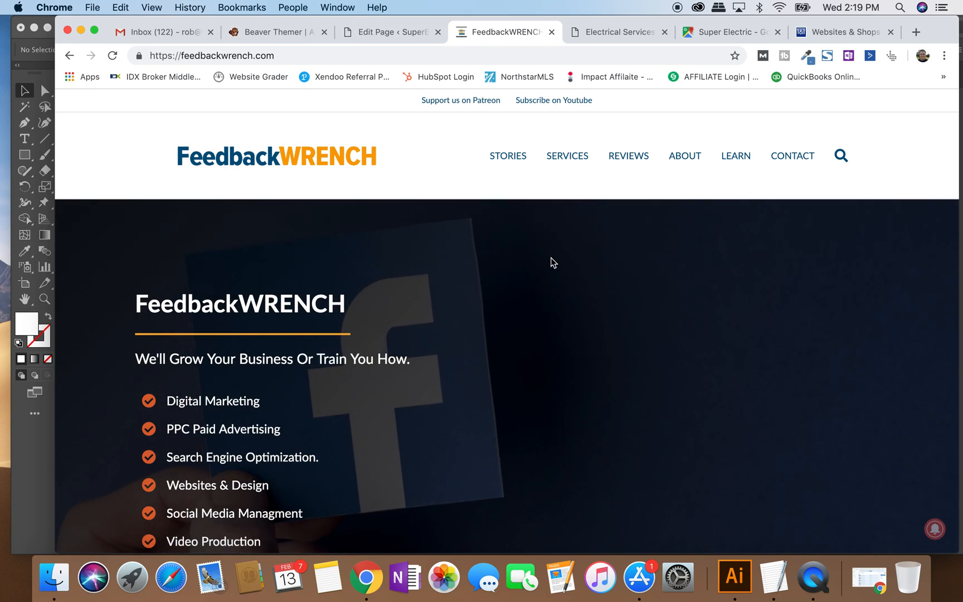
# View the home page's source, scroll through its meta tags, then return to the live site tab.
pyautogui.rightClick(553, 263)
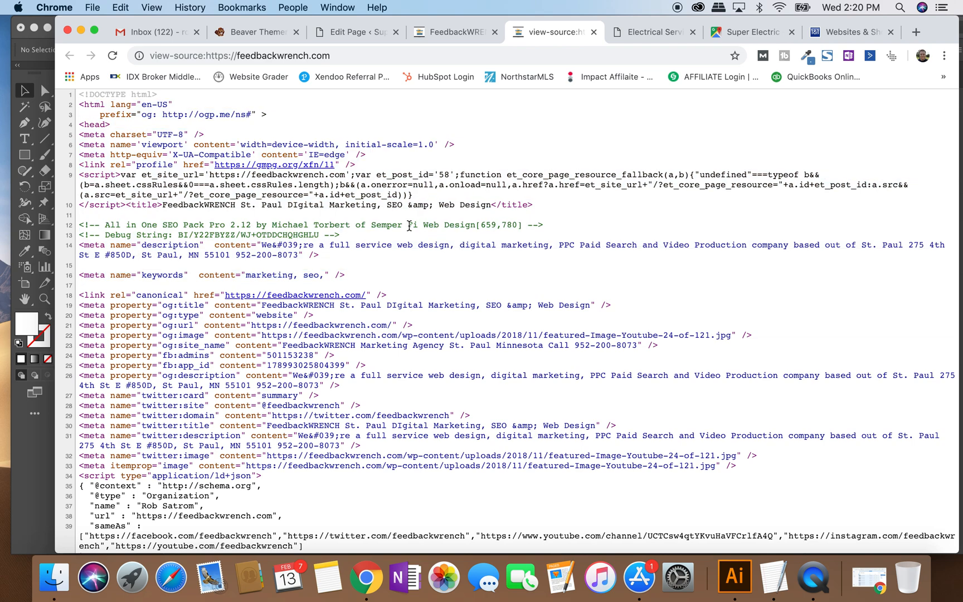
pyautogui.moveTo(80, 100)
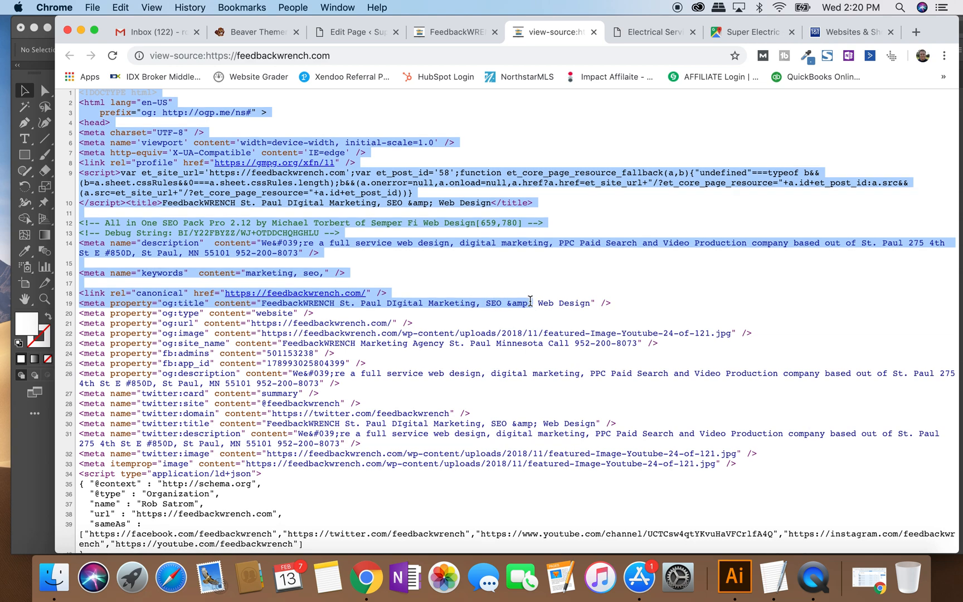
pyautogui.scroll(-3)
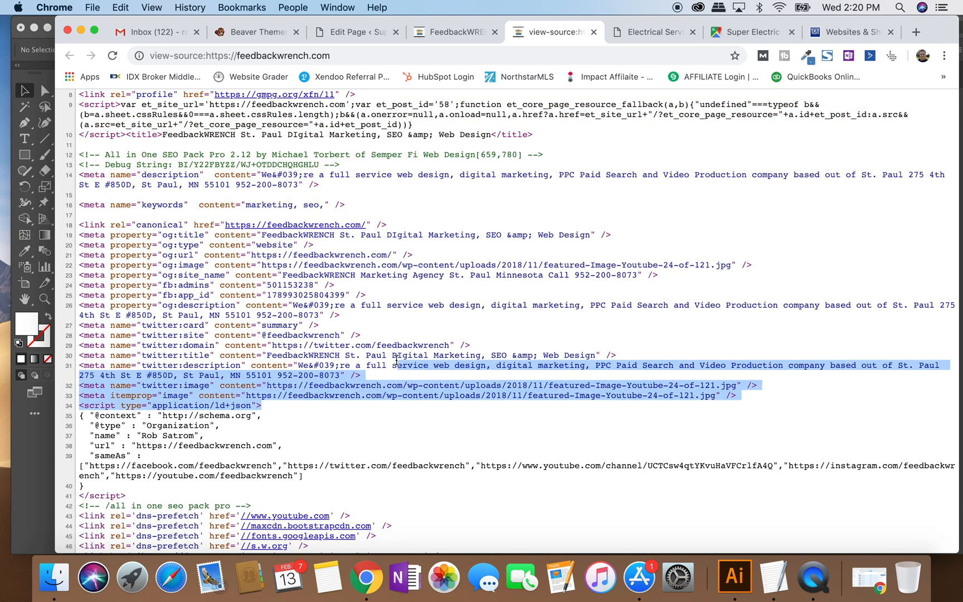
pyautogui.scroll(-3)
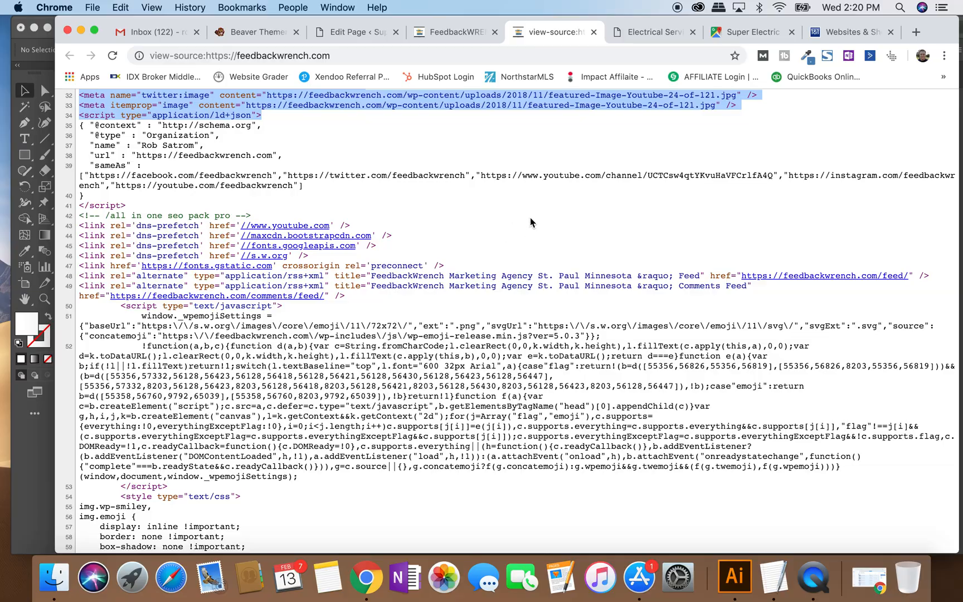
pyautogui.scroll(-3)
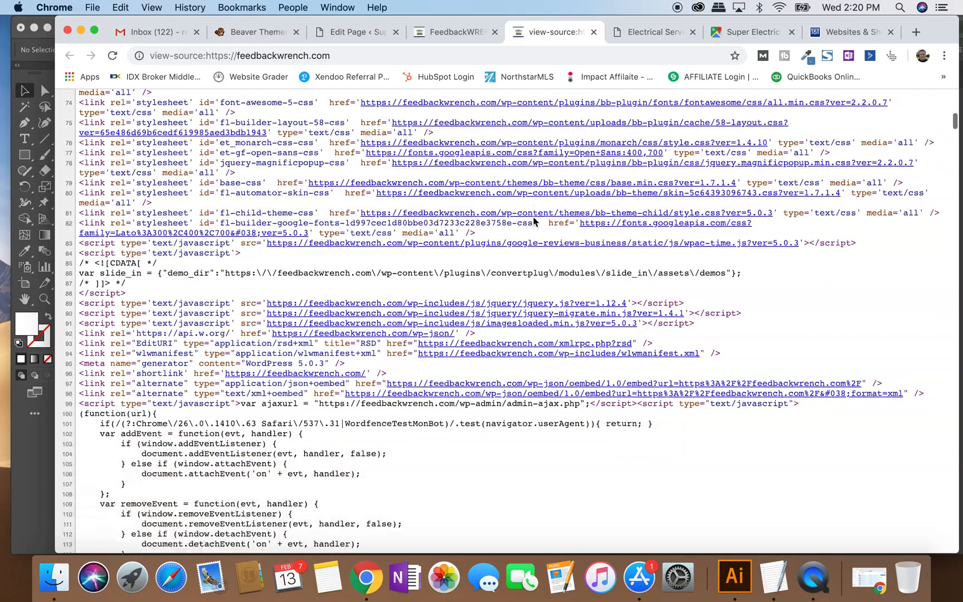
pyautogui.scroll(-3)
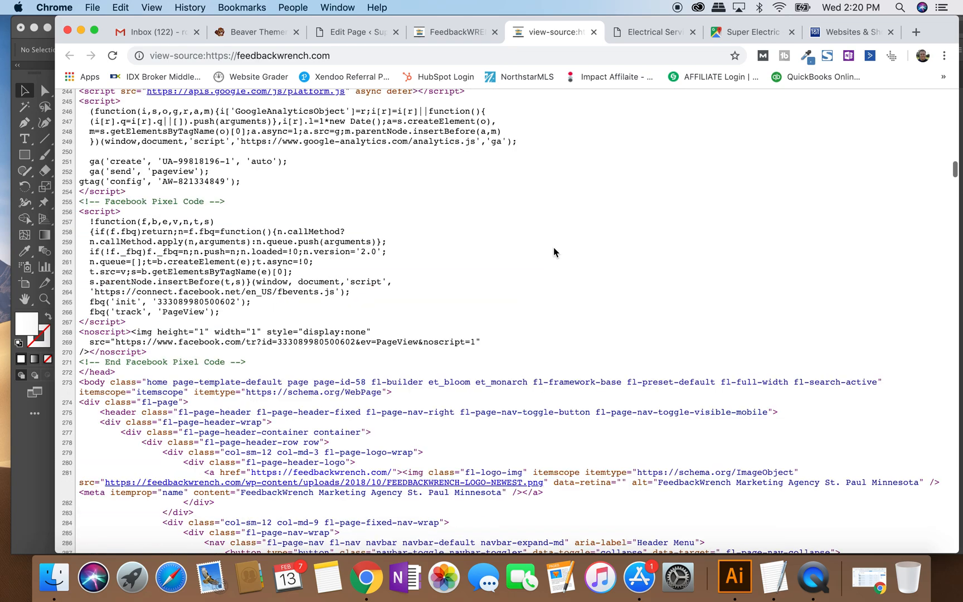
pyautogui.scroll(3)
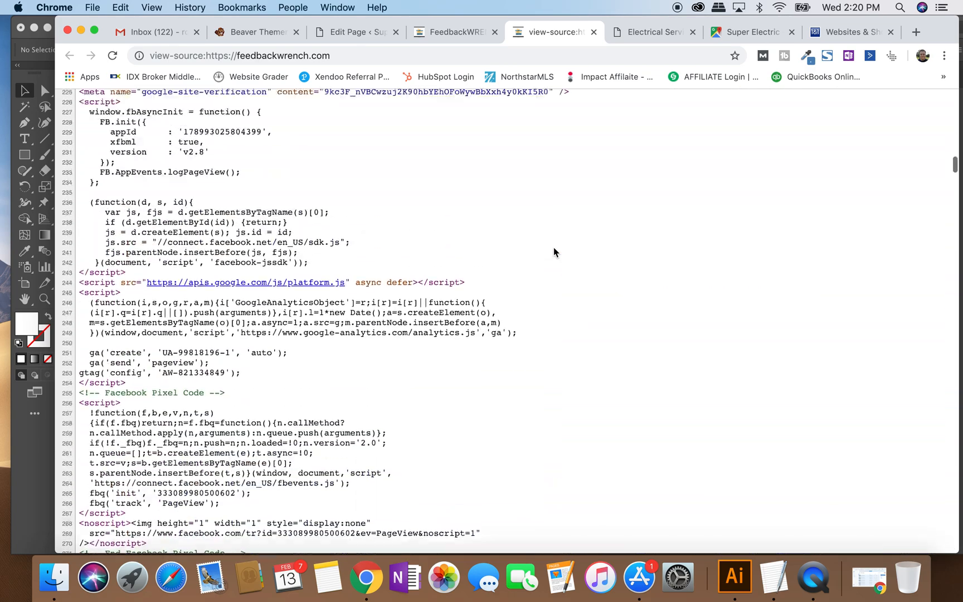
pyautogui.click(455, 32)
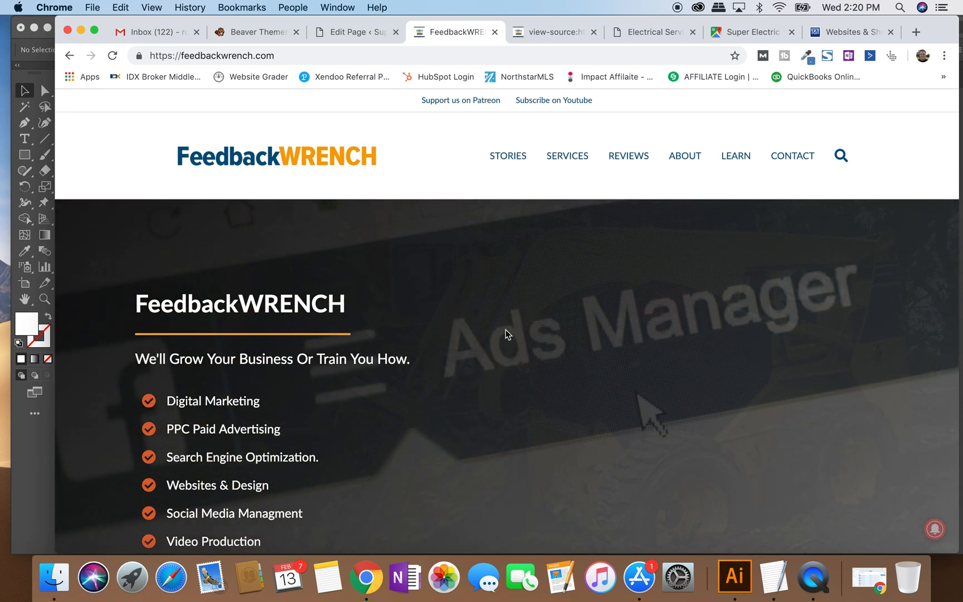
pyautogui.click(354, 31)
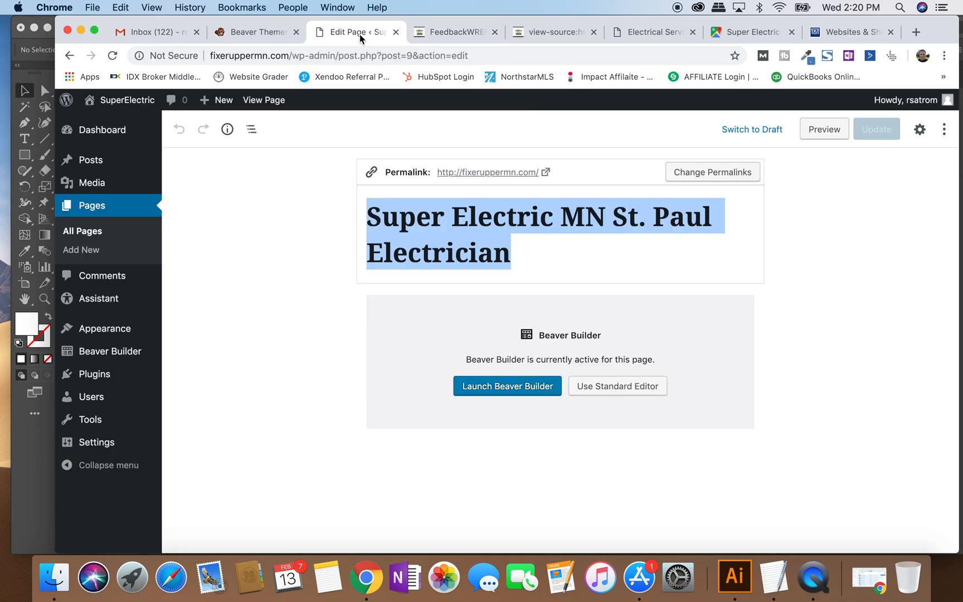
pyautogui.click(550, 32)
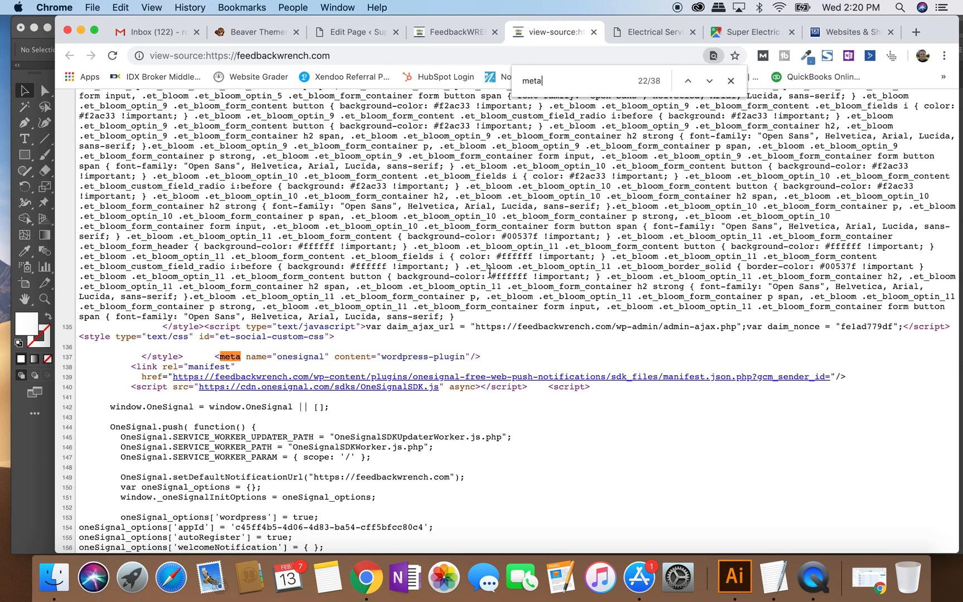
pyautogui.click(709, 80)
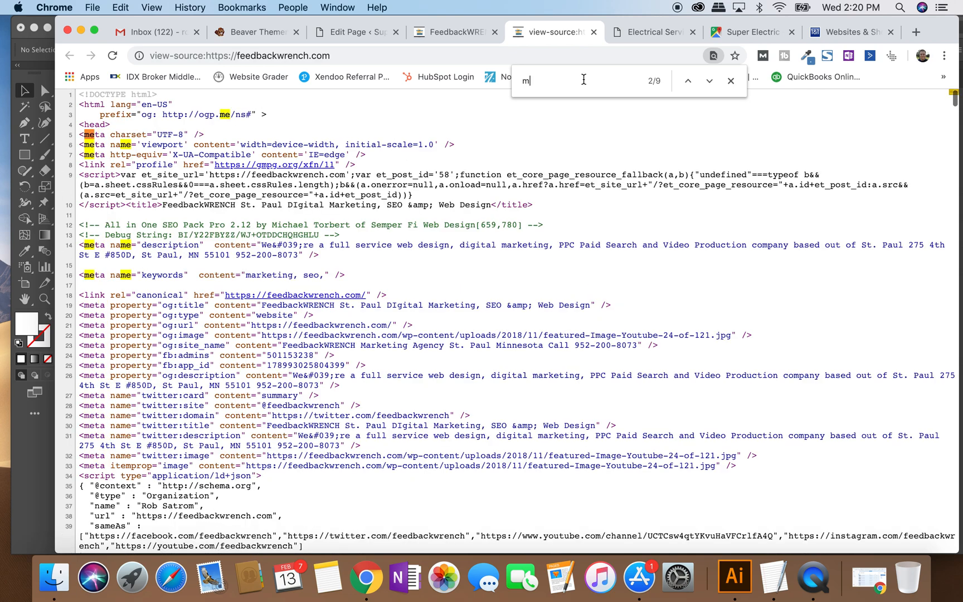
pyautogui.write('eta title')
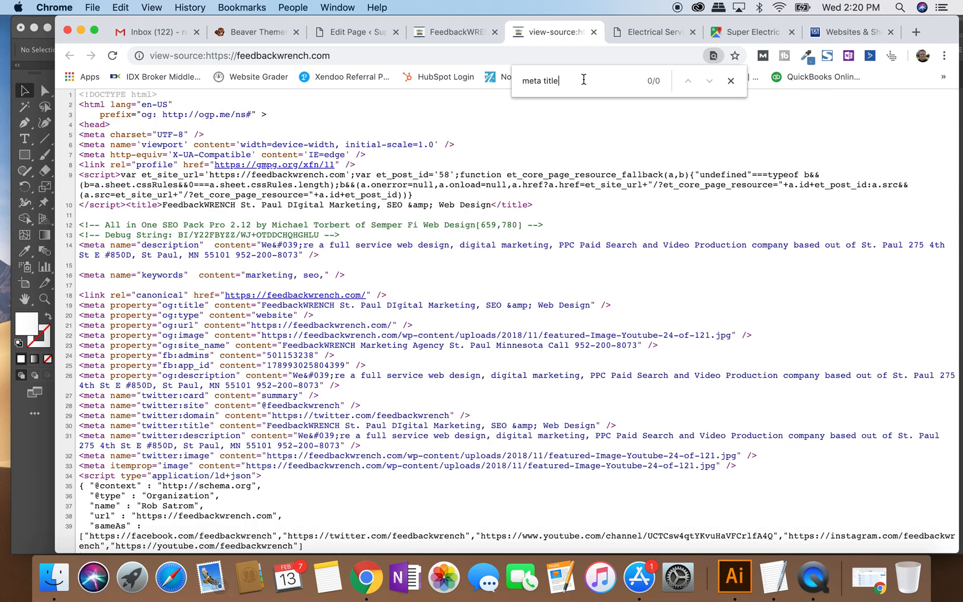
pyautogui.press('Backspace')
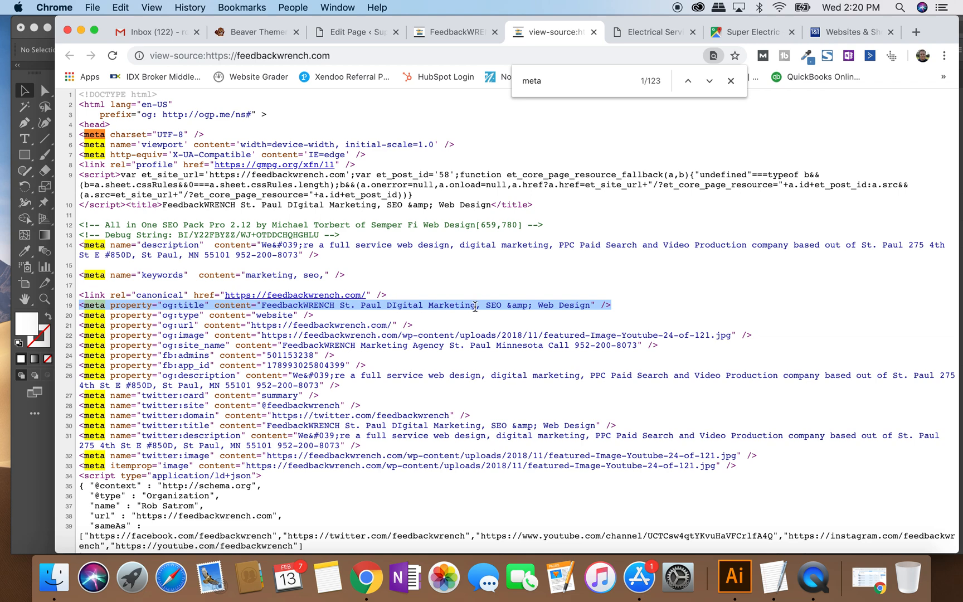
pyautogui.moveTo(340, 334)
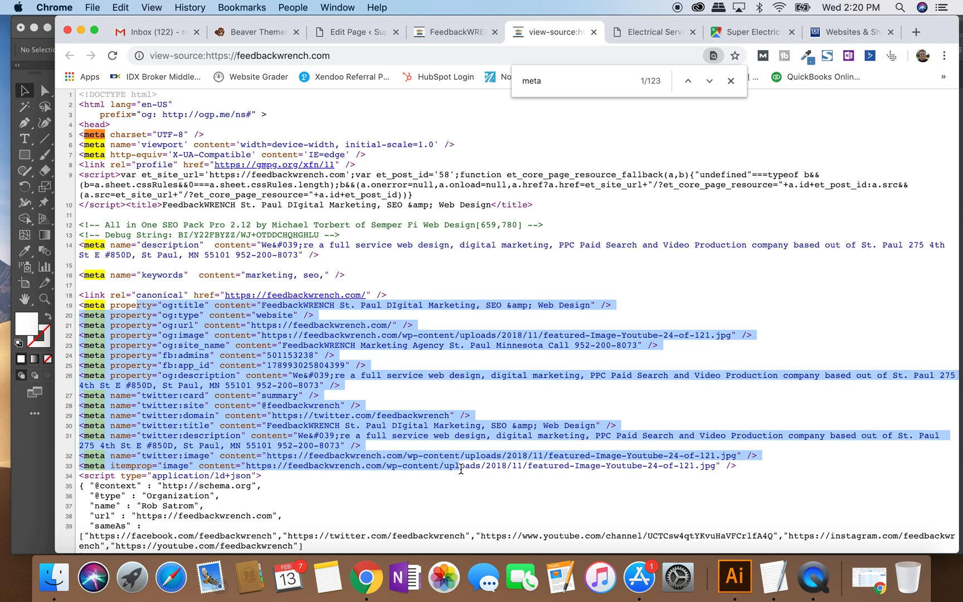
pyautogui.click(454, 33)
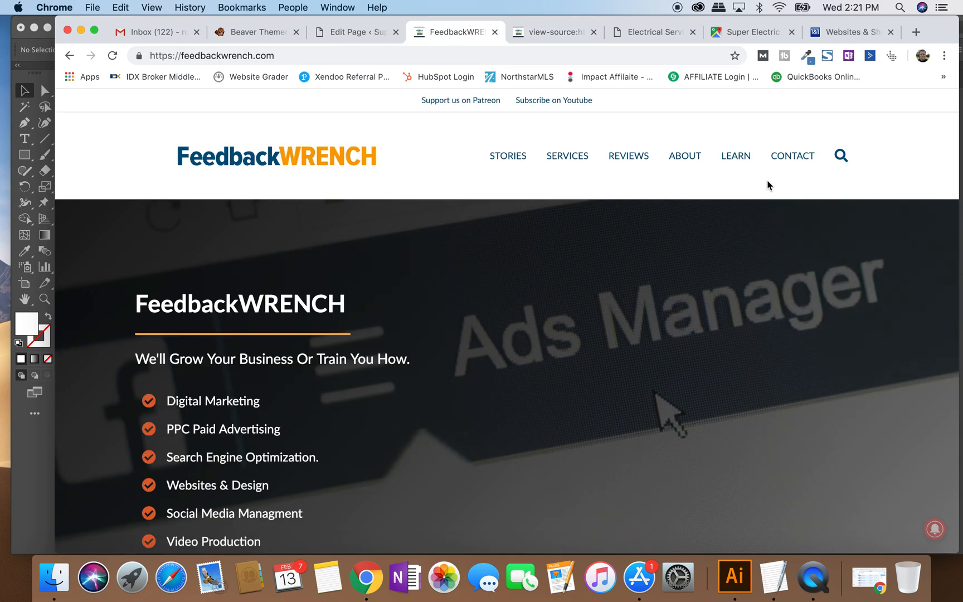
pyautogui.scroll(-3)
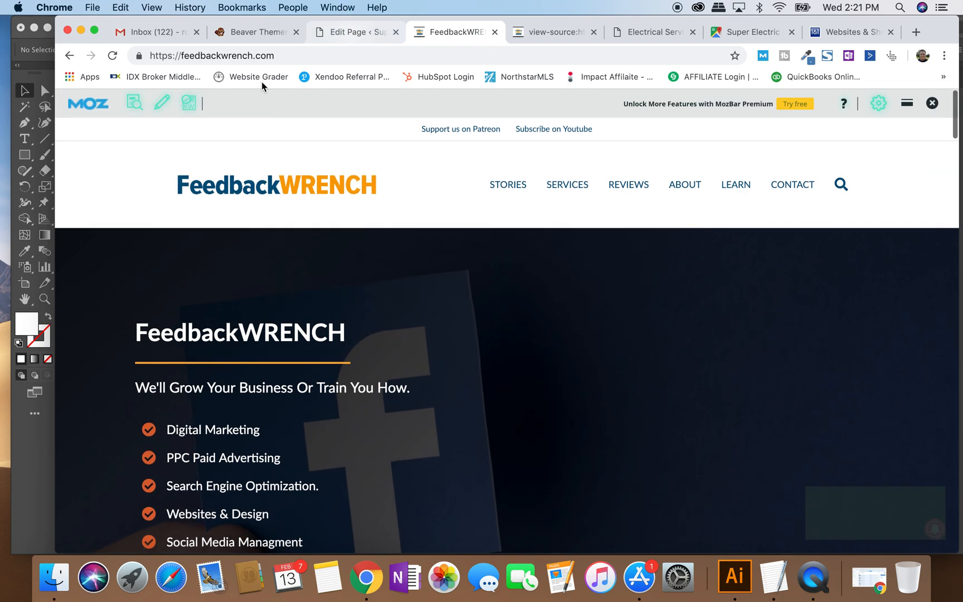
pyautogui.click(133, 102)
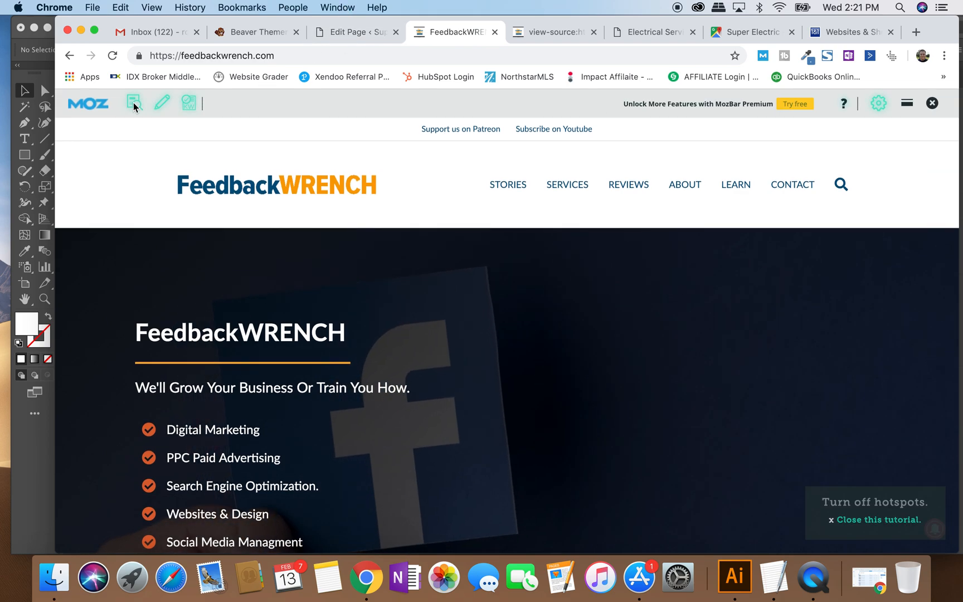
pyautogui.click(134, 102)
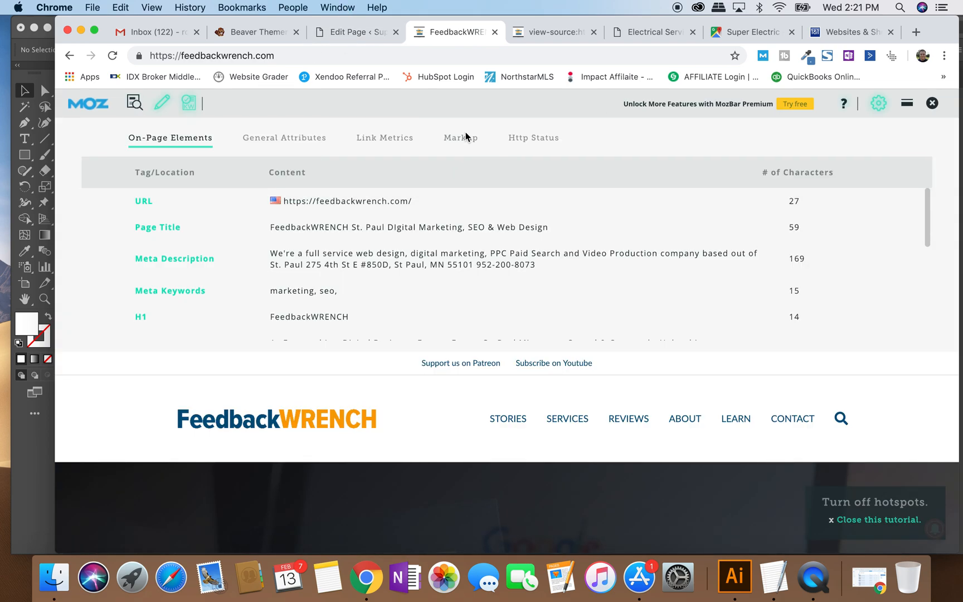
pyautogui.click(461, 137)
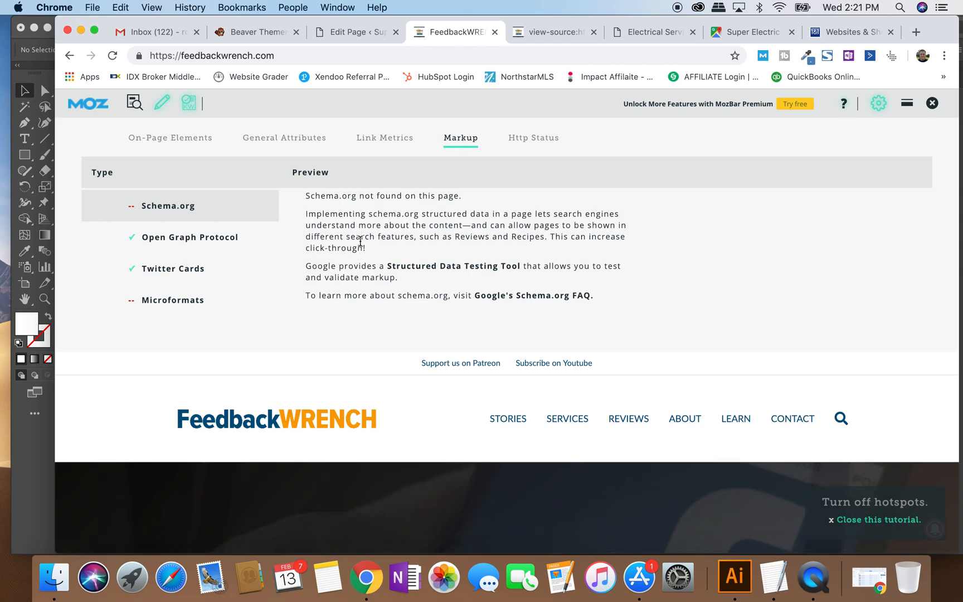
pyautogui.click(190, 237)
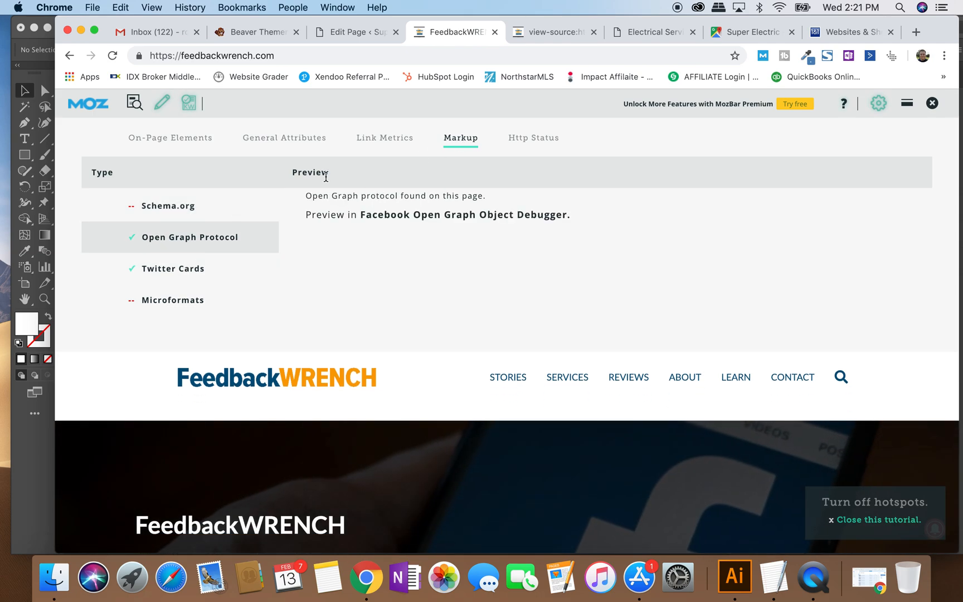
pyautogui.click(285, 137)
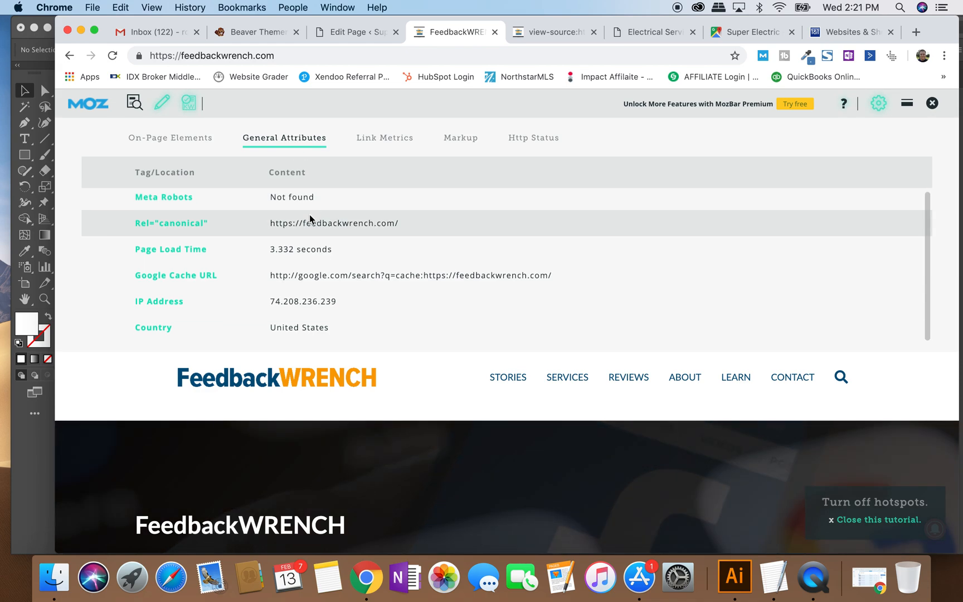
pyautogui.click(171, 137)
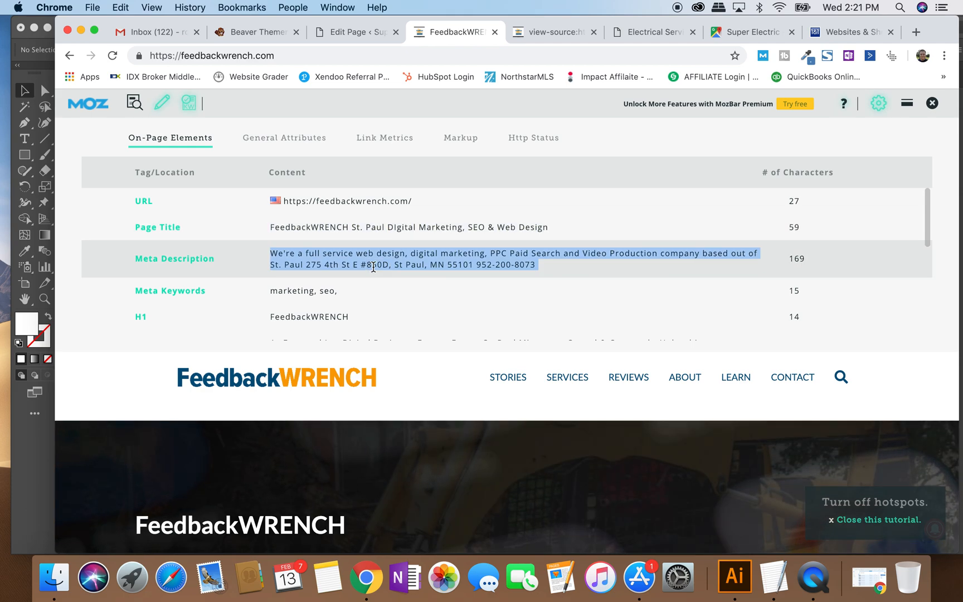
pyautogui.scroll(-3)
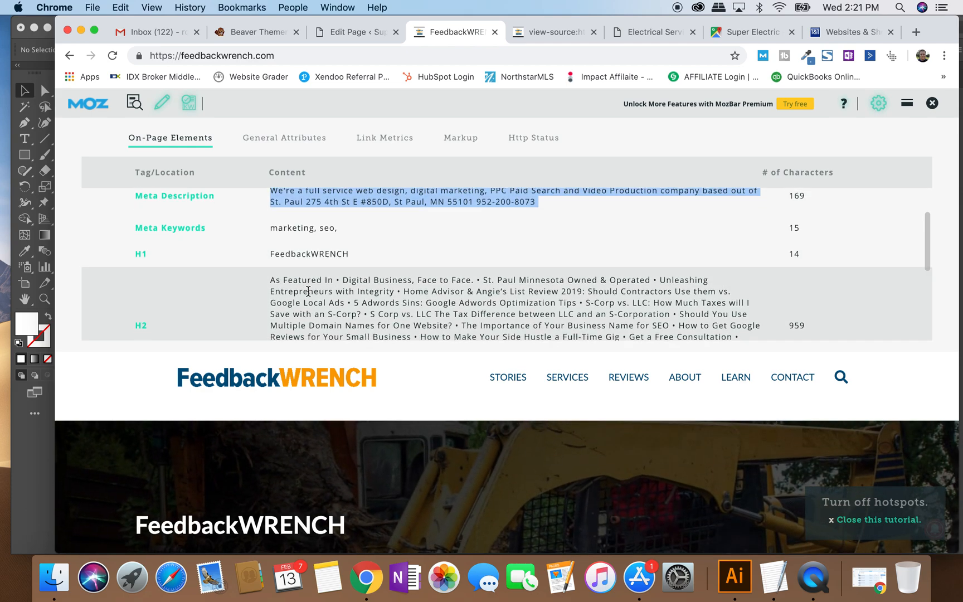
pyautogui.scroll(-3)
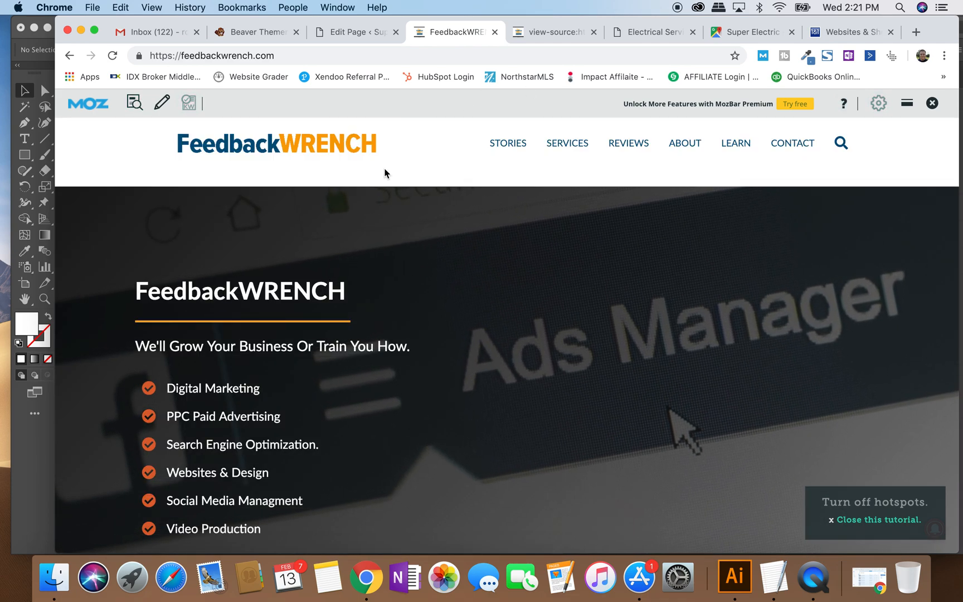
# Return to the Super Electric MN page editor and show its Document settings sidebar.
pyautogui.click(355, 31)
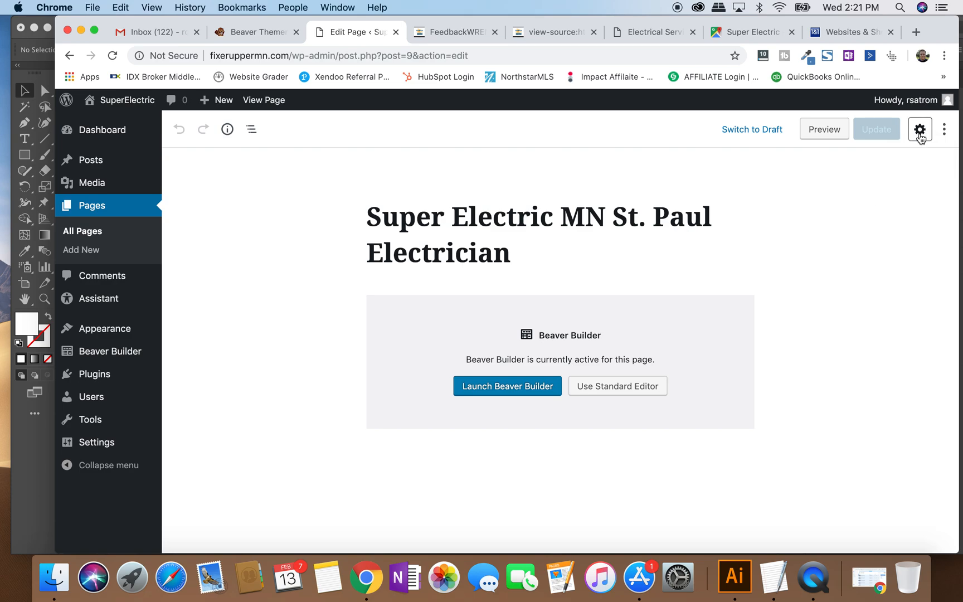
pyautogui.click(920, 129)
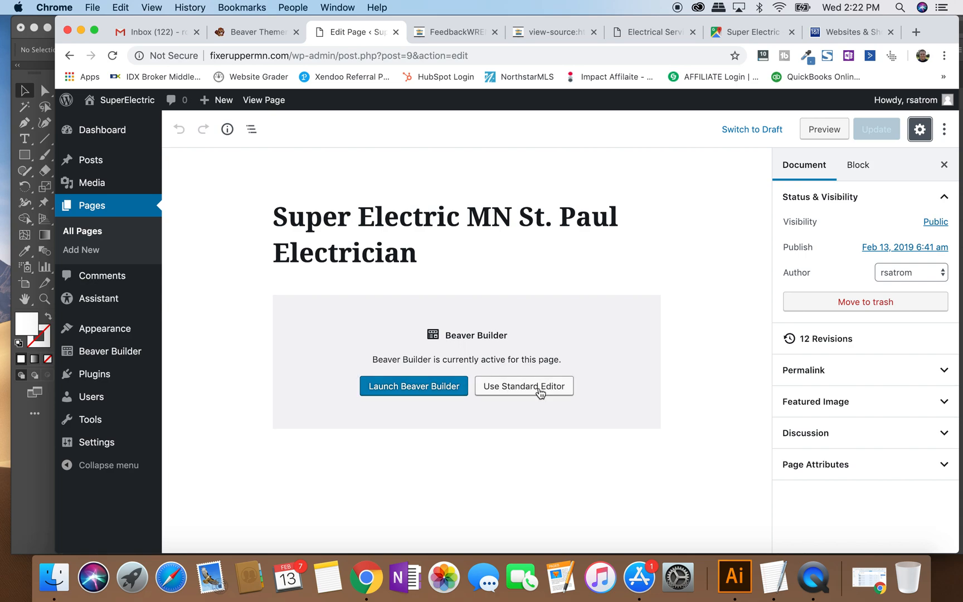
pyautogui.moveTo(638, 330)
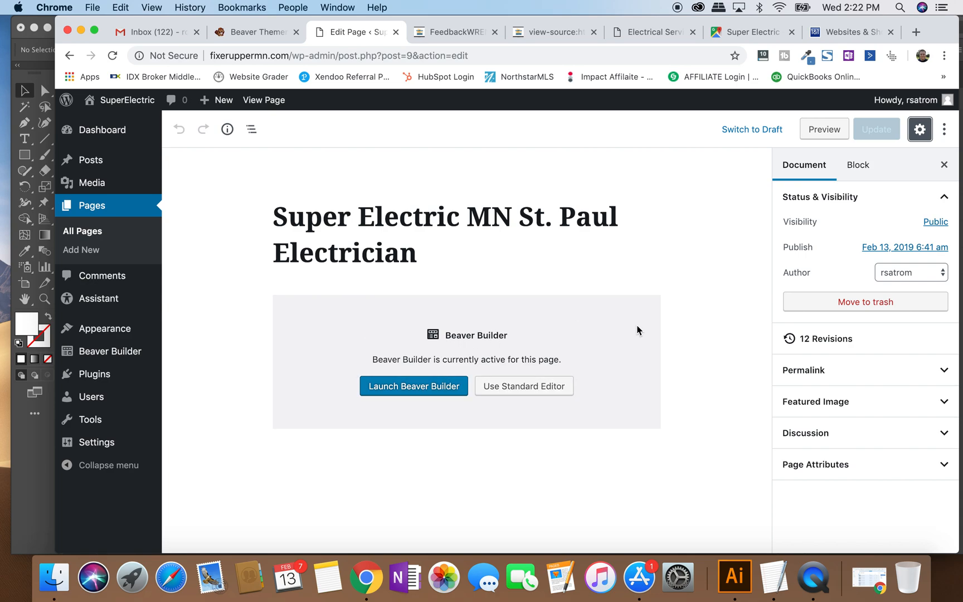
pyautogui.moveTo(393, 404)
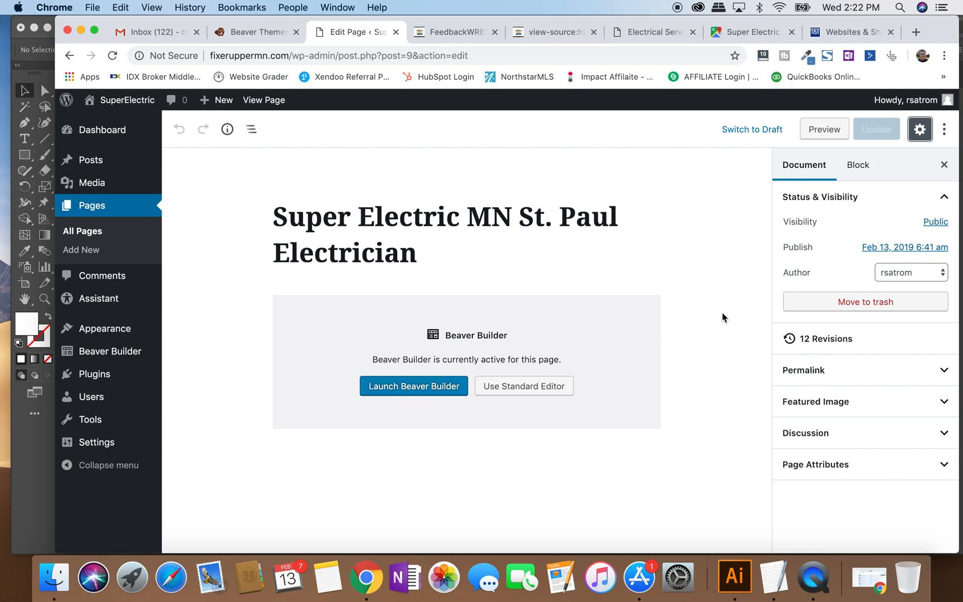
pyautogui.click(445, 234)
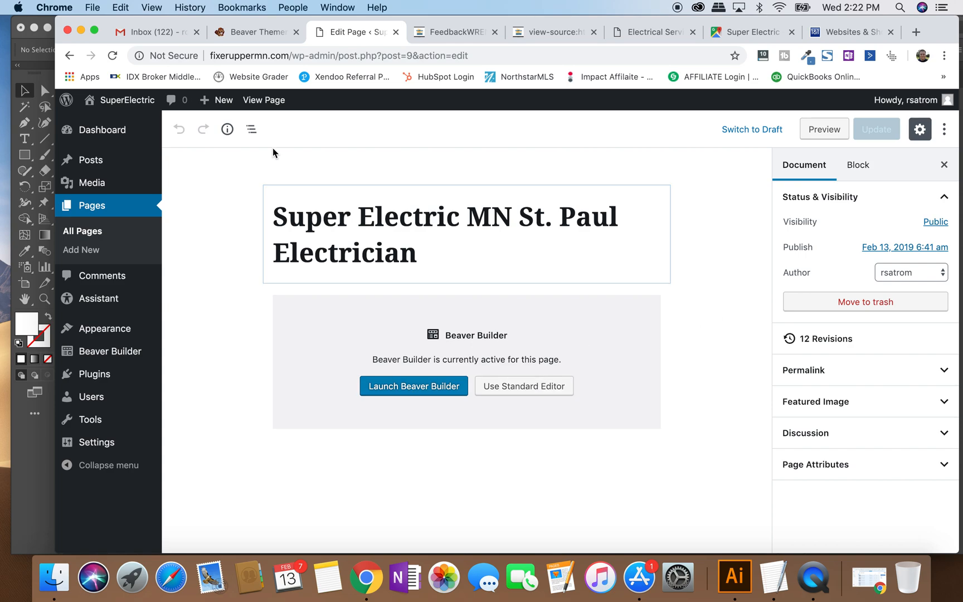
# Create a new page and edit it with the standard block editor.
pyautogui.click(223, 100)
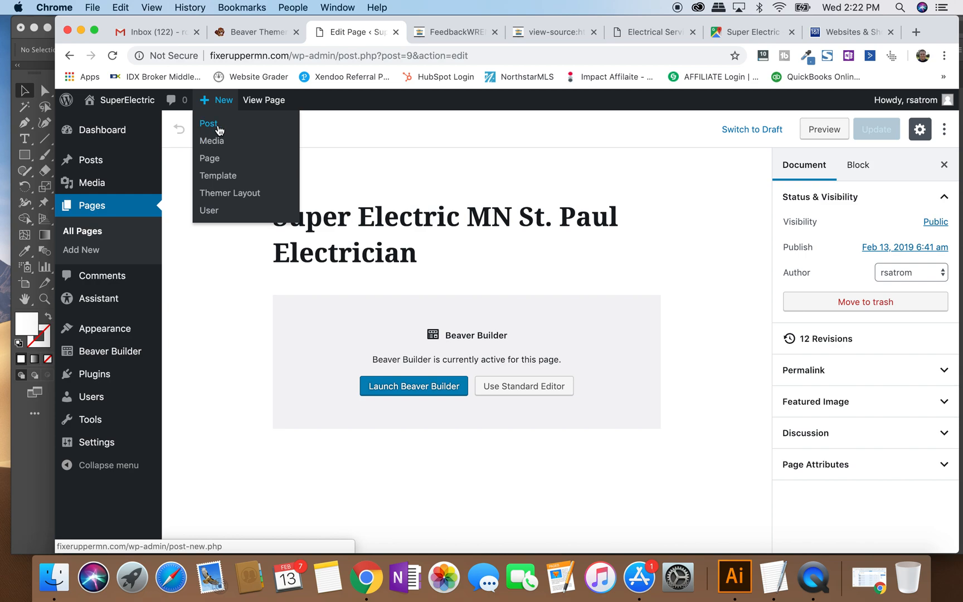
pyautogui.click(209, 158)
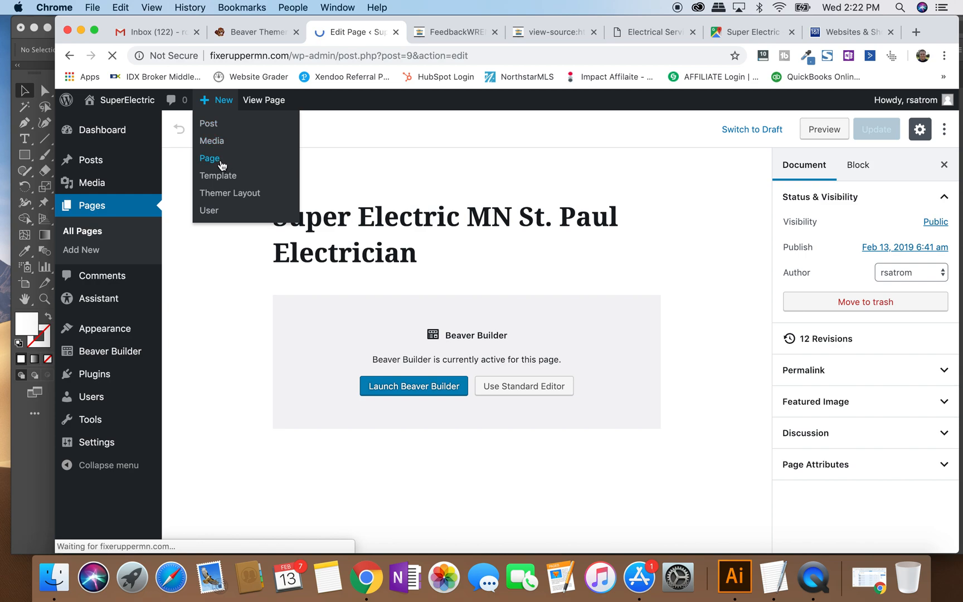
pyautogui.click(209, 158)
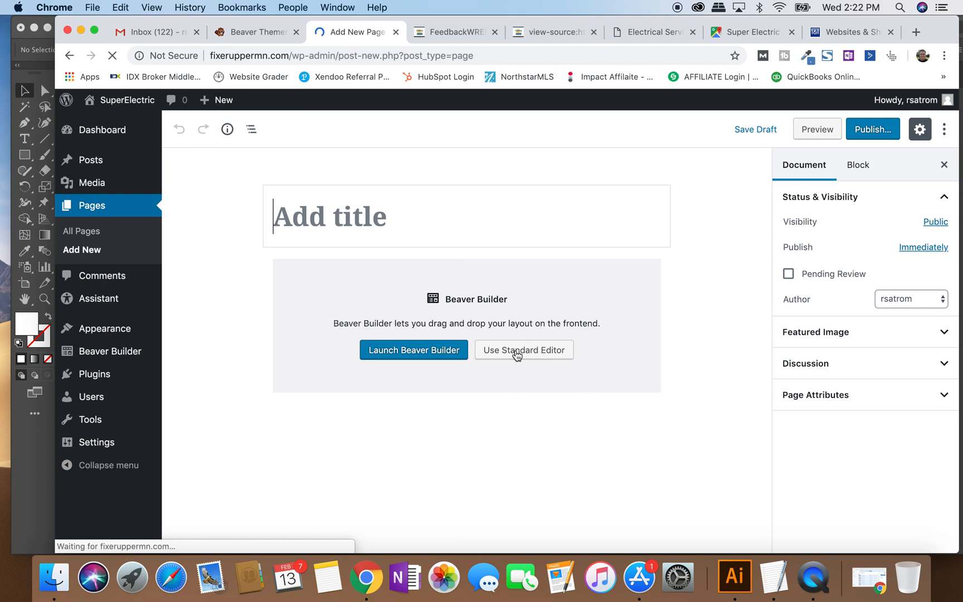
pyautogui.click(523, 350)
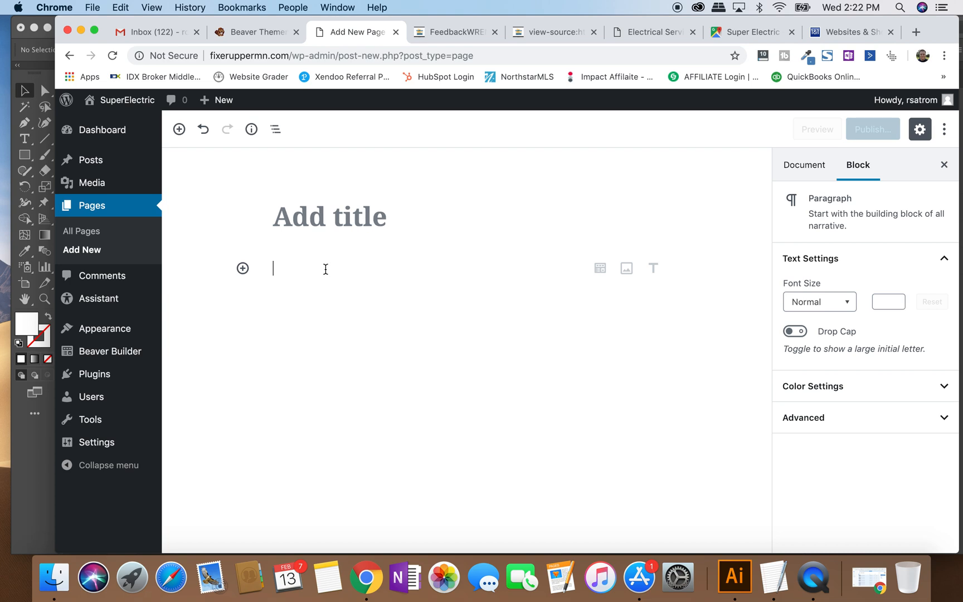
# Write the paragraph 'As I type, it will go there.' and insert an empty Image block below it.
pyautogui.write('As I type,')
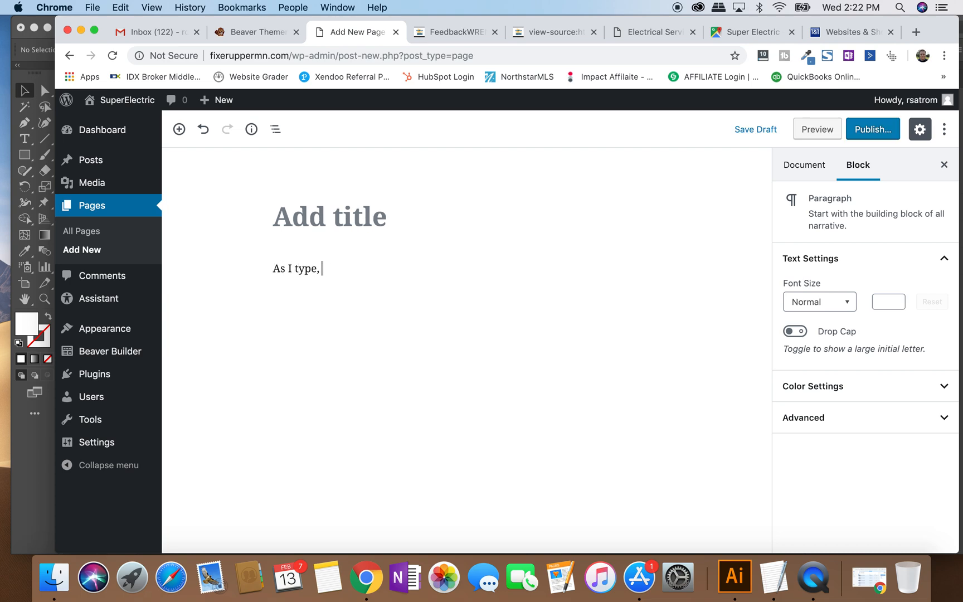
pyautogui.write('it will go there.')
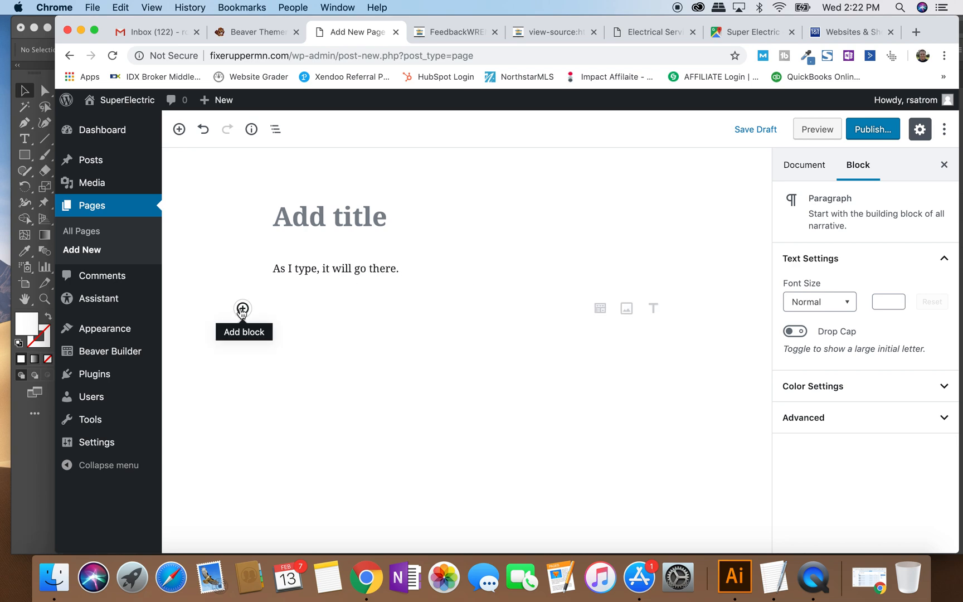
pyautogui.click(242, 309)
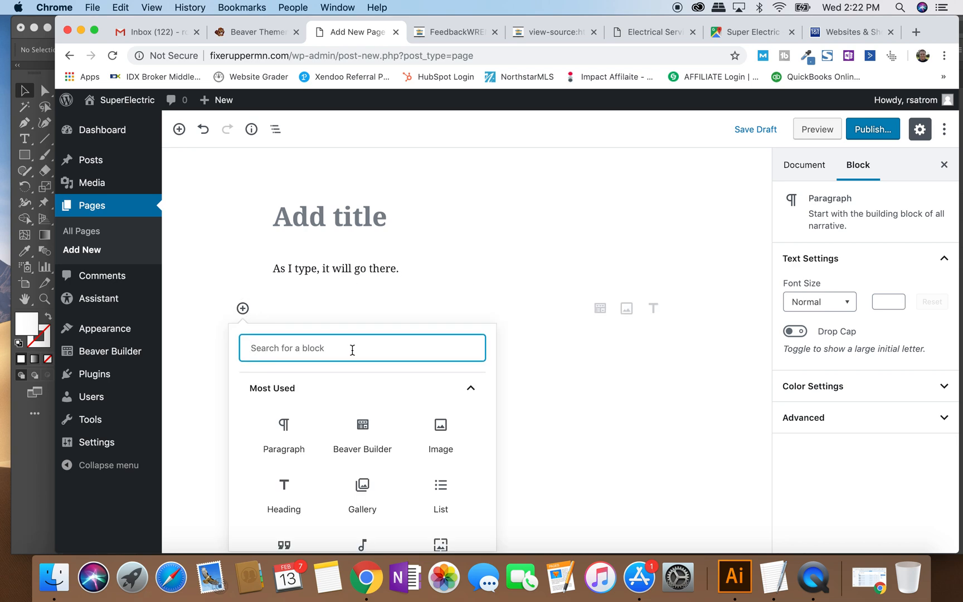
pyautogui.write('image')
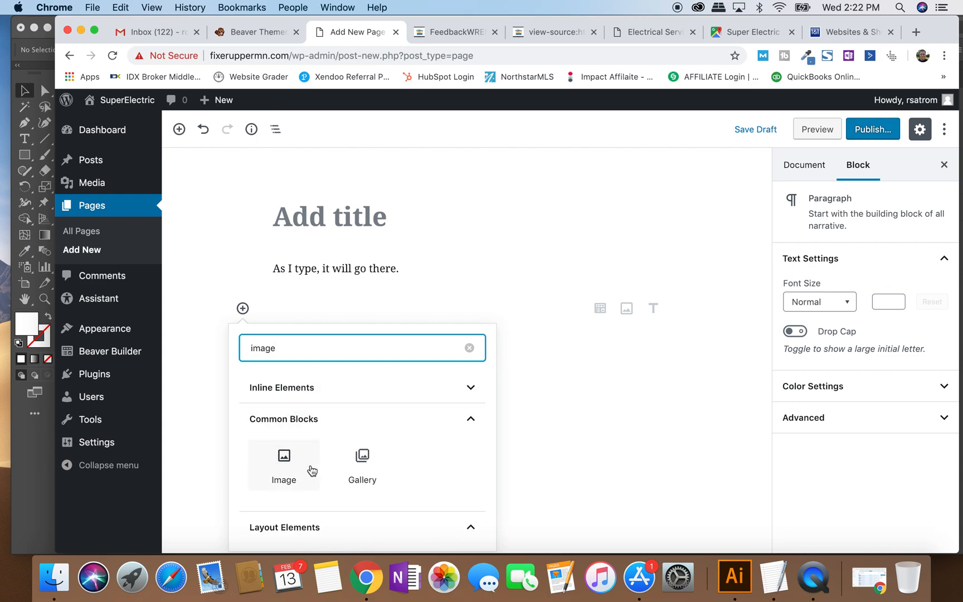
pyautogui.click(284, 464)
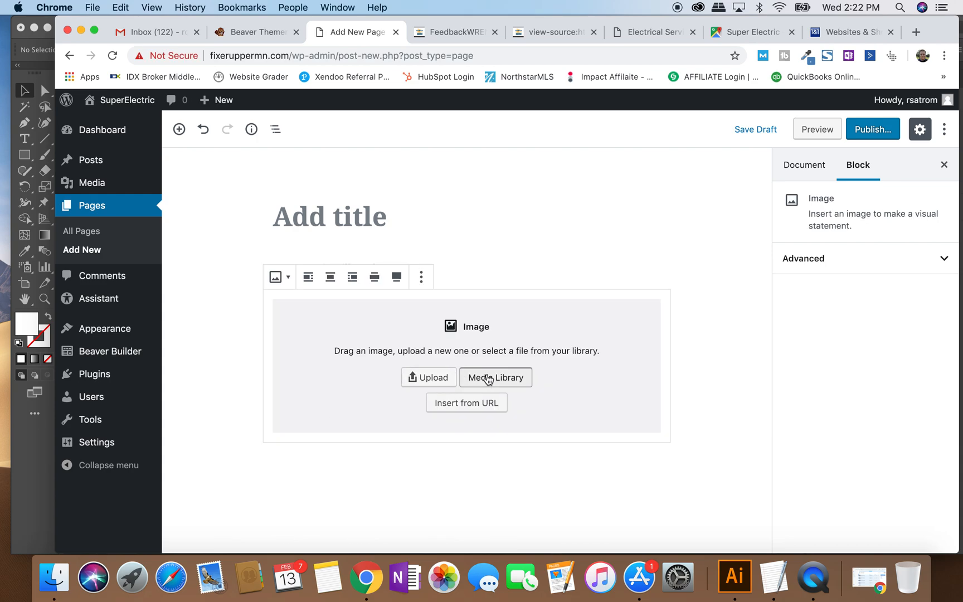
# Fill the image block with the cathedral photo from the Media Library.
pyautogui.click(496, 377)
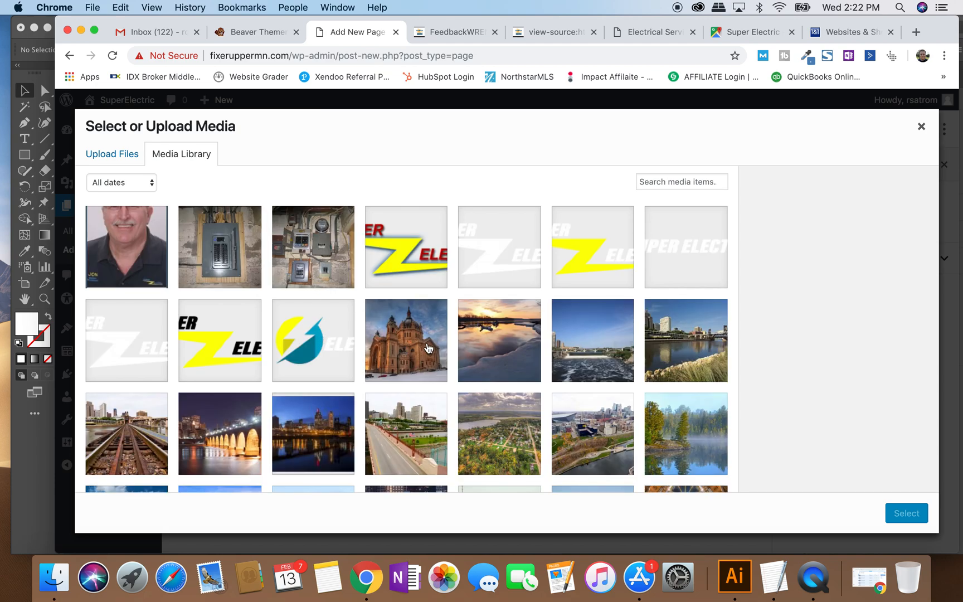
pyautogui.click(406, 340)
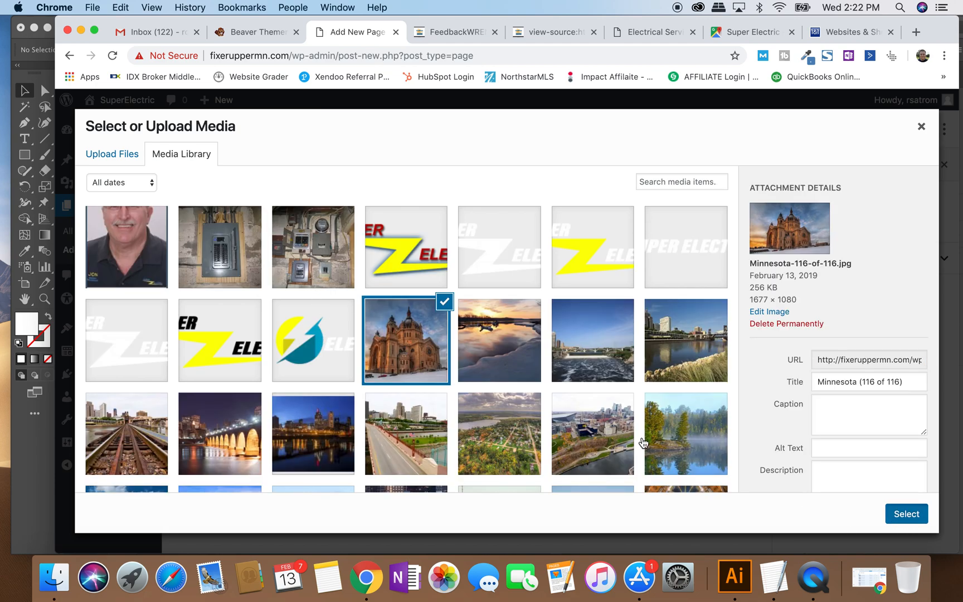
pyautogui.click(907, 514)
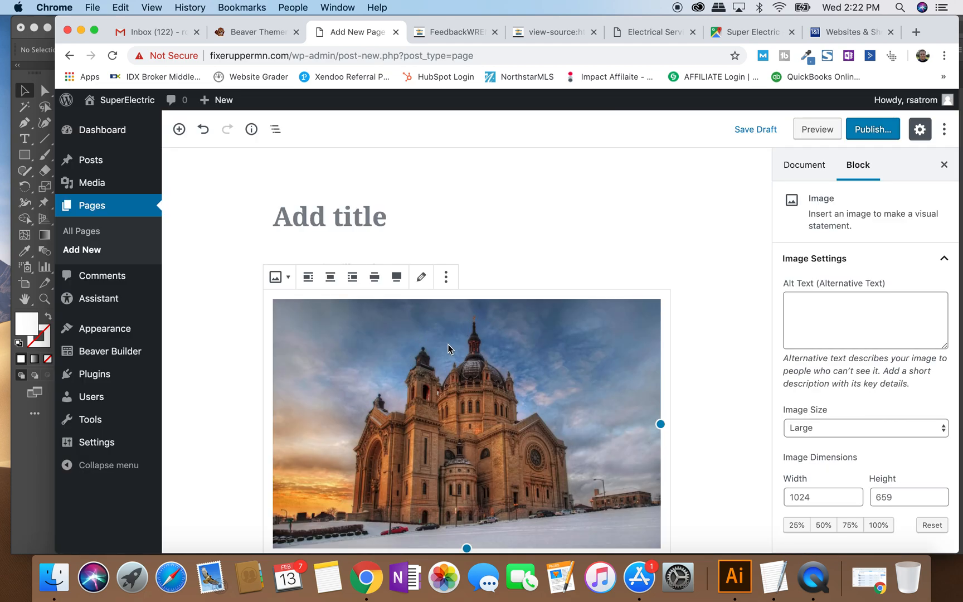
# Title the page 'New Page Title'.
pyautogui.scroll(-3)
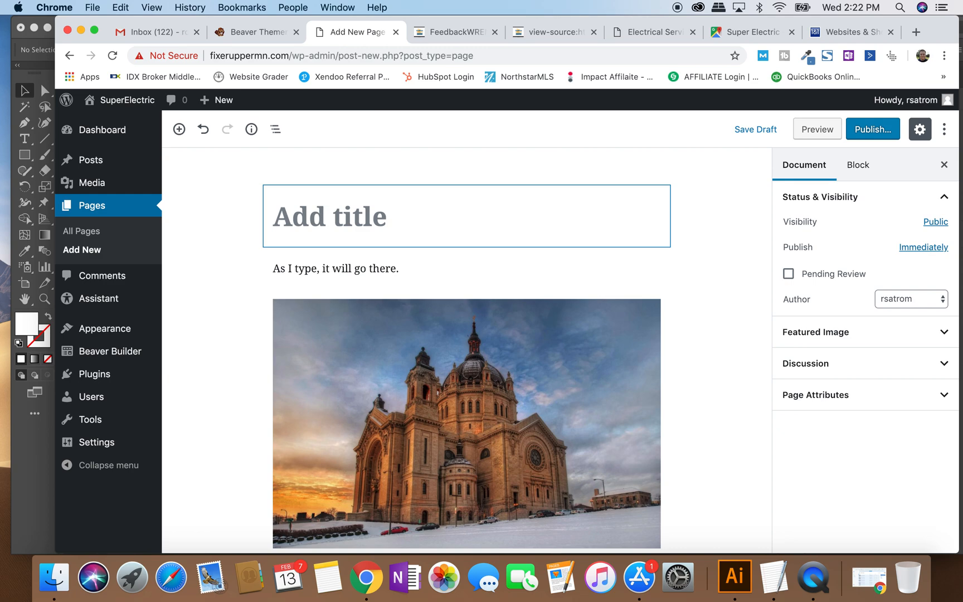
pyautogui.write('New Page Title')
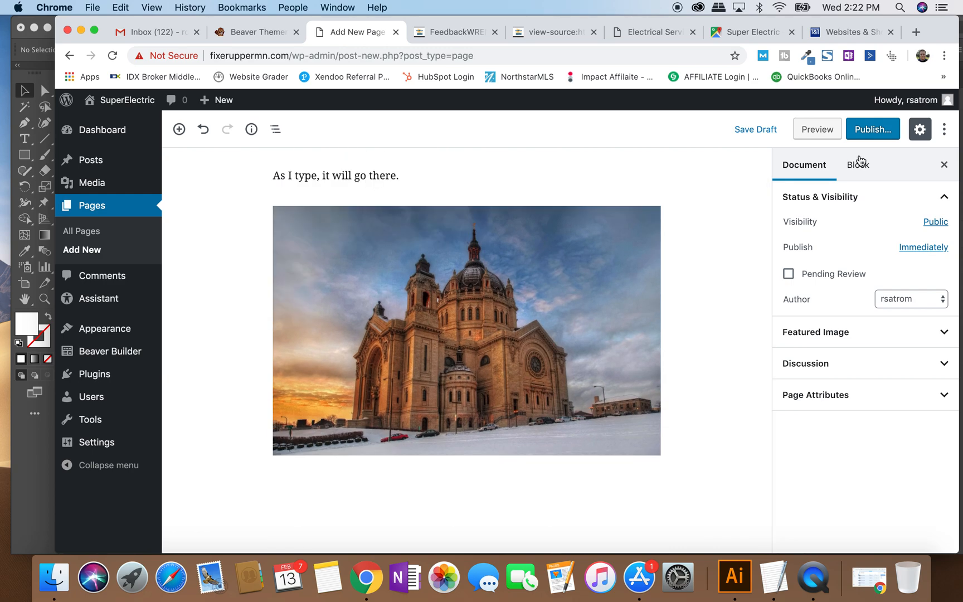
pyautogui.write('New Page Title')
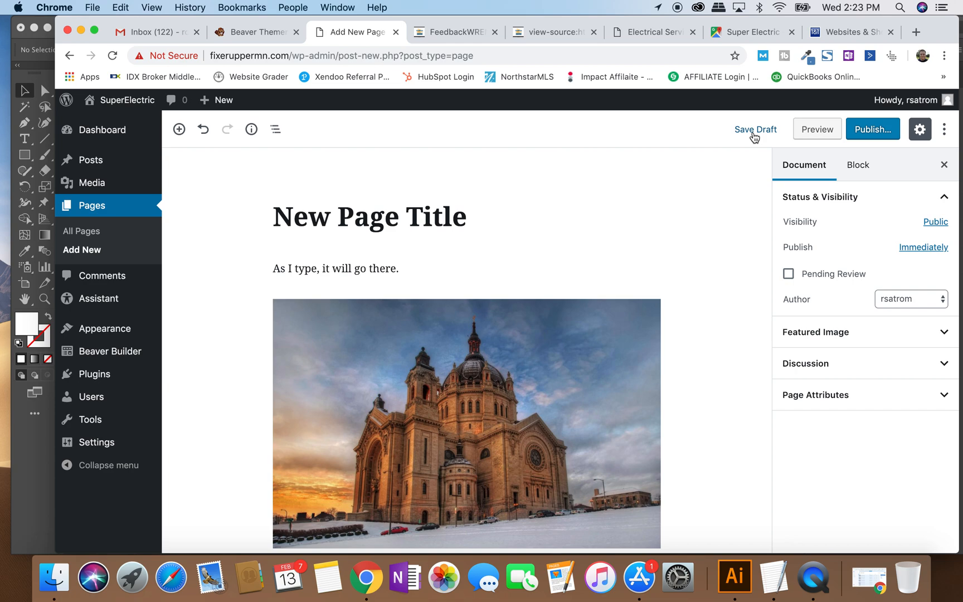
pyautogui.click(755, 129)
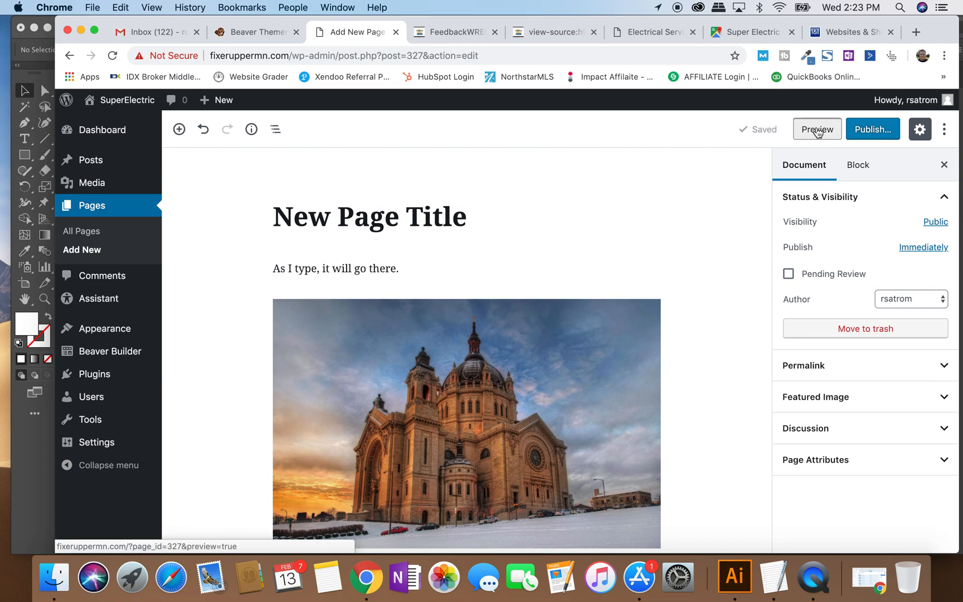
pyautogui.click(816, 129)
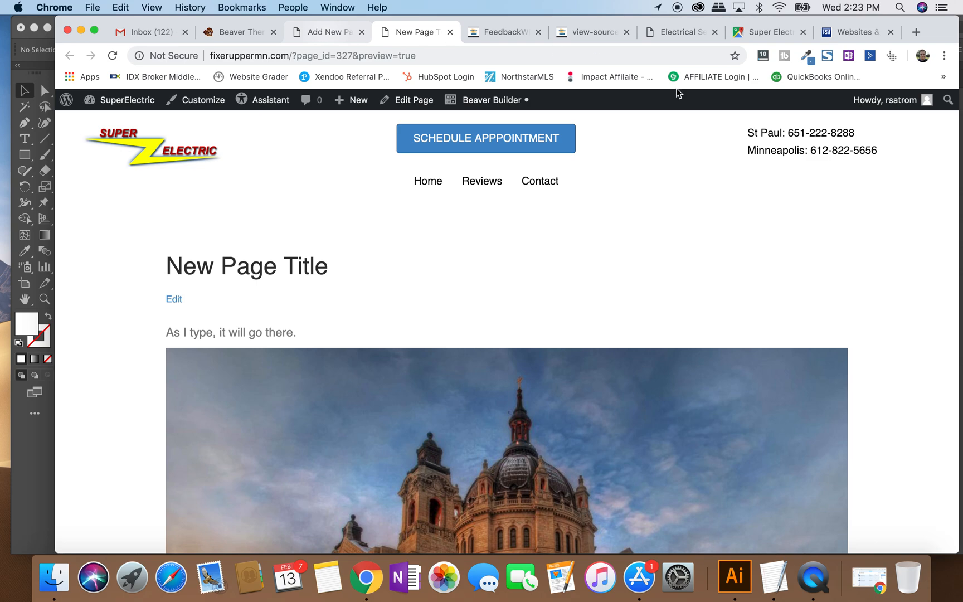
pyautogui.click(326, 32)
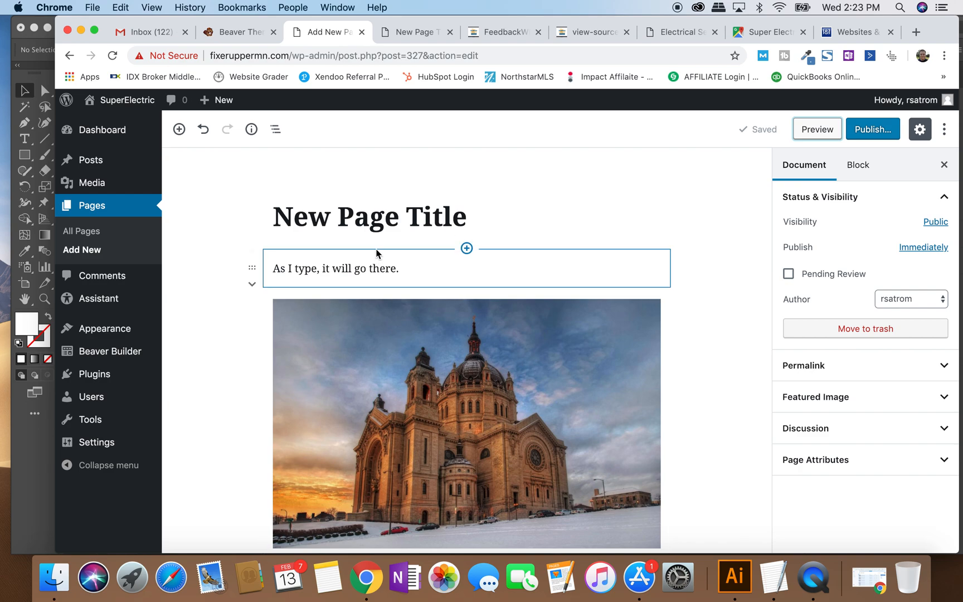
pyautogui.click(731, 262)
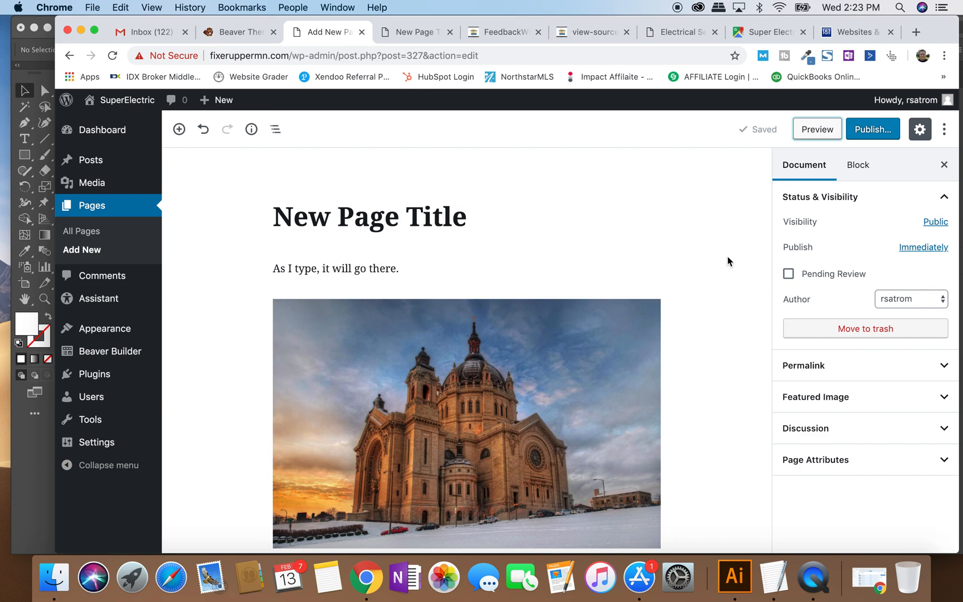
pyautogui.click(817, 129)
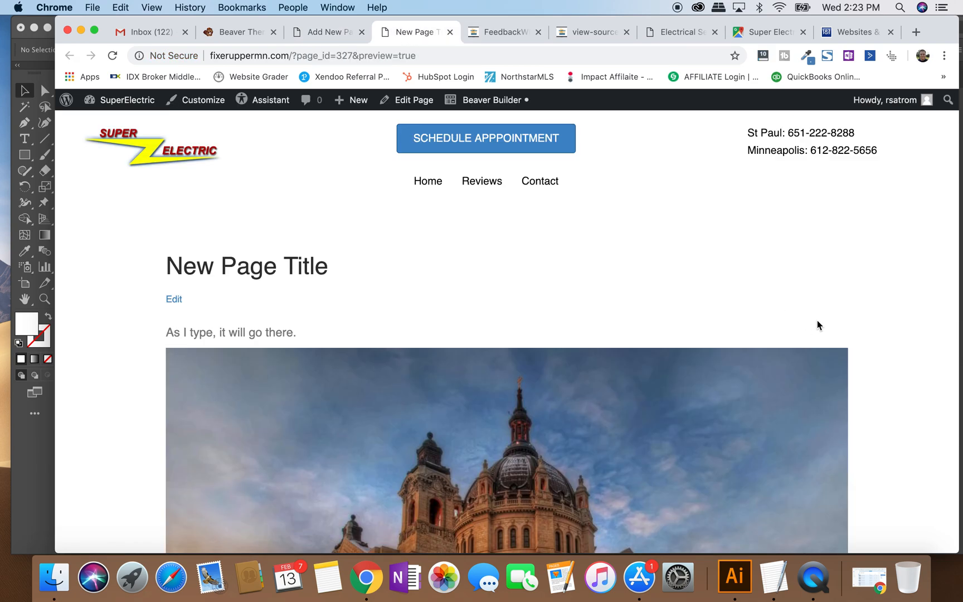
pyautogui.moveTo(604, 217)
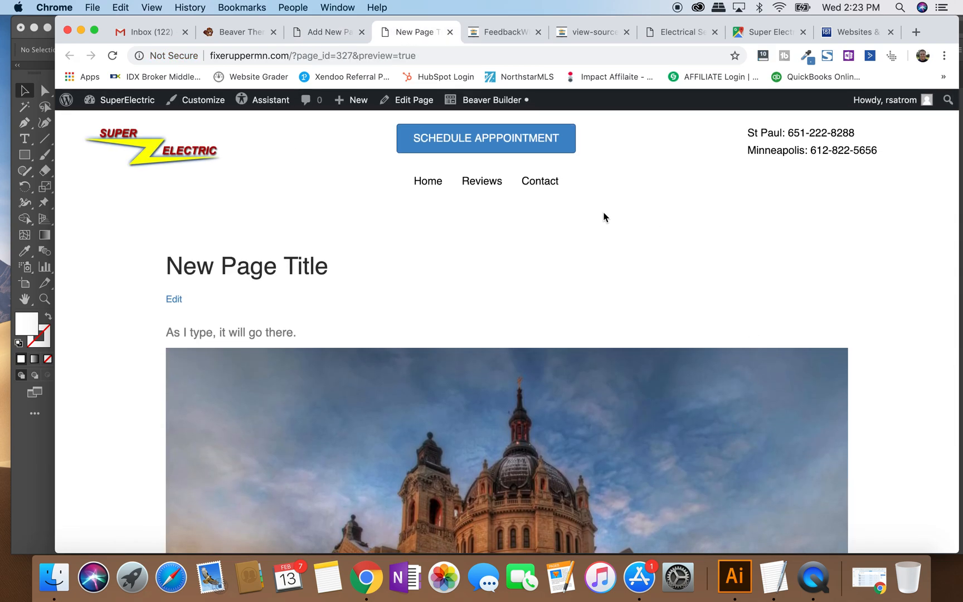
pyautogui.click(325, 32)
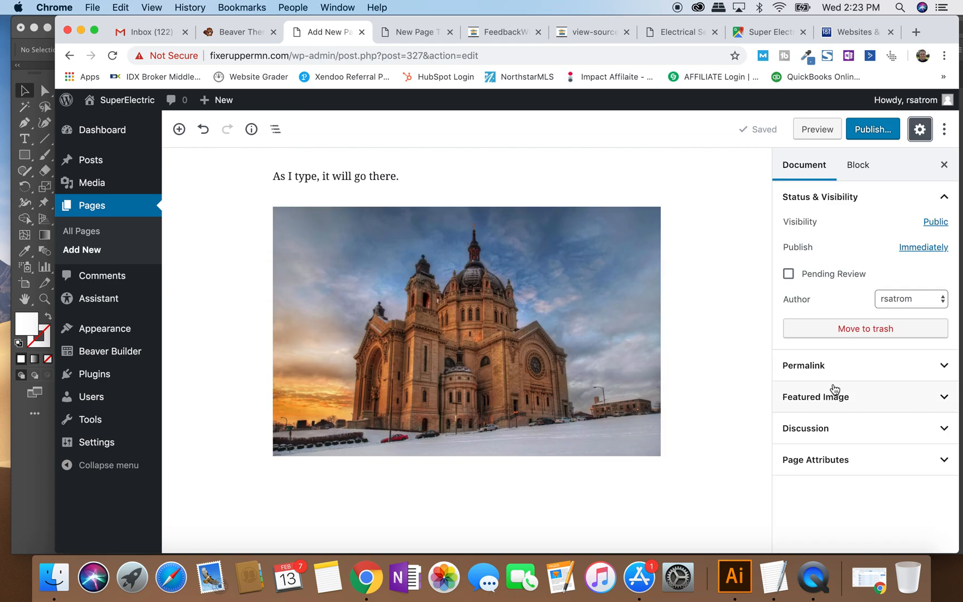
# Switch the page to Beaver Builder, launch the front-end builder and show its Tools menu.
pyautogui.click(944, 130)
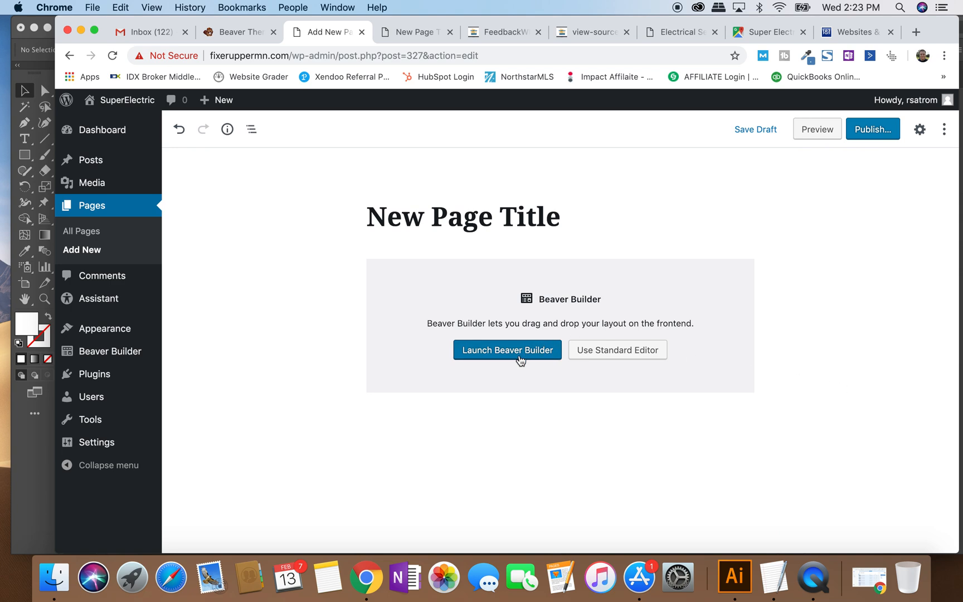
pyautogui.click(507, 350)
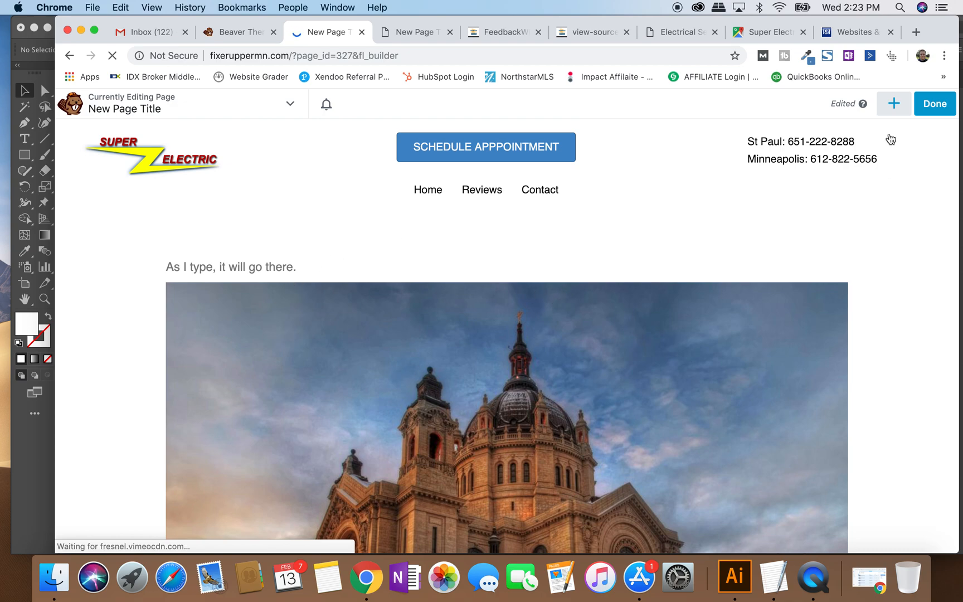
pyautogui.moveTo(586, 22)
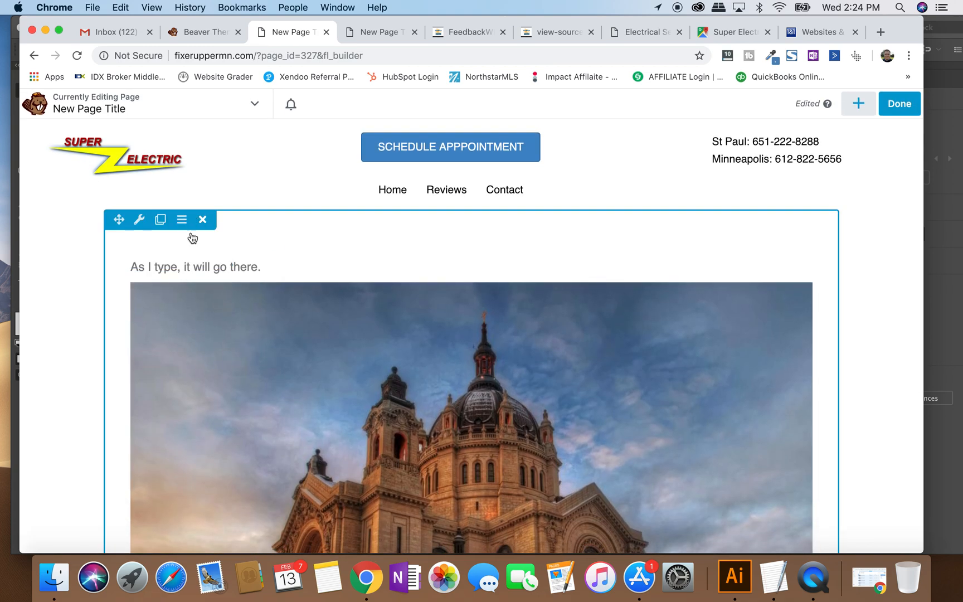
pyautogui.moveTo(474, 224)
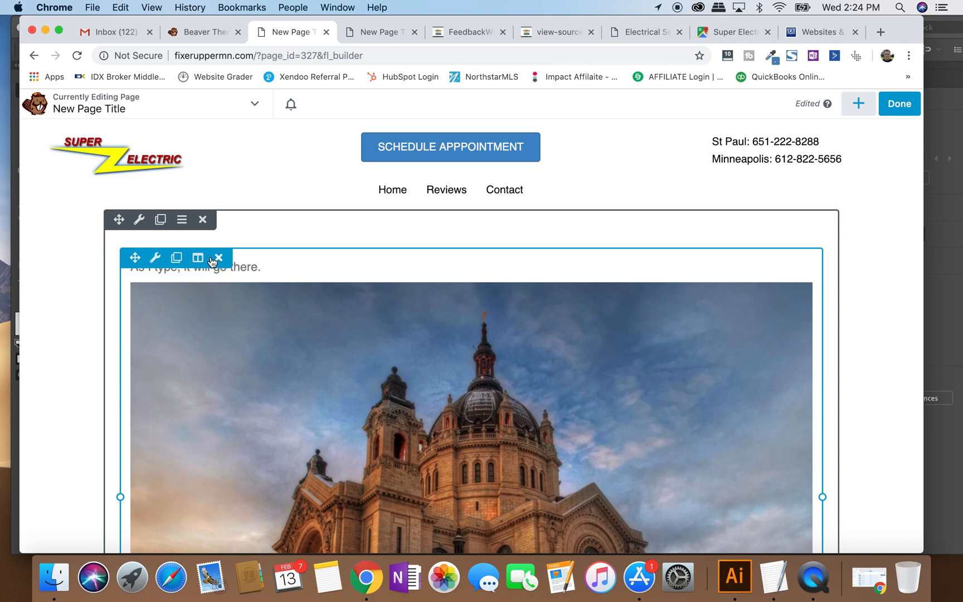
pyautogui.click(220, 258)
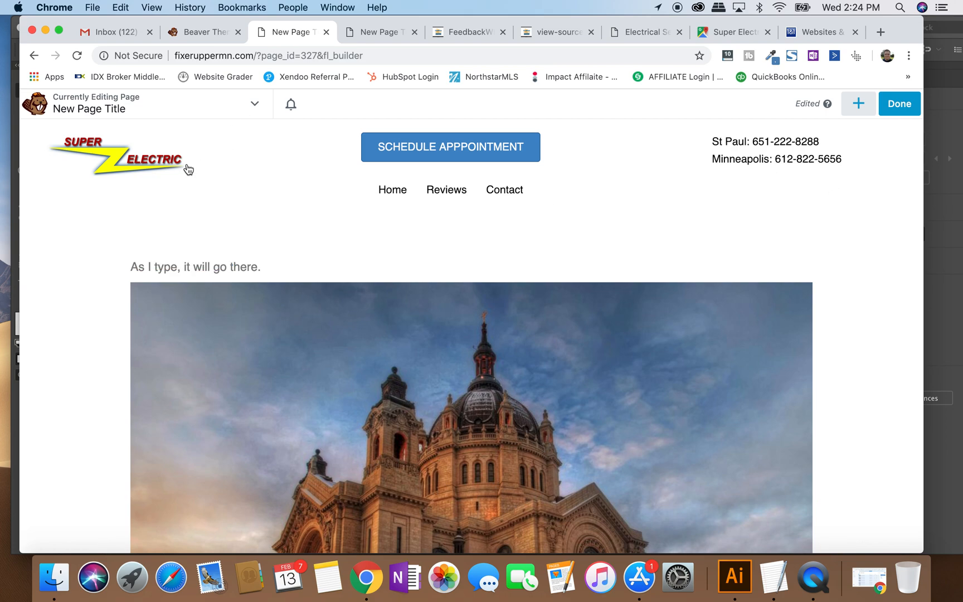
pyautogui.click(254, 104)
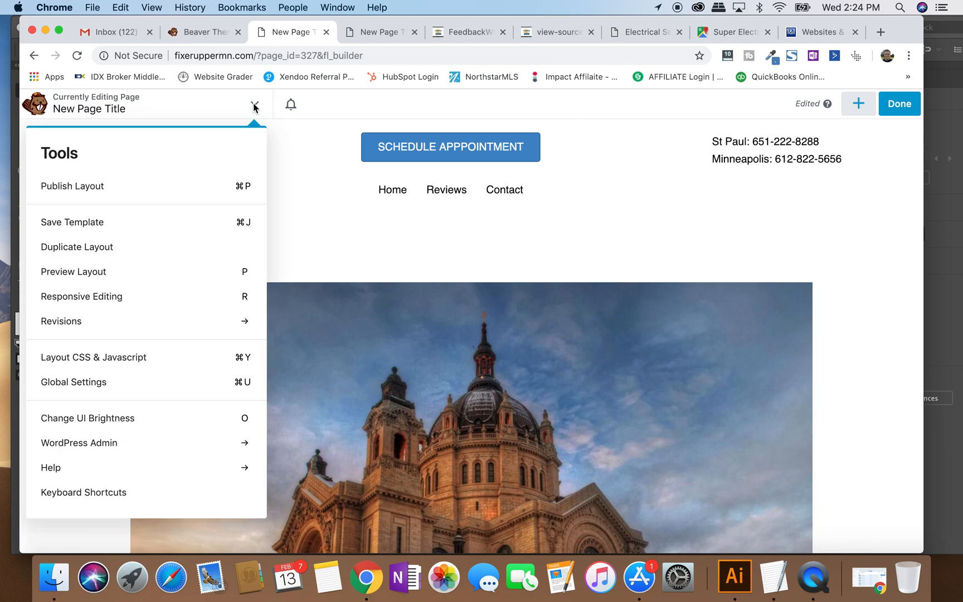
pyautogui.moveTo(151, 222)
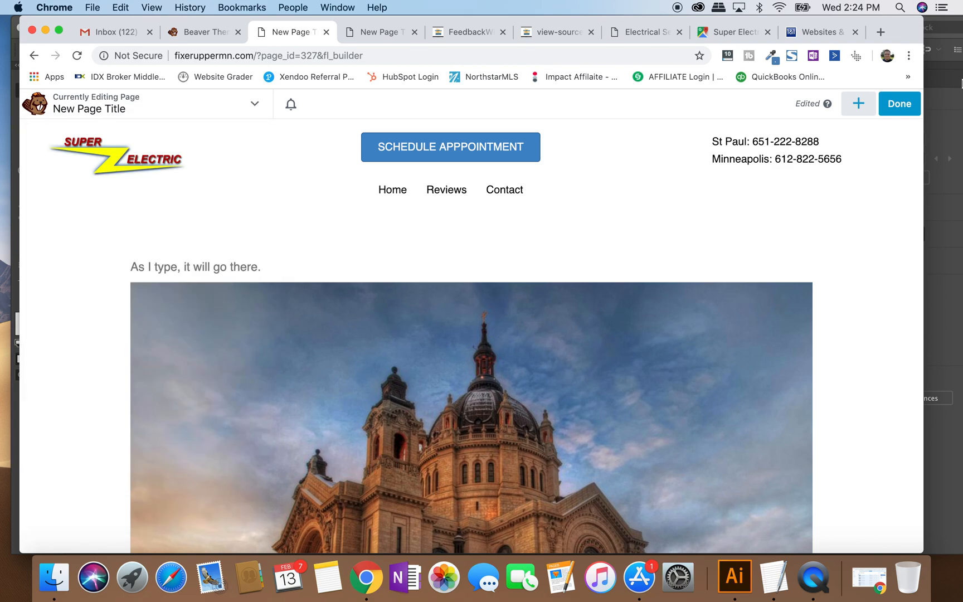
pyautogui.moveTo(859, 104)
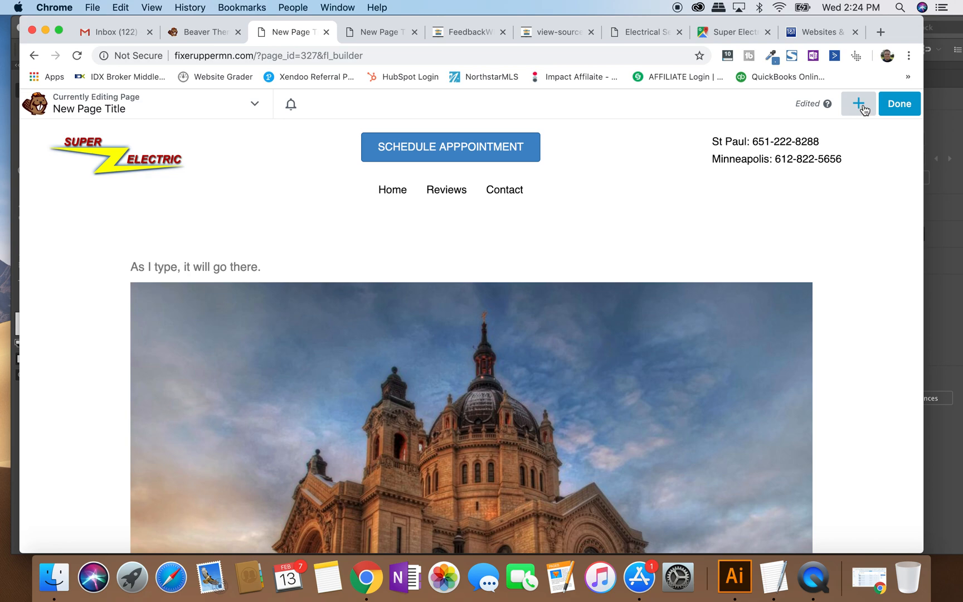
# Place a Text Editor module above the existing paragraph.
pyautogui.click(859, 104)
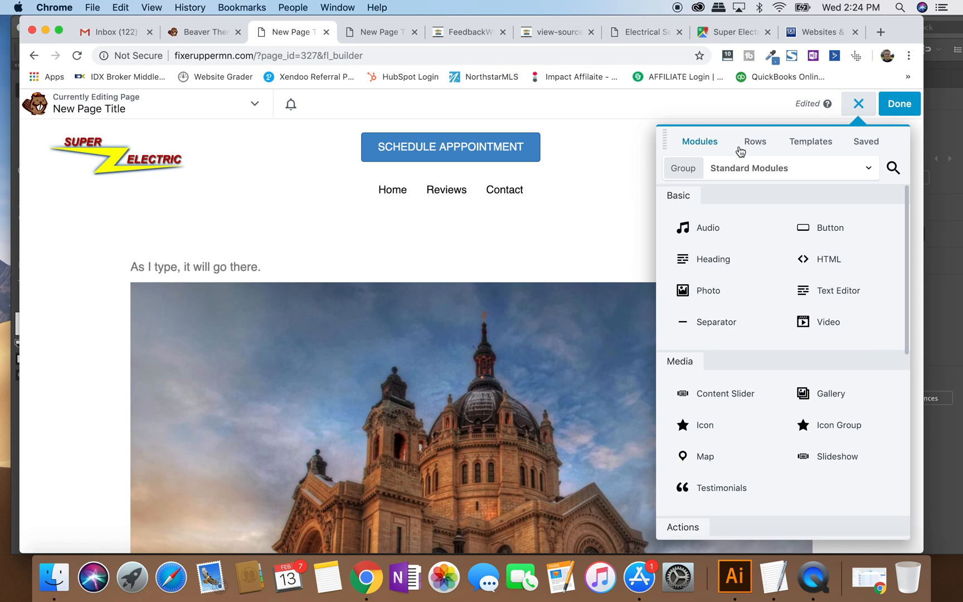
pyautogui.moveTo(692, 143)
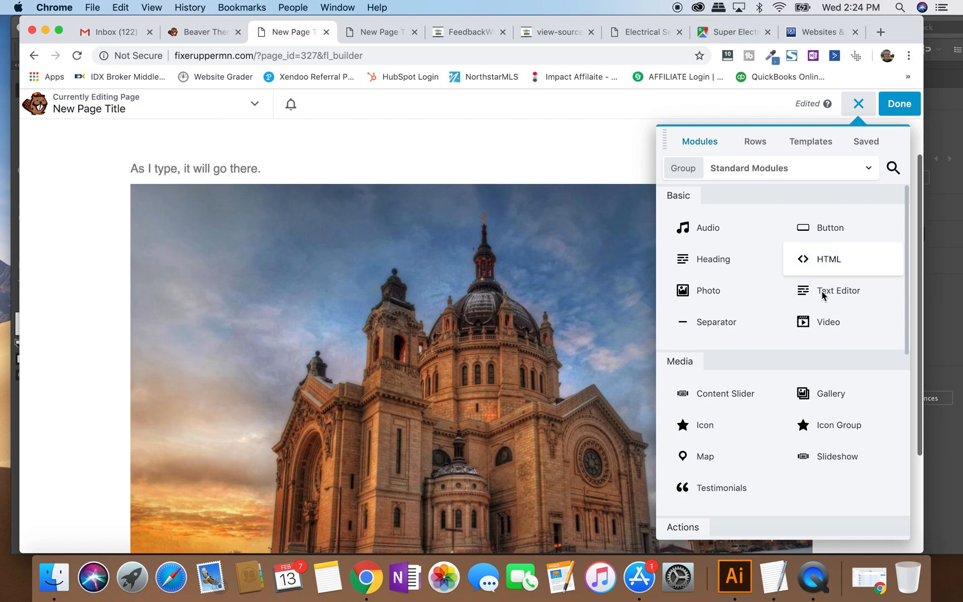
pyautogui.moveTo(837, 290); pyautogui.dragTo(427, 179)
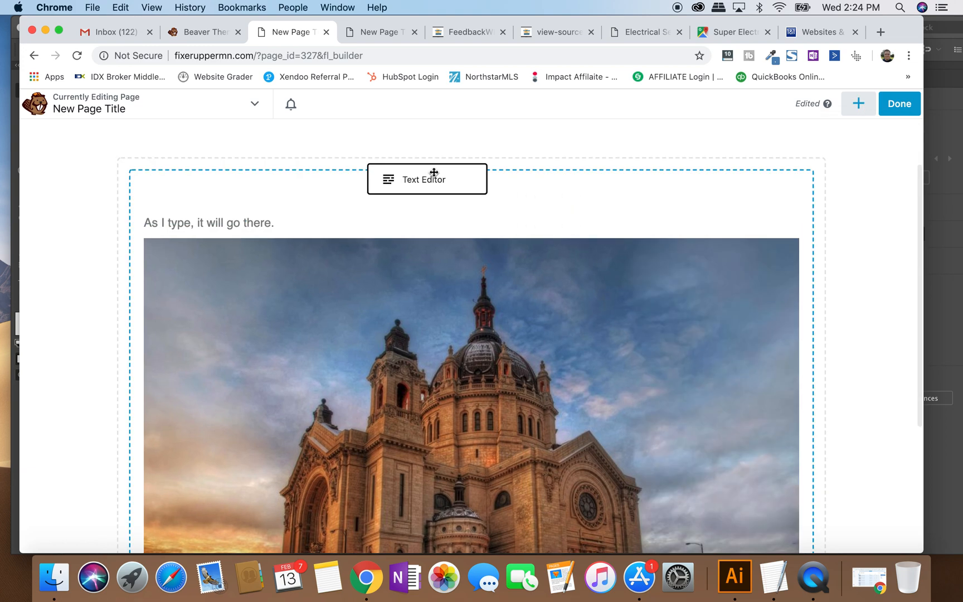
pyautogui.click(426, 179)
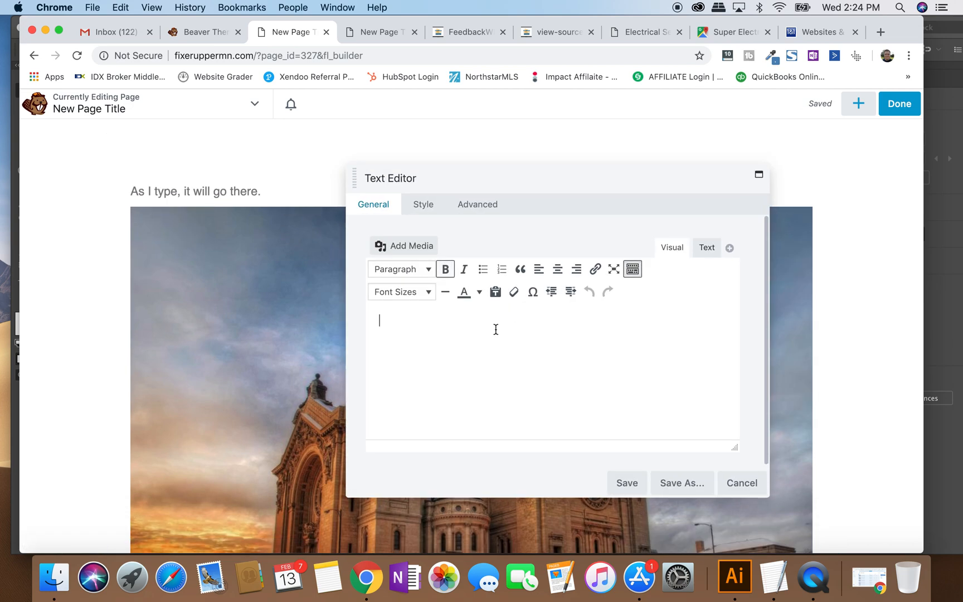
# Enter 'ENeter whatever you want.' and 'LOINGONOAOF' in the module and save it.
pyautogui.write('ENeter wh')
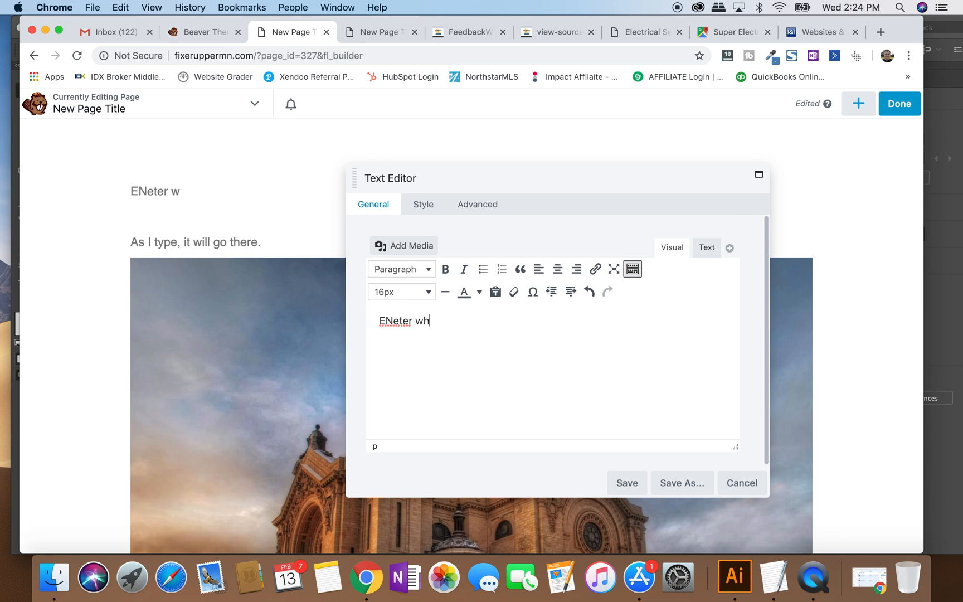
pyautogui.write('atever you want.')
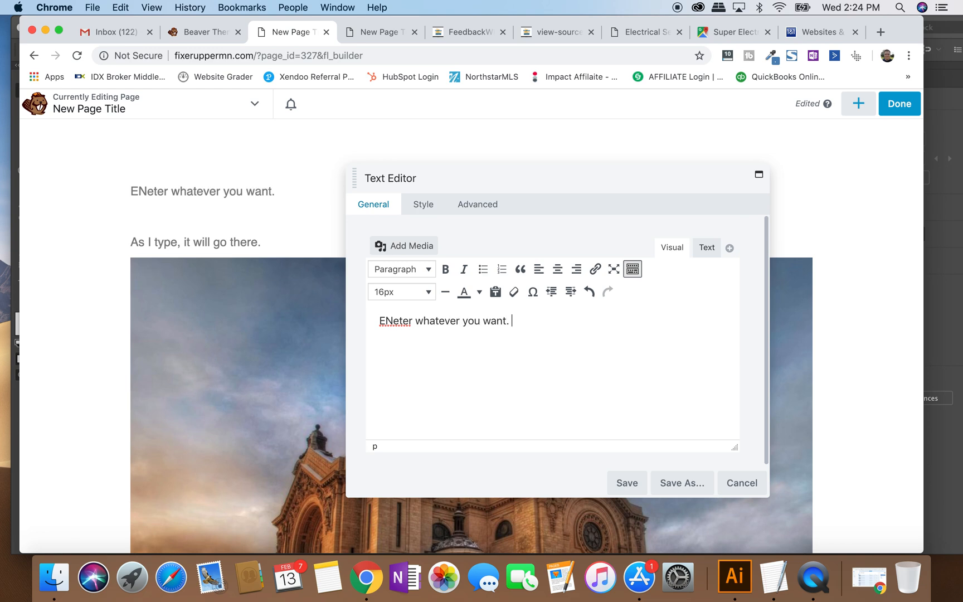
pyautogui.write('LOINGONO')
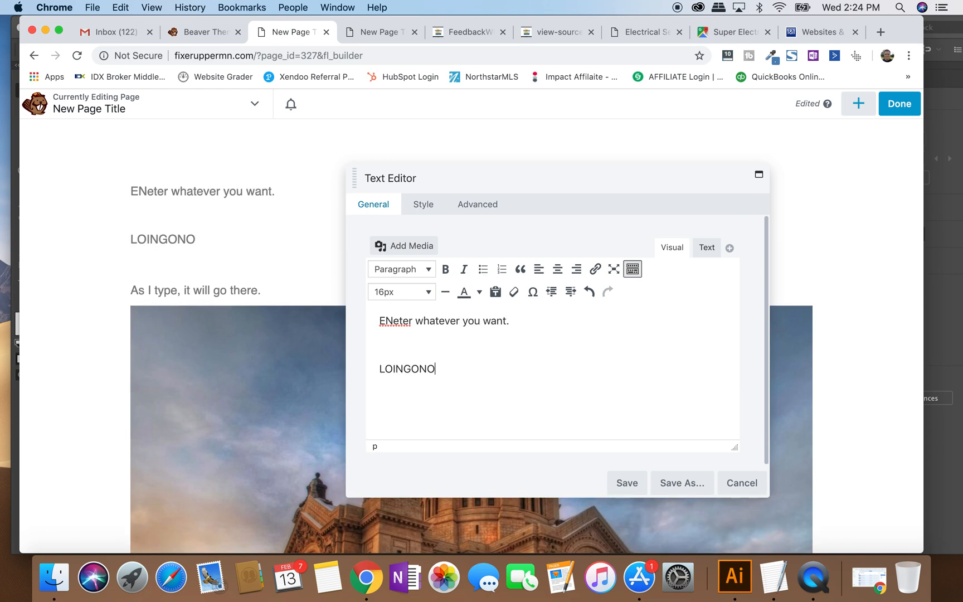
pyautogui.write('AOF')
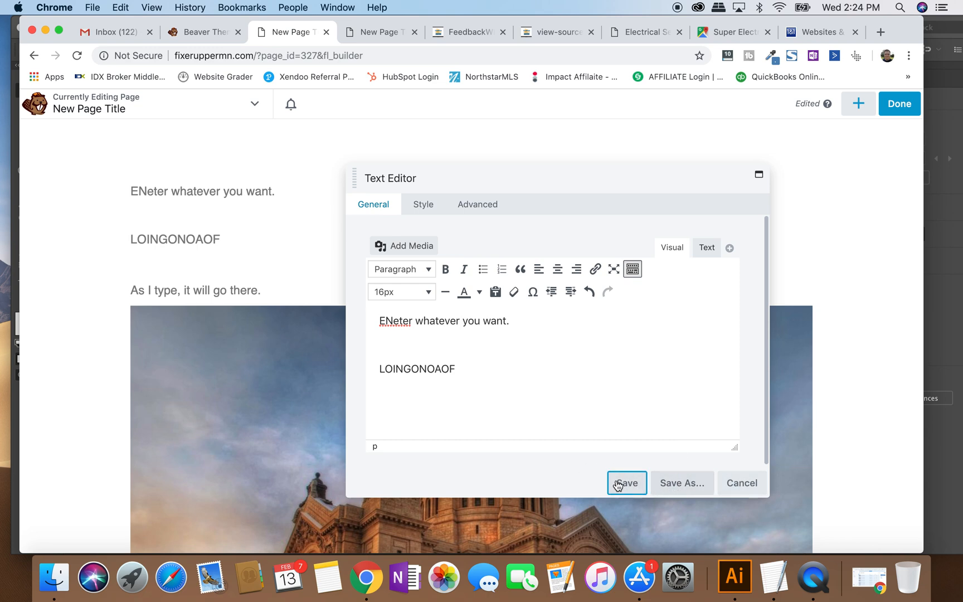
pyautogui.click(625, 483)
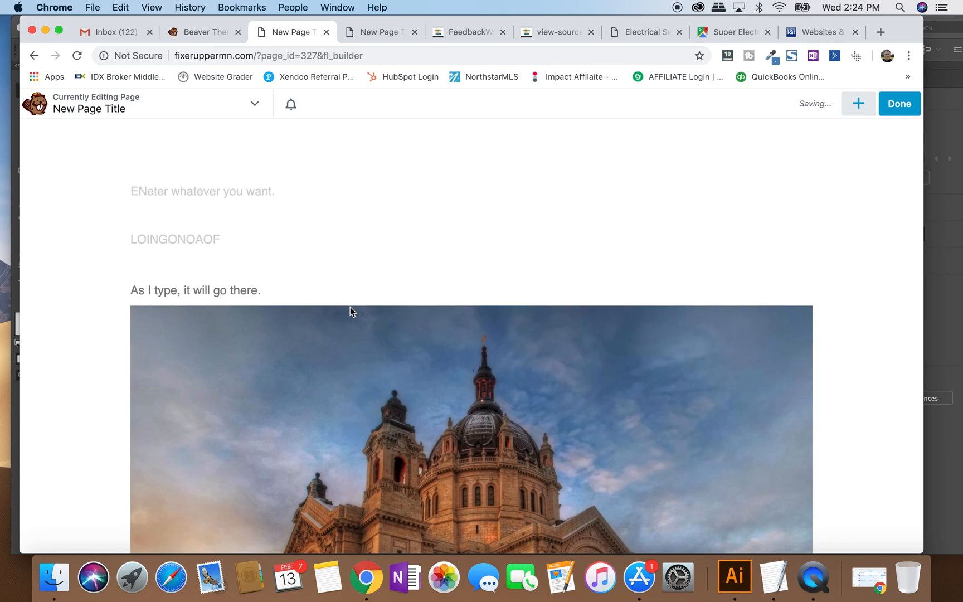
# Reopen the modules panel, check the Group dropdown and keep Standard Modules.
pyautogui.click(859, 103)
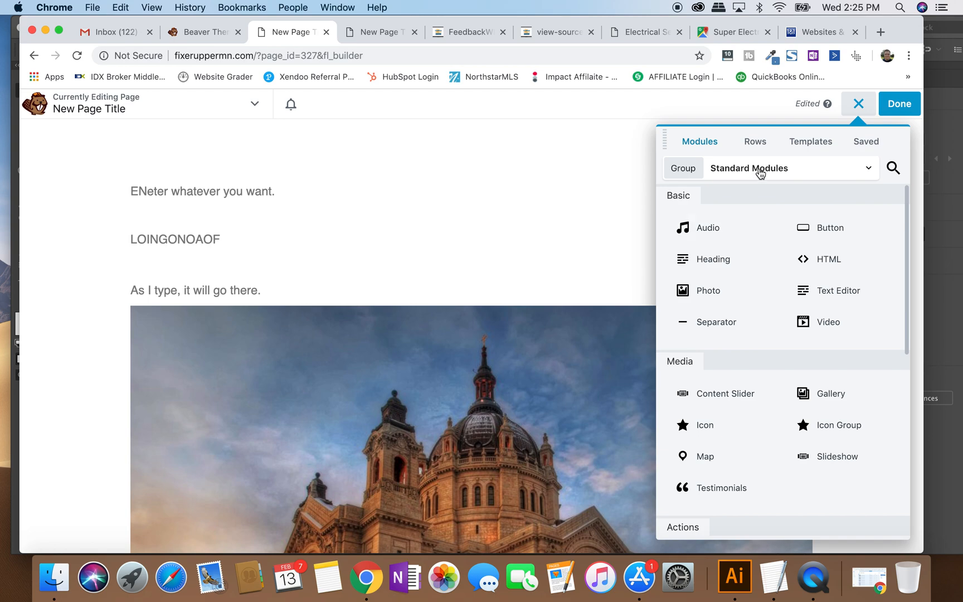
pyautogui.click(789, 168)
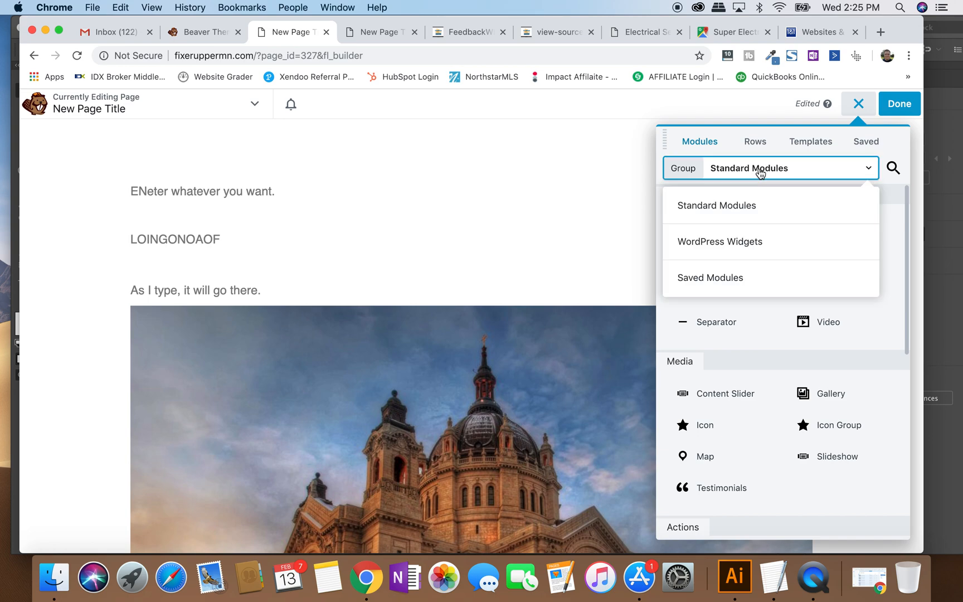
pyautogui.moveTo(742, 280)
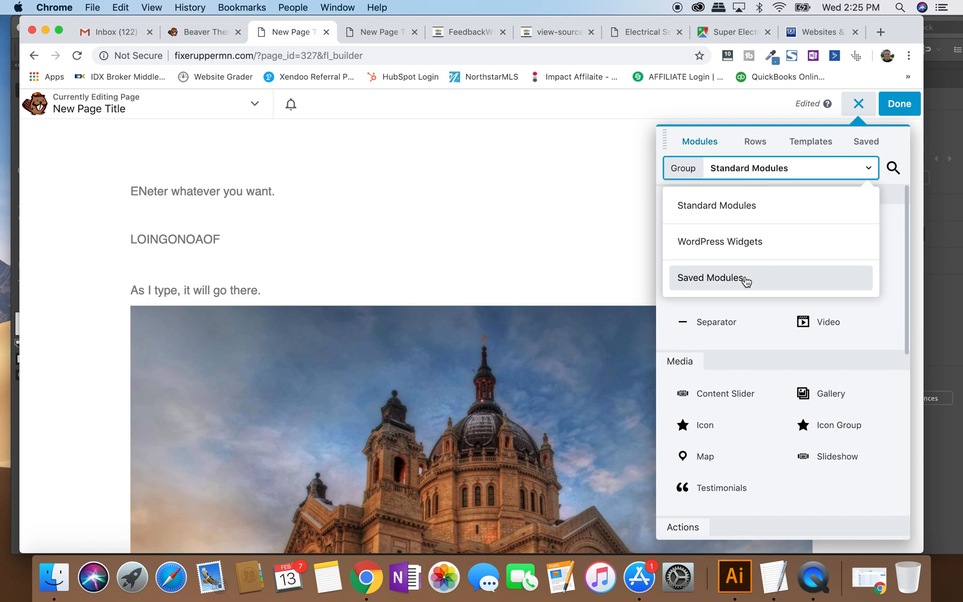
pyautogui.click(768, 167)
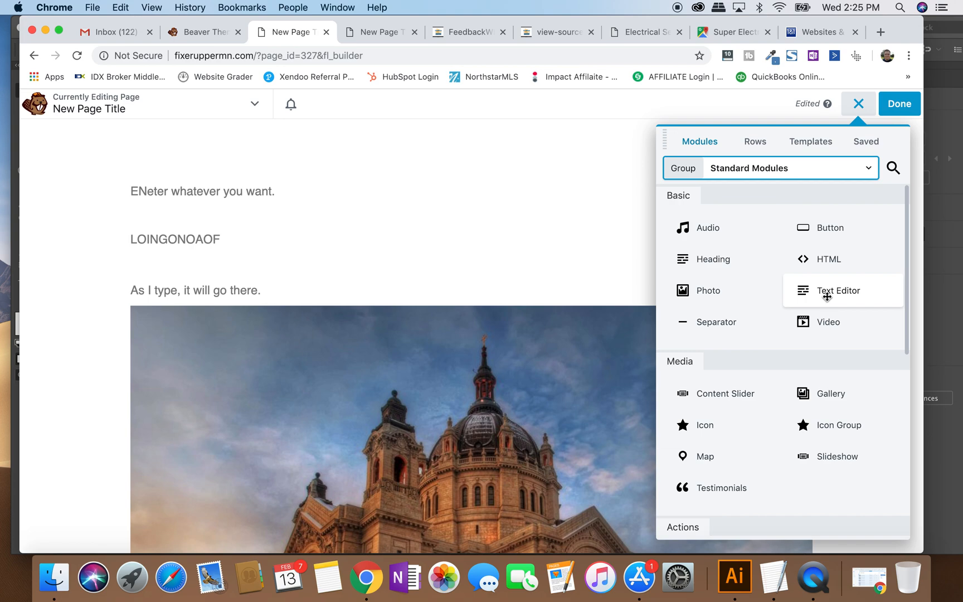
pyautogui.moveTo(827, 321)
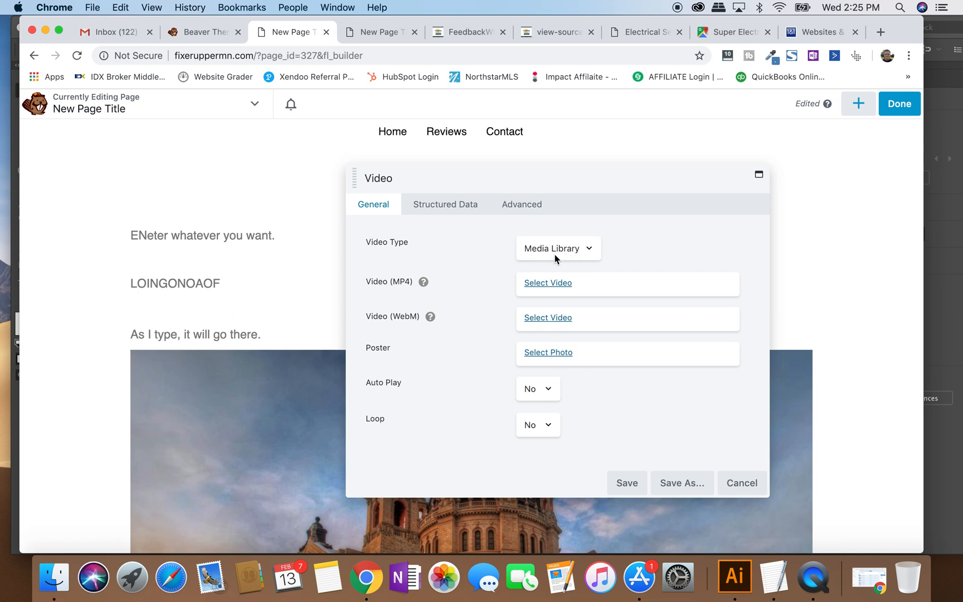
pyautogui.moveTo(553, 256)
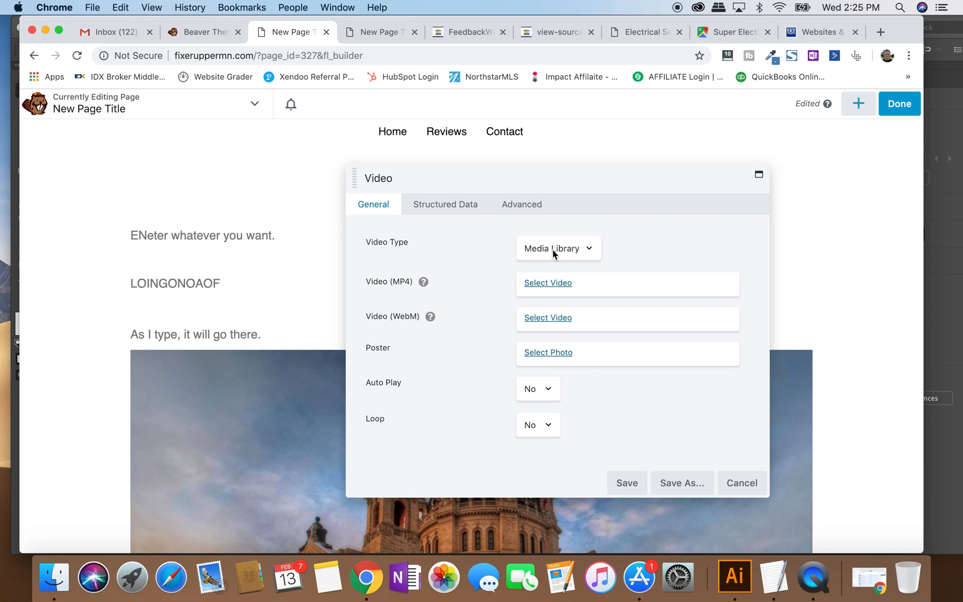
# Set the Video module to embed code with structured data on, then cancel the changes.
pyautogui.click(556, 248)
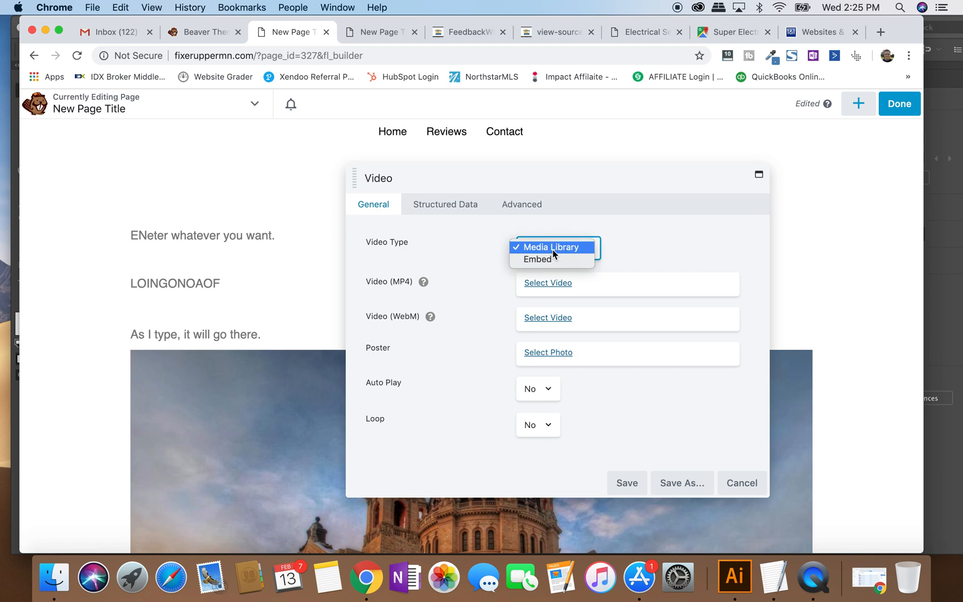
pyautogui.click(537, 259)
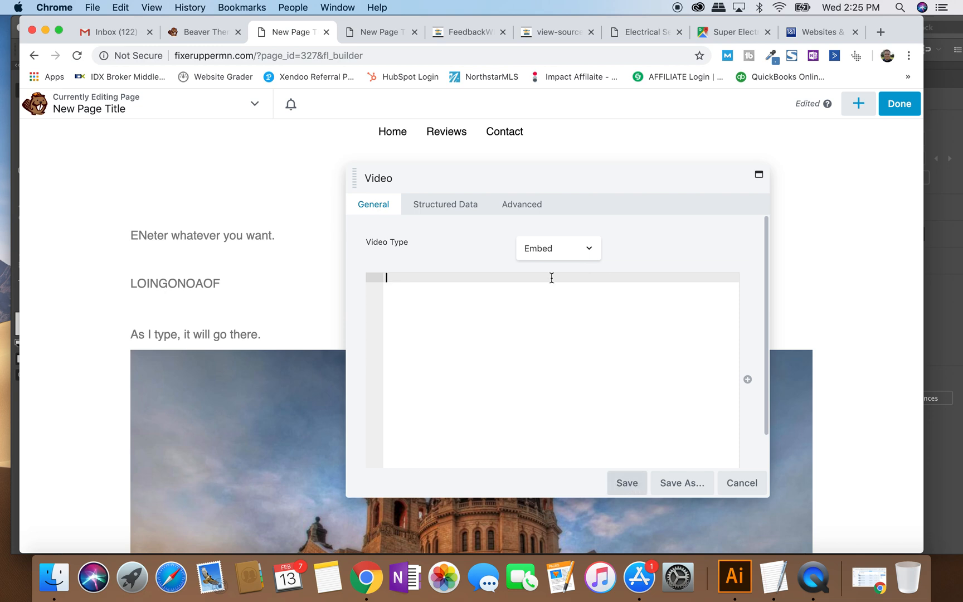
pyautogui.click(445, 204)
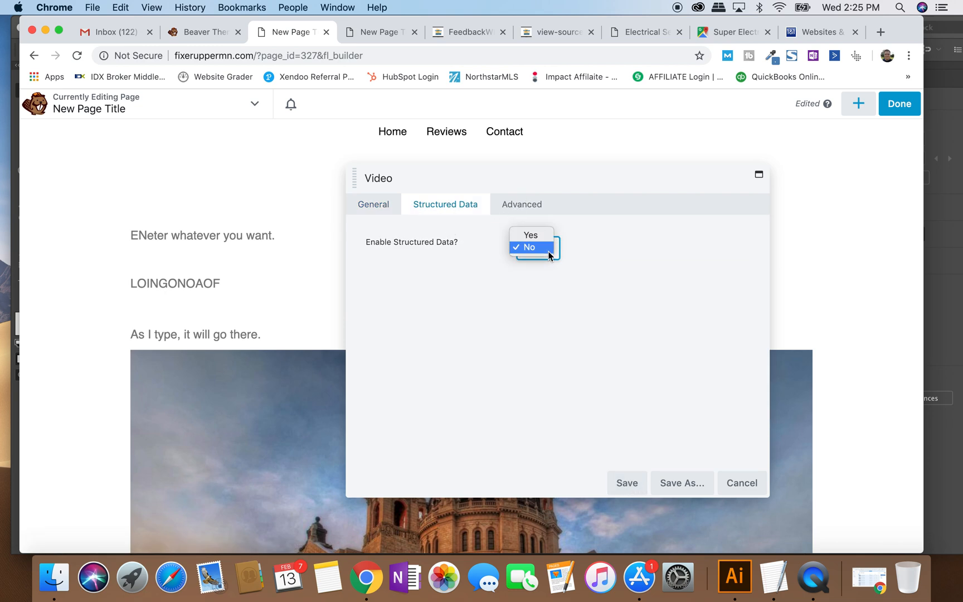
pyautogui.click(529, 234)
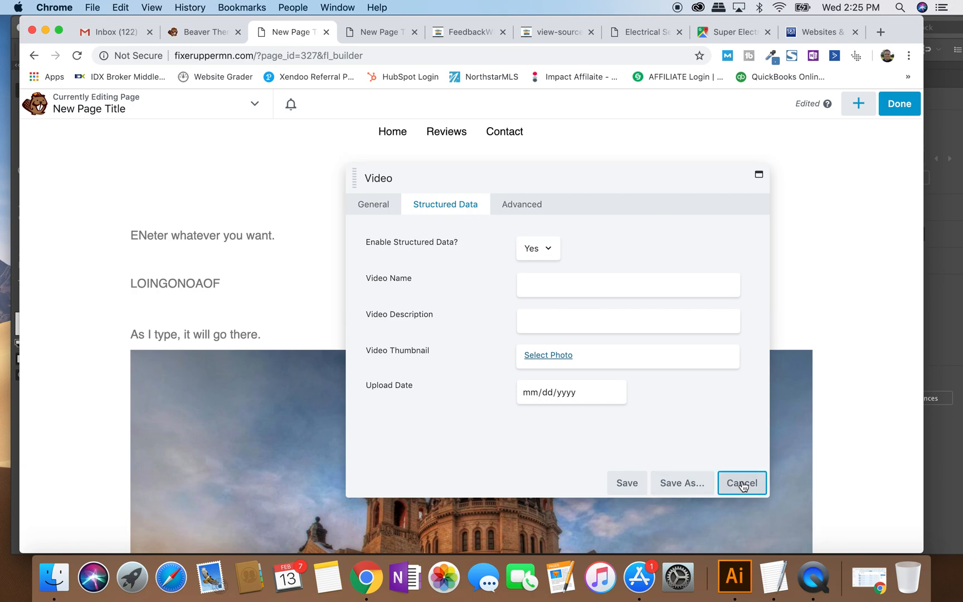
pyautogui.click(742, 483)
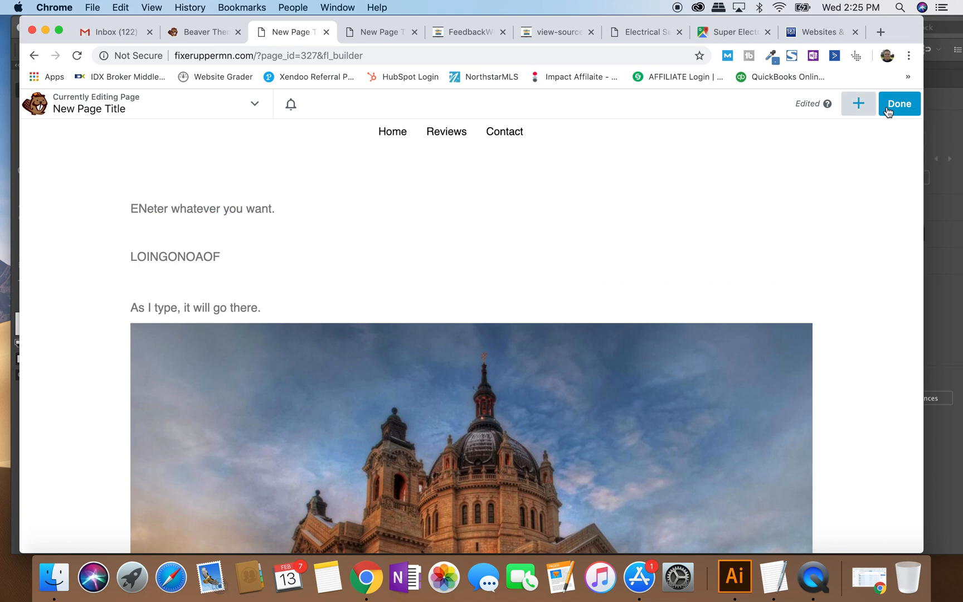
# Drag a 2 Columns row from the Rows tab above the first text module.
pyautogui.click(858, 103)
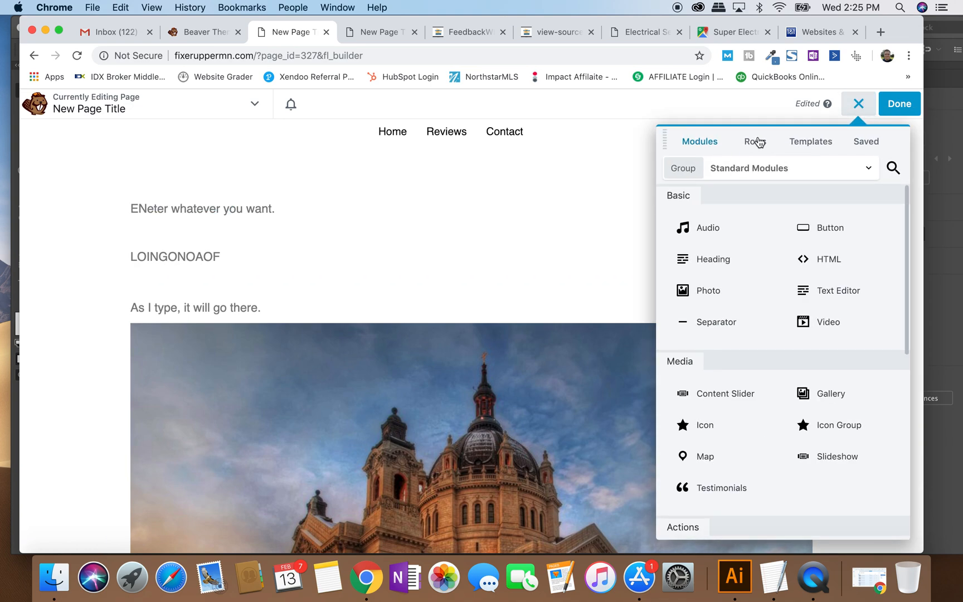
pyautogui.click(755, 142)
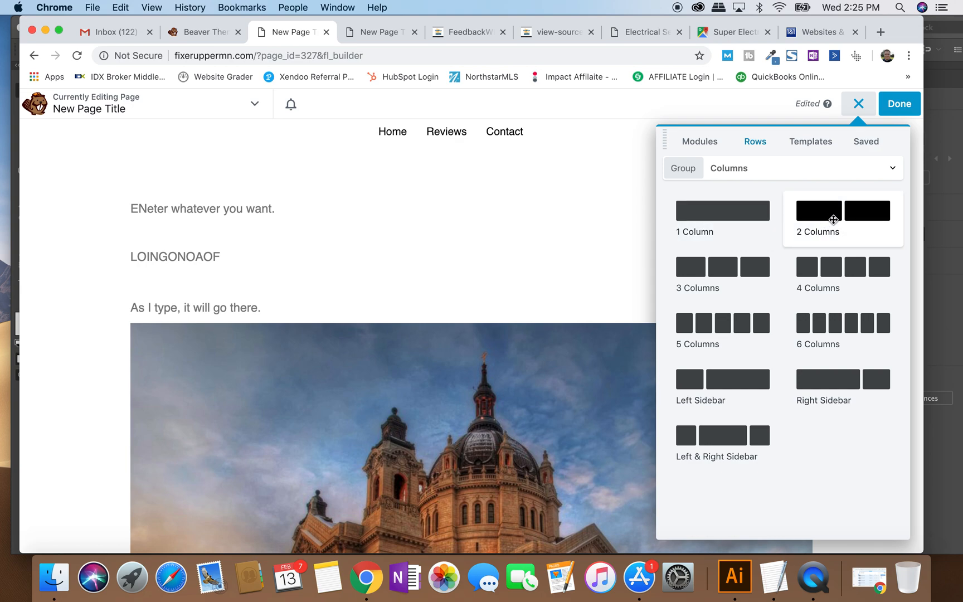
pyautogui.moveTo(843, 274)
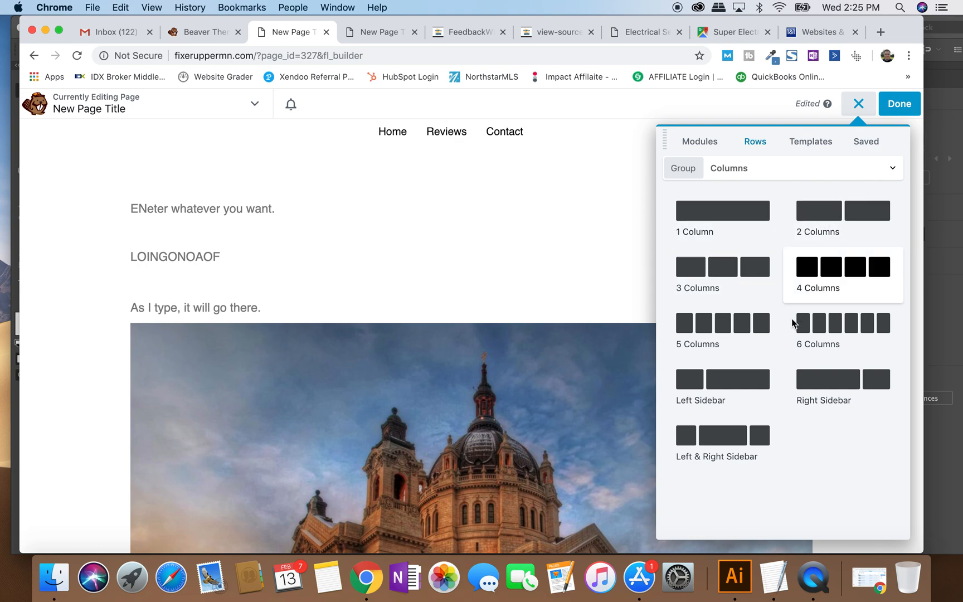
pyautogui.moveTo(829, 381)
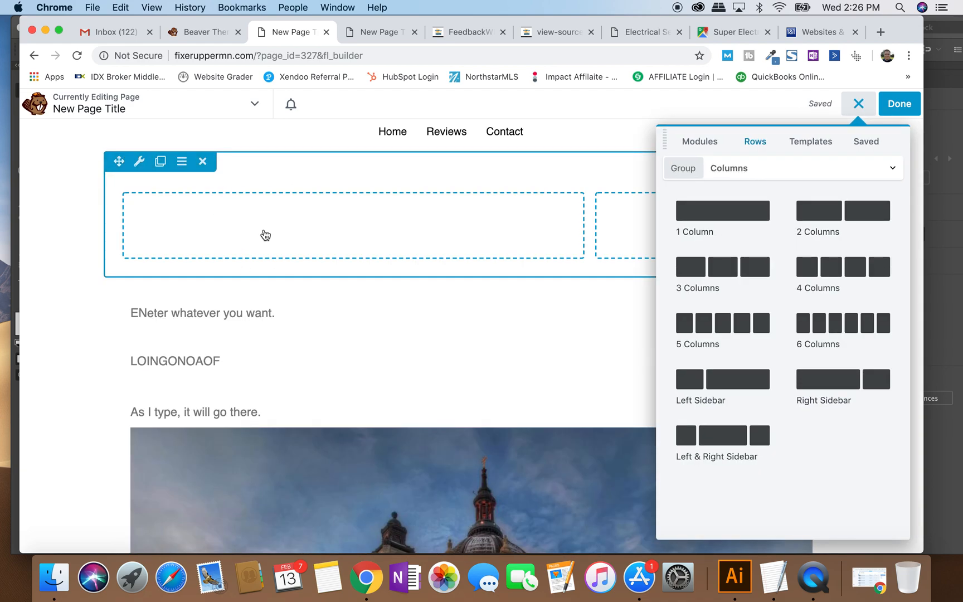
pyautogui.click(699, 142)
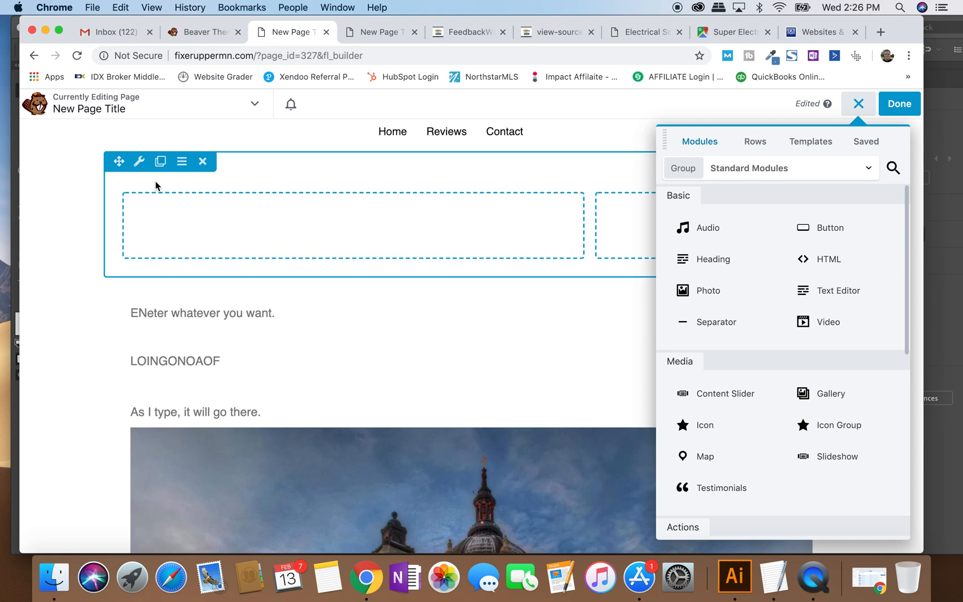
pyautogui.moveTo(141, 161)
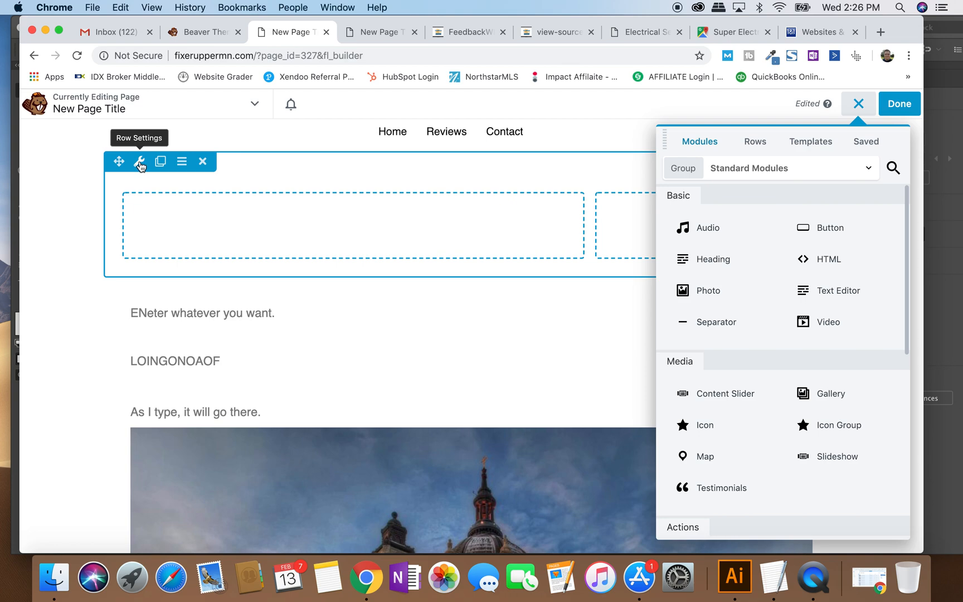
# Set the new two-column row's Width and Content Width to Full Width and save.
pyautogui.click(140, 161)
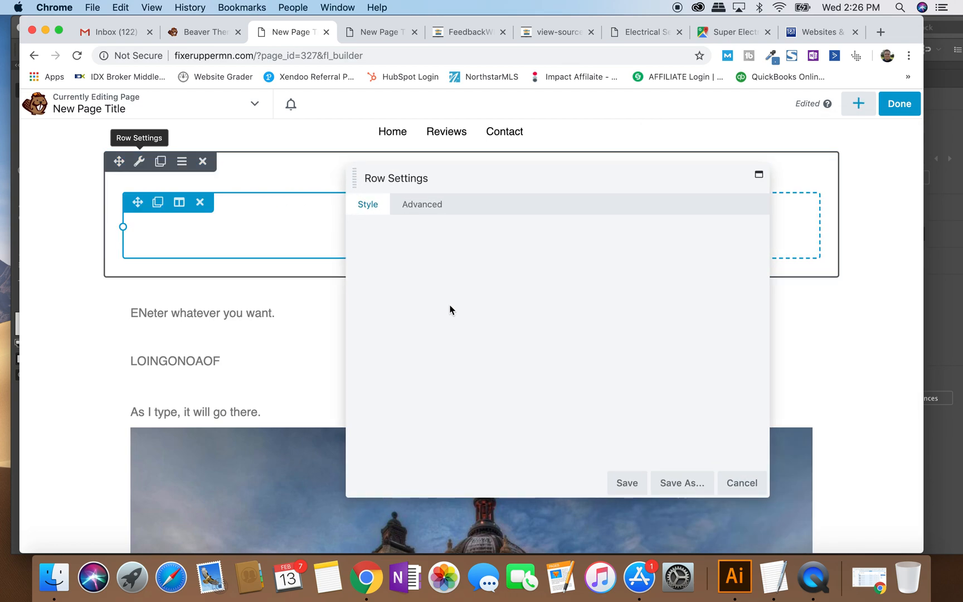
pyautogui.moveTo(479, 266)
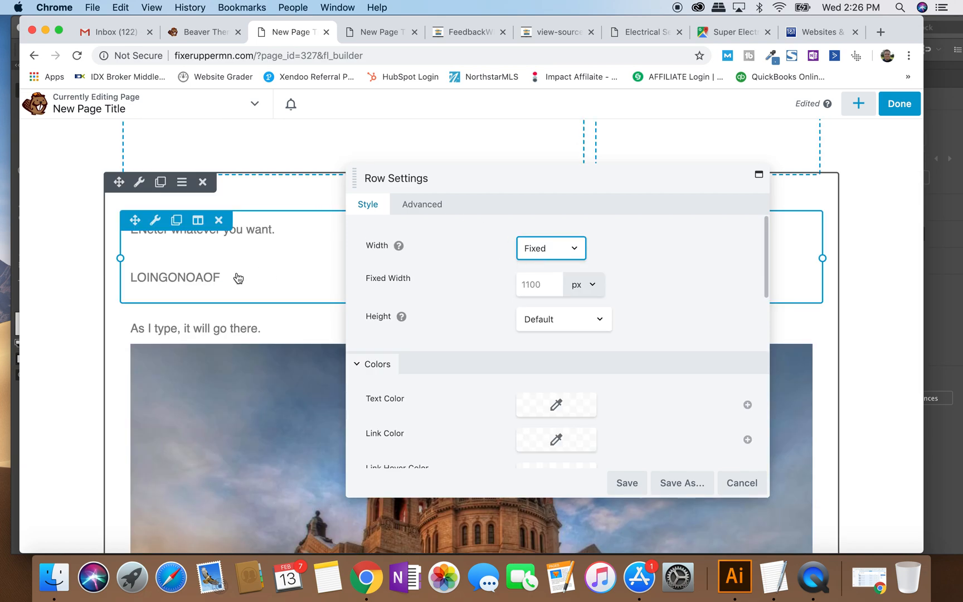
pyautogui.click(549, 249)
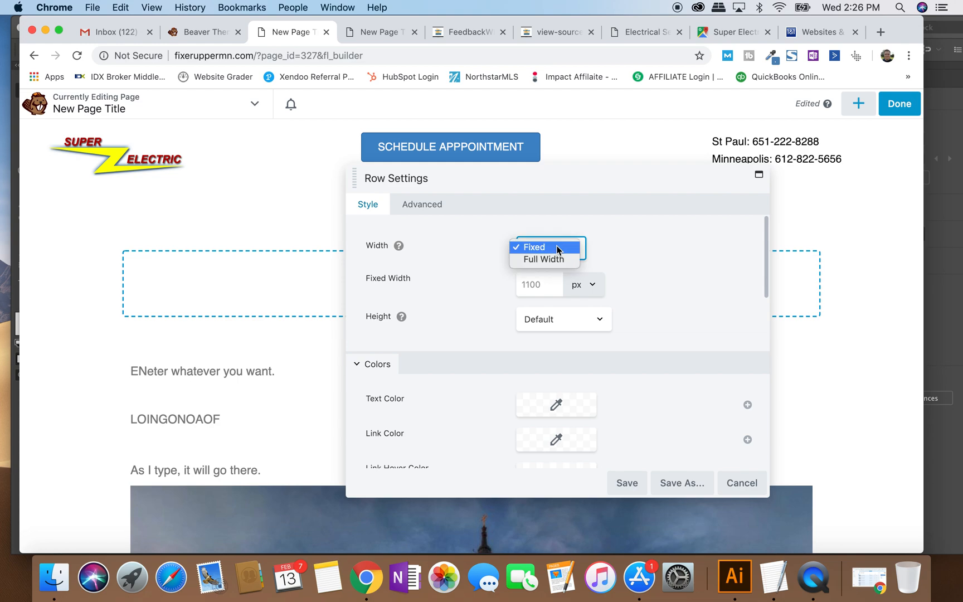
pyautogui.click(543, 259)
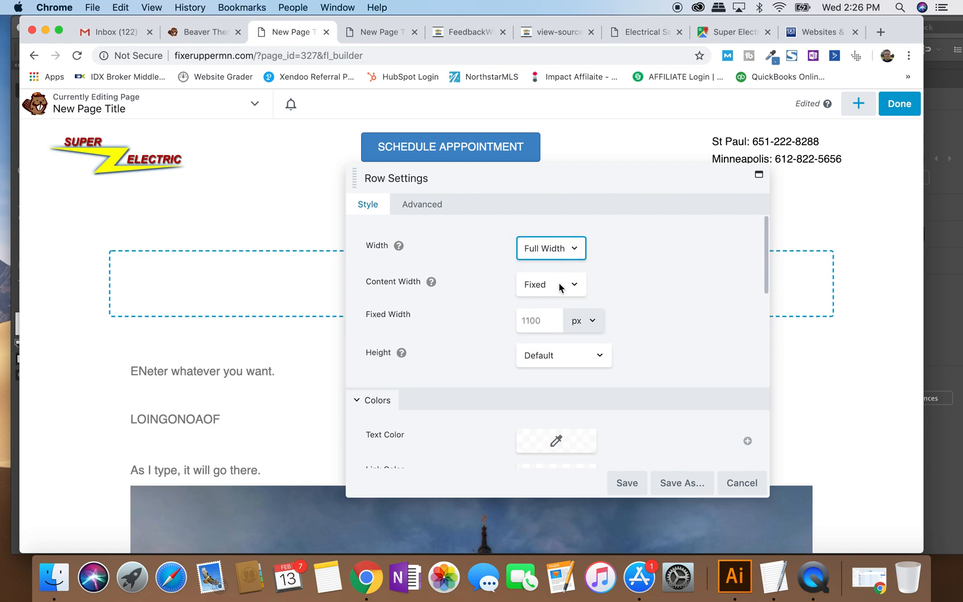
pyautogui.click(550, 284)
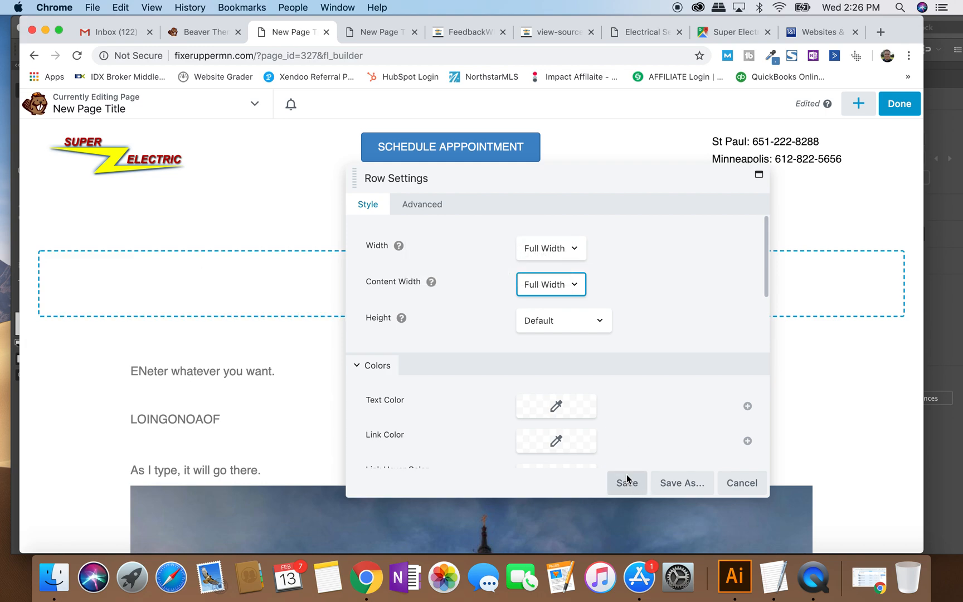
pyautogui.click(627, 483)
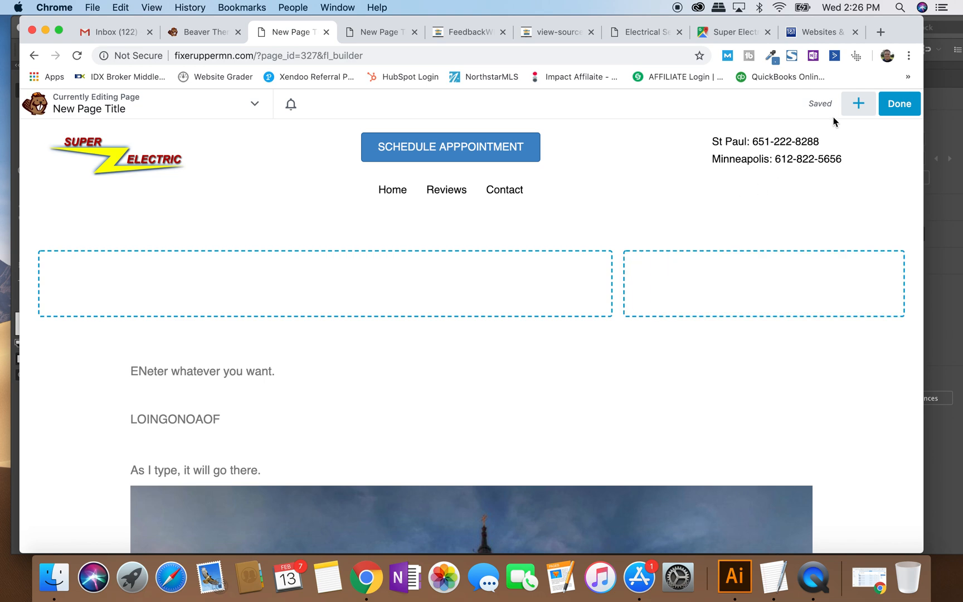
pyautogui.click(324, 283)
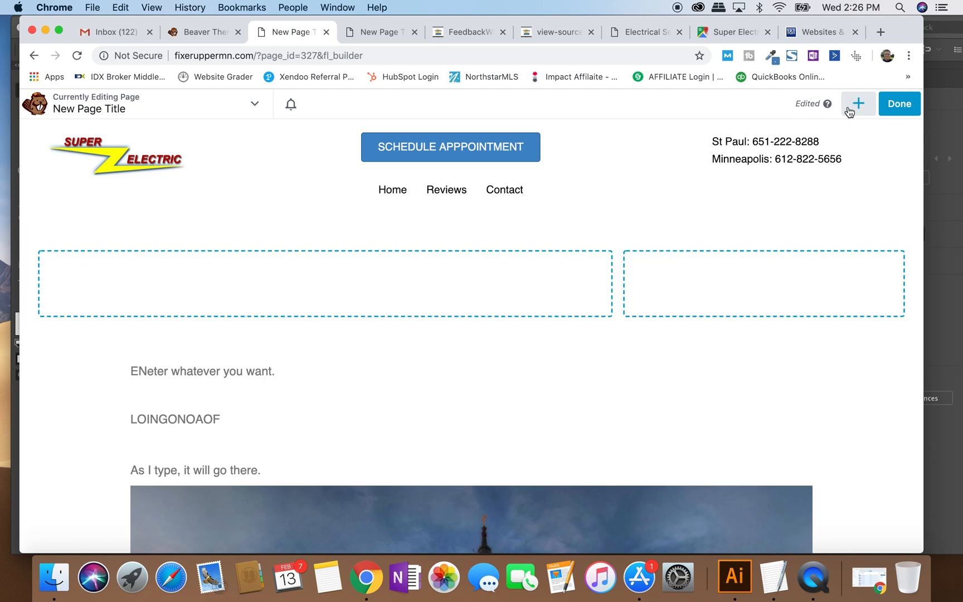
pyautogui.click(858, 104)
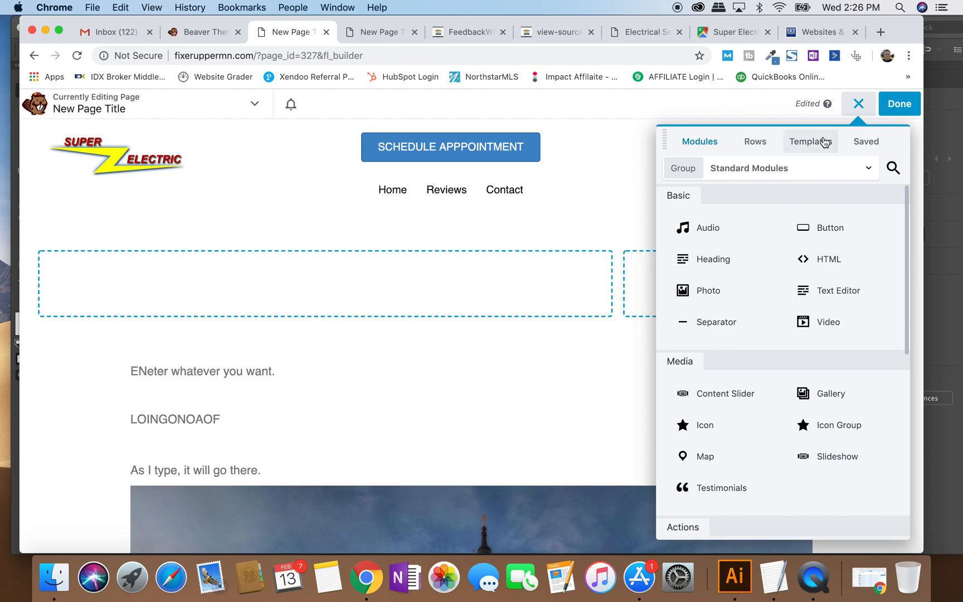
pyautogui.click(811, 142)
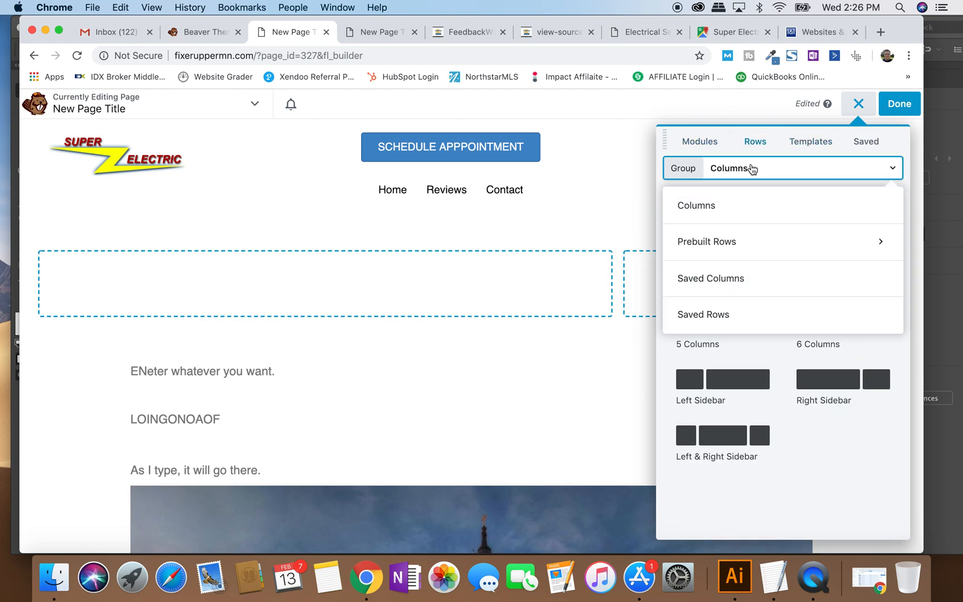
pyautogui.click(707, 241)
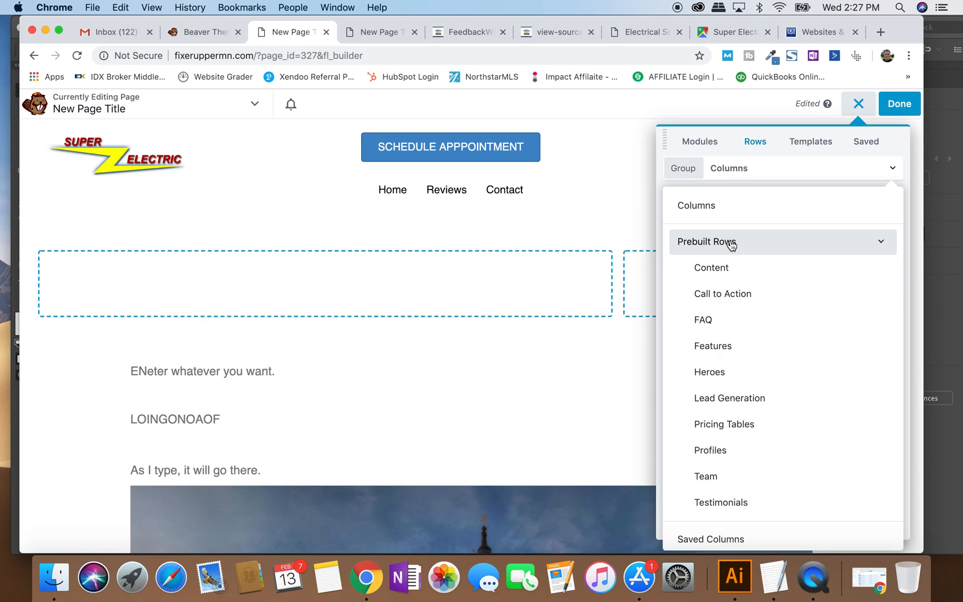
pyautogui.click(709, 371)
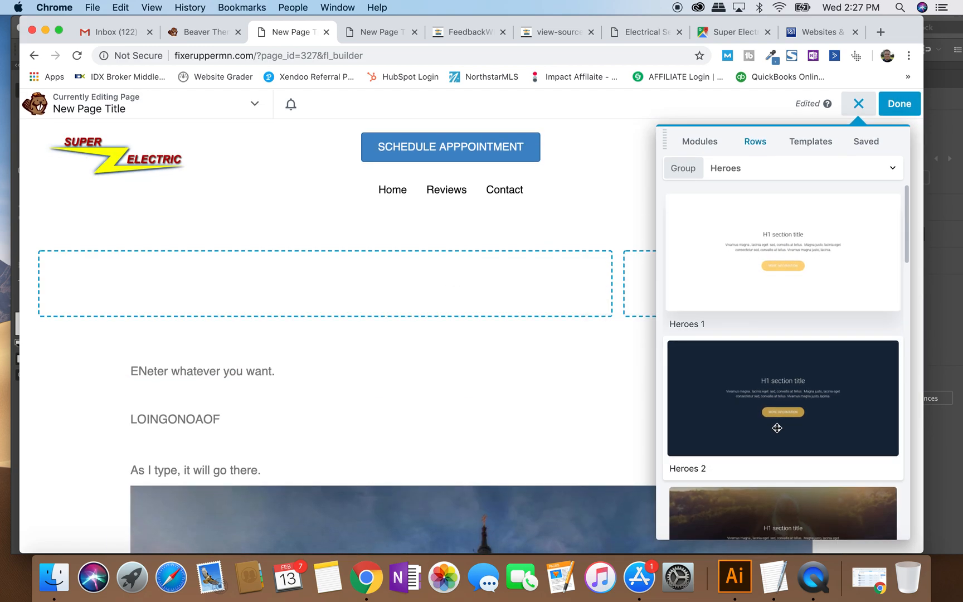
pyautogui.scroll(-3)
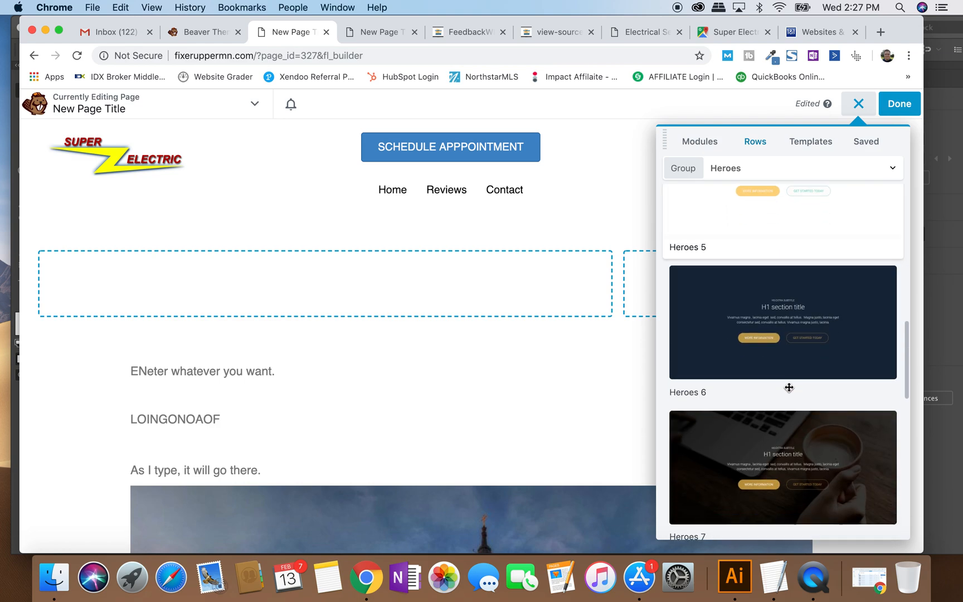
pyautogui.scroll(-3)
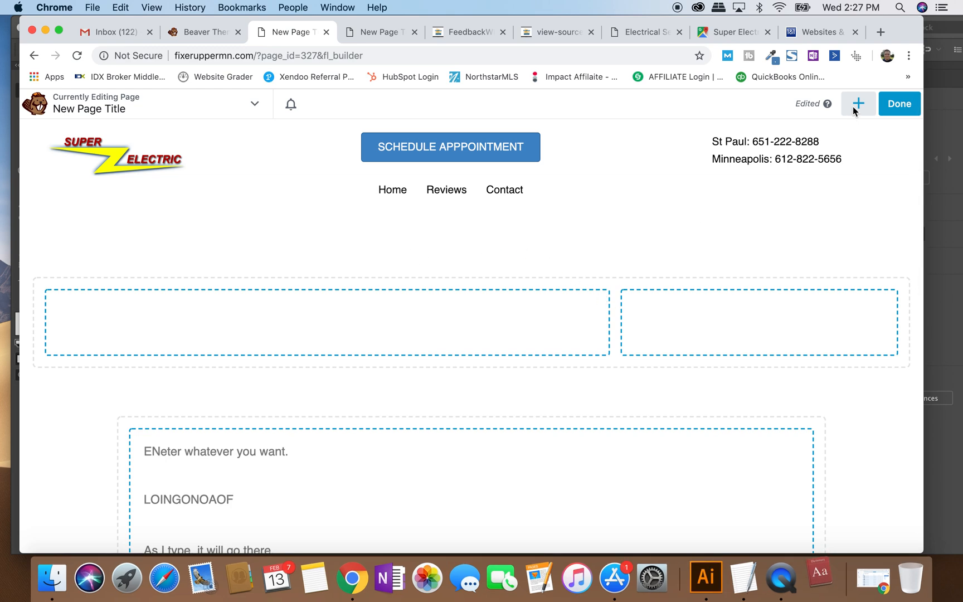
pyautogui.moveTo(820, 578)
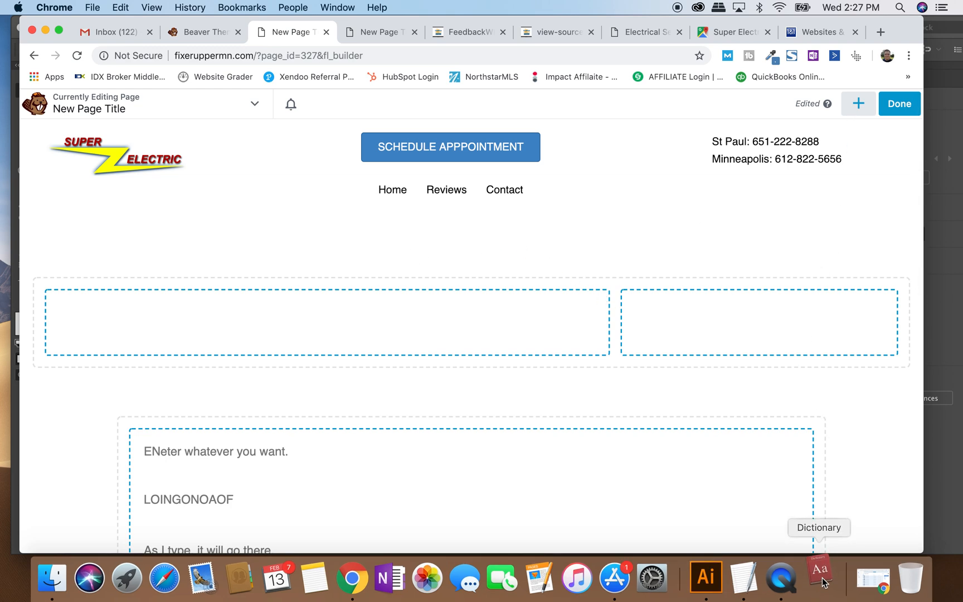
pyautogui.moveTo(840, 185)
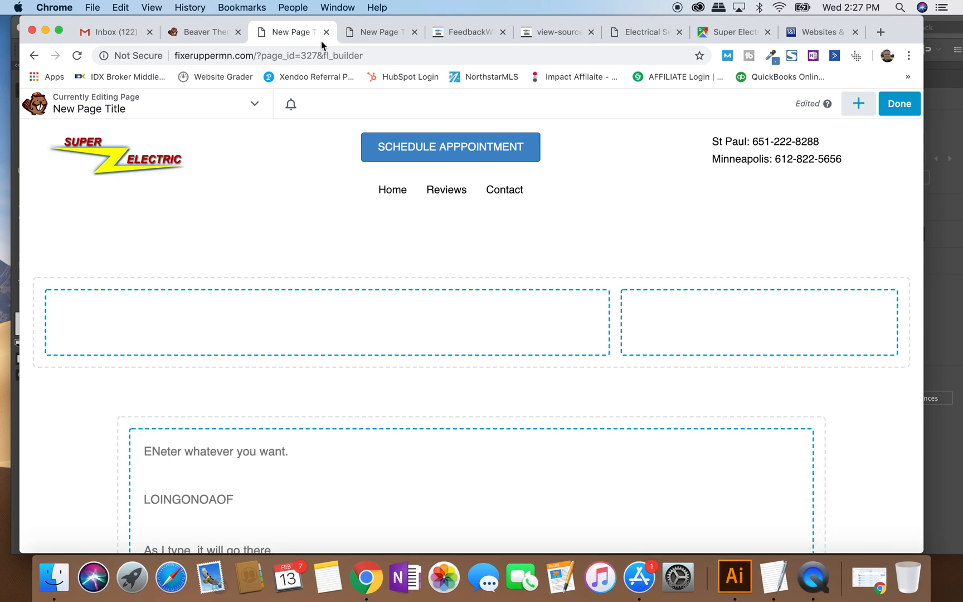
pyautogui.moveTo(463, 173)
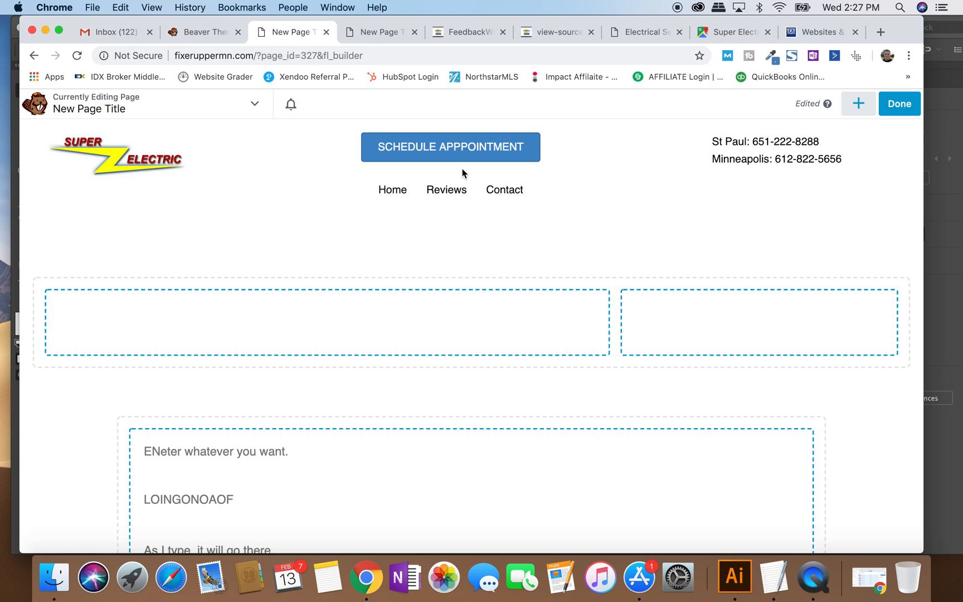
pyautogui.moveTo(365, 577)
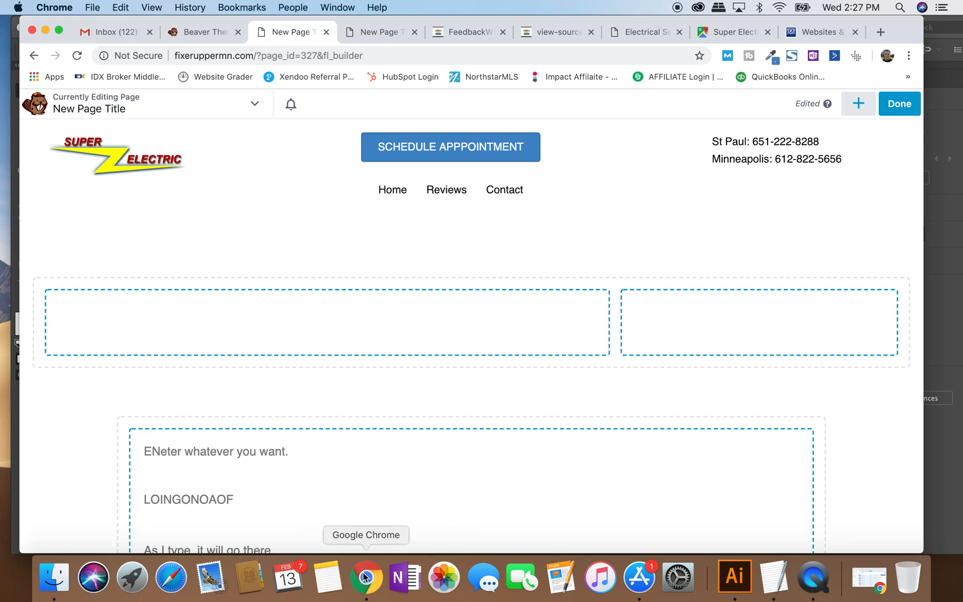
pyautogui.moveTo(399, 39)
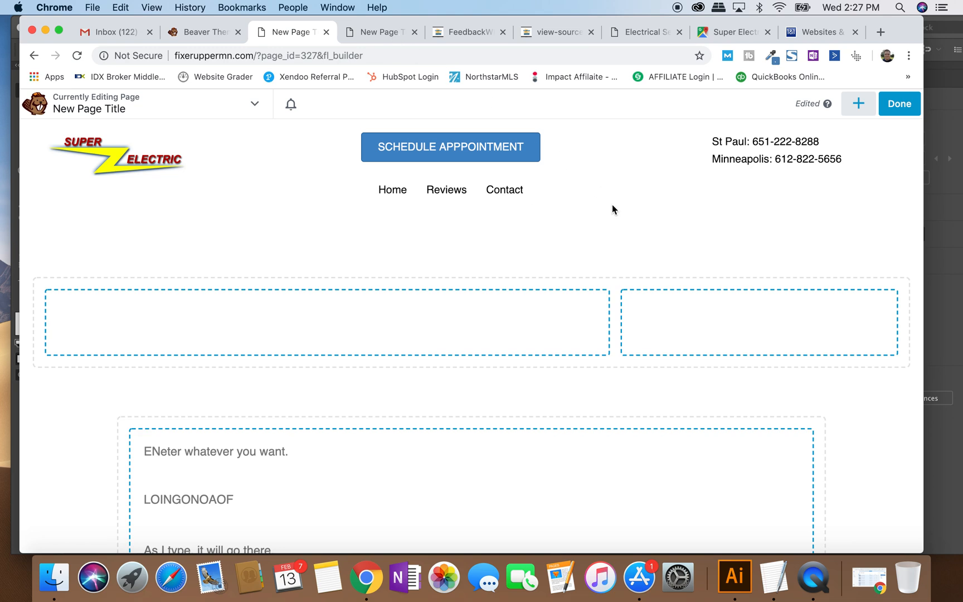
pyautogui.moveTo(791, 122)
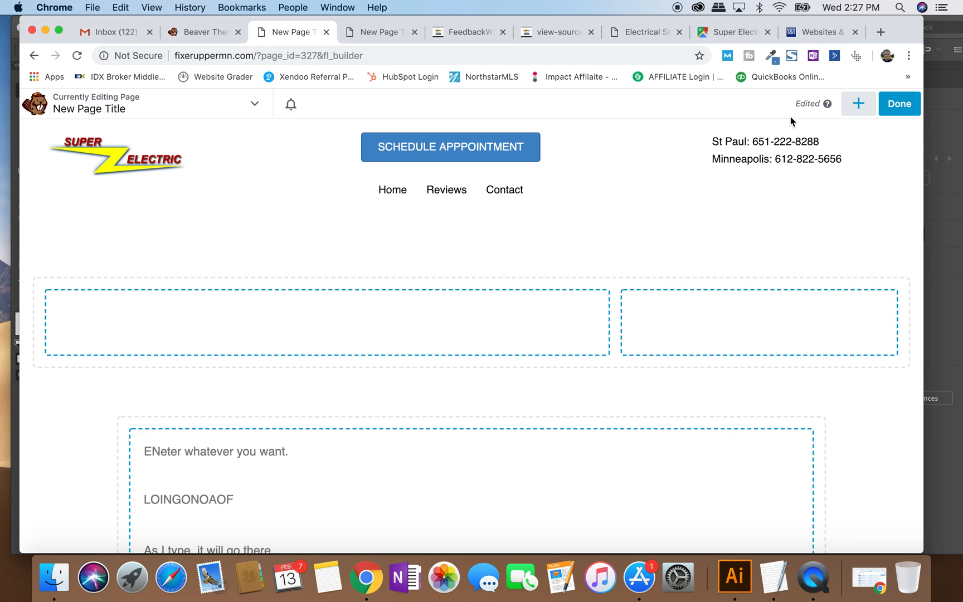